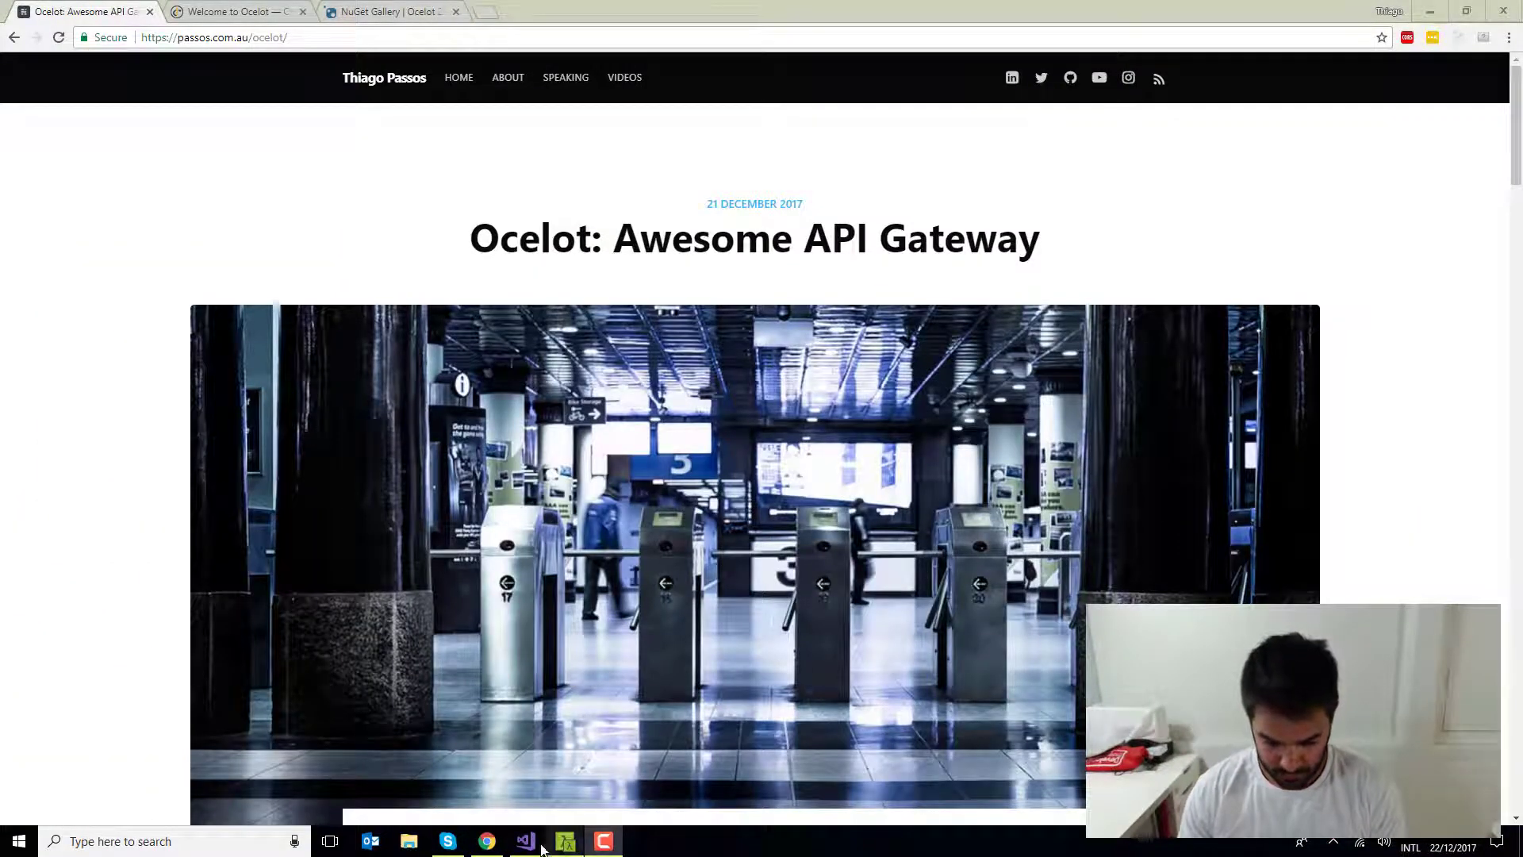
Debug the Ocelot solution's docker-compose project so localhost:32768 returns the Google, SSW, eBay JSON
left_click(524, 841)
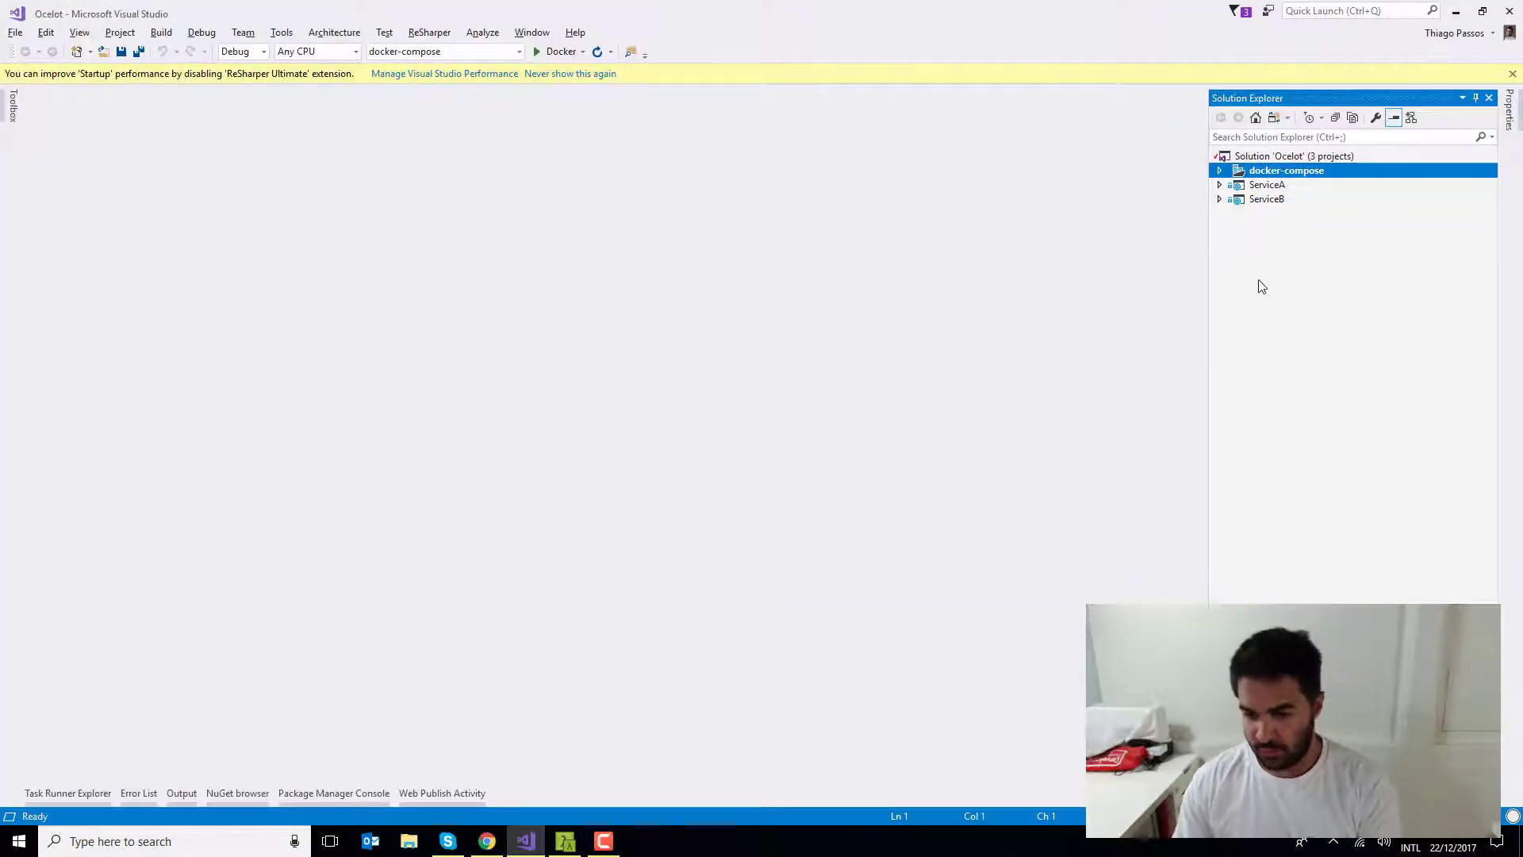
mouse_move(1289, 190)
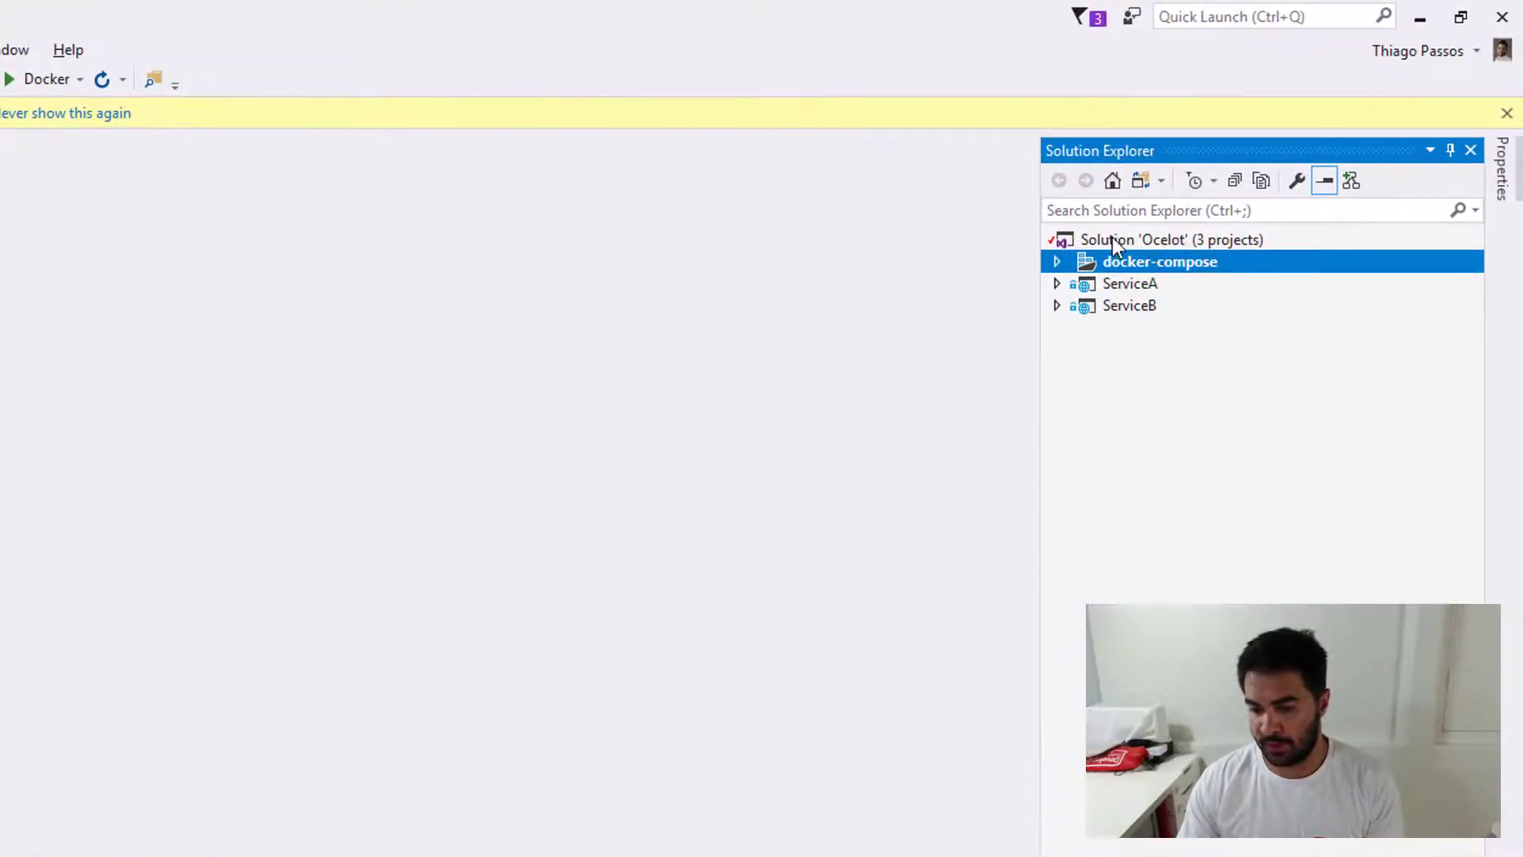
mouse_move(1126, 246)
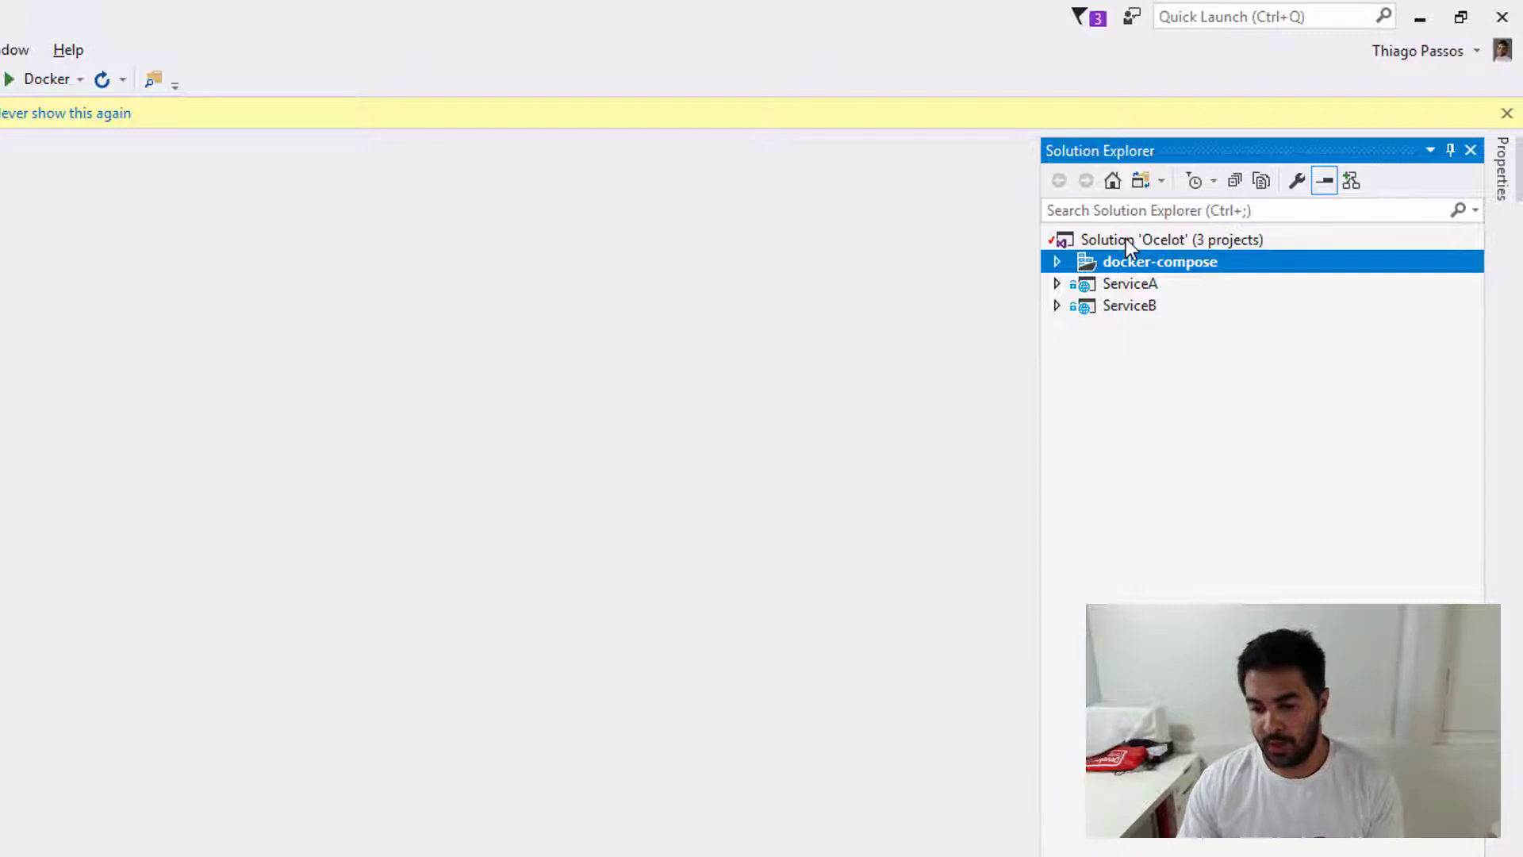
mouse_move(1137, 290)
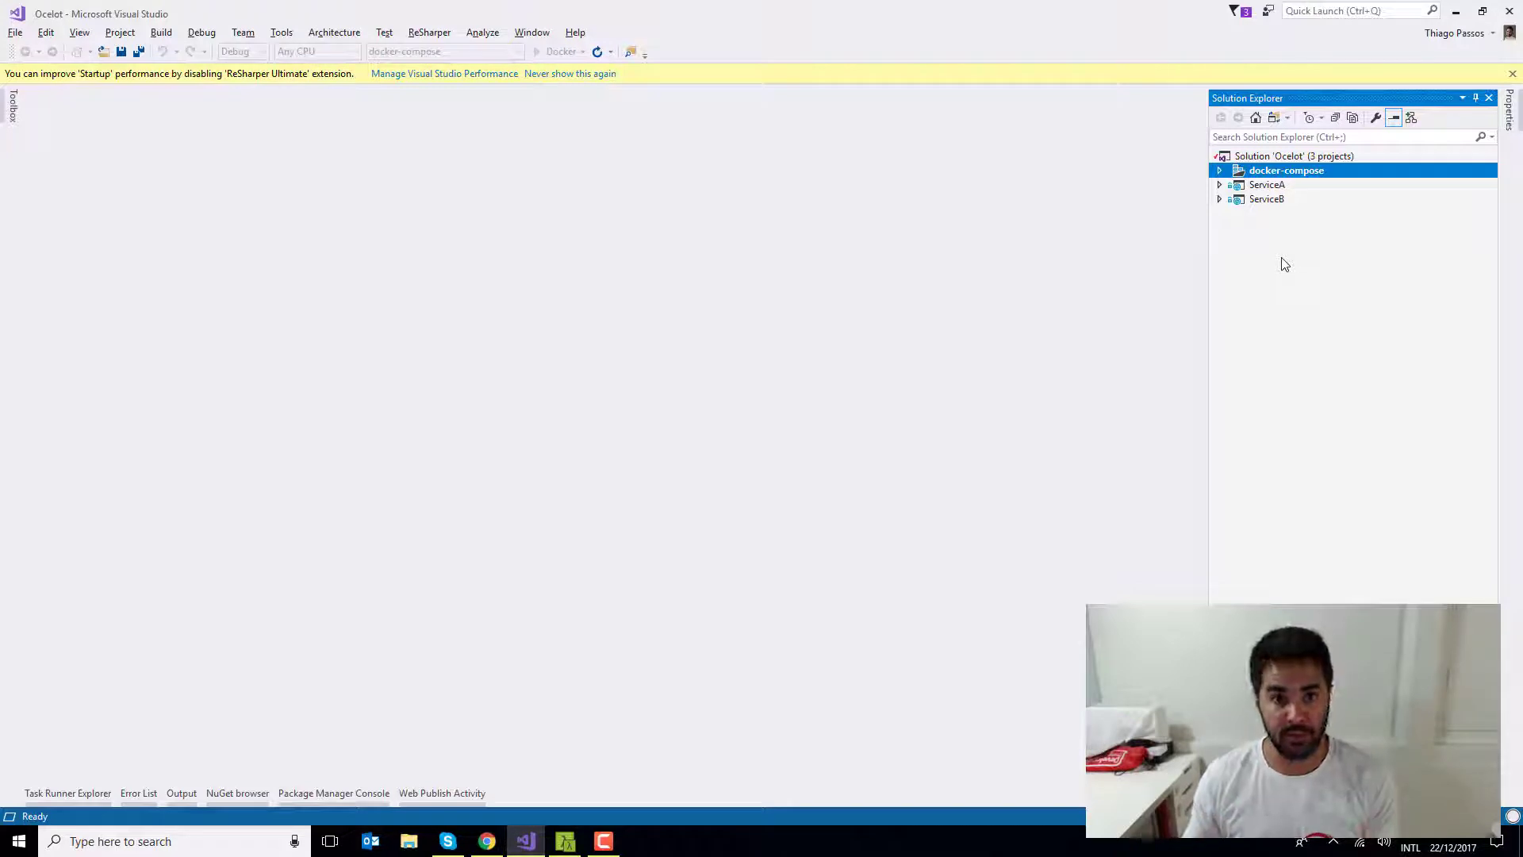
left_click(486, 841)
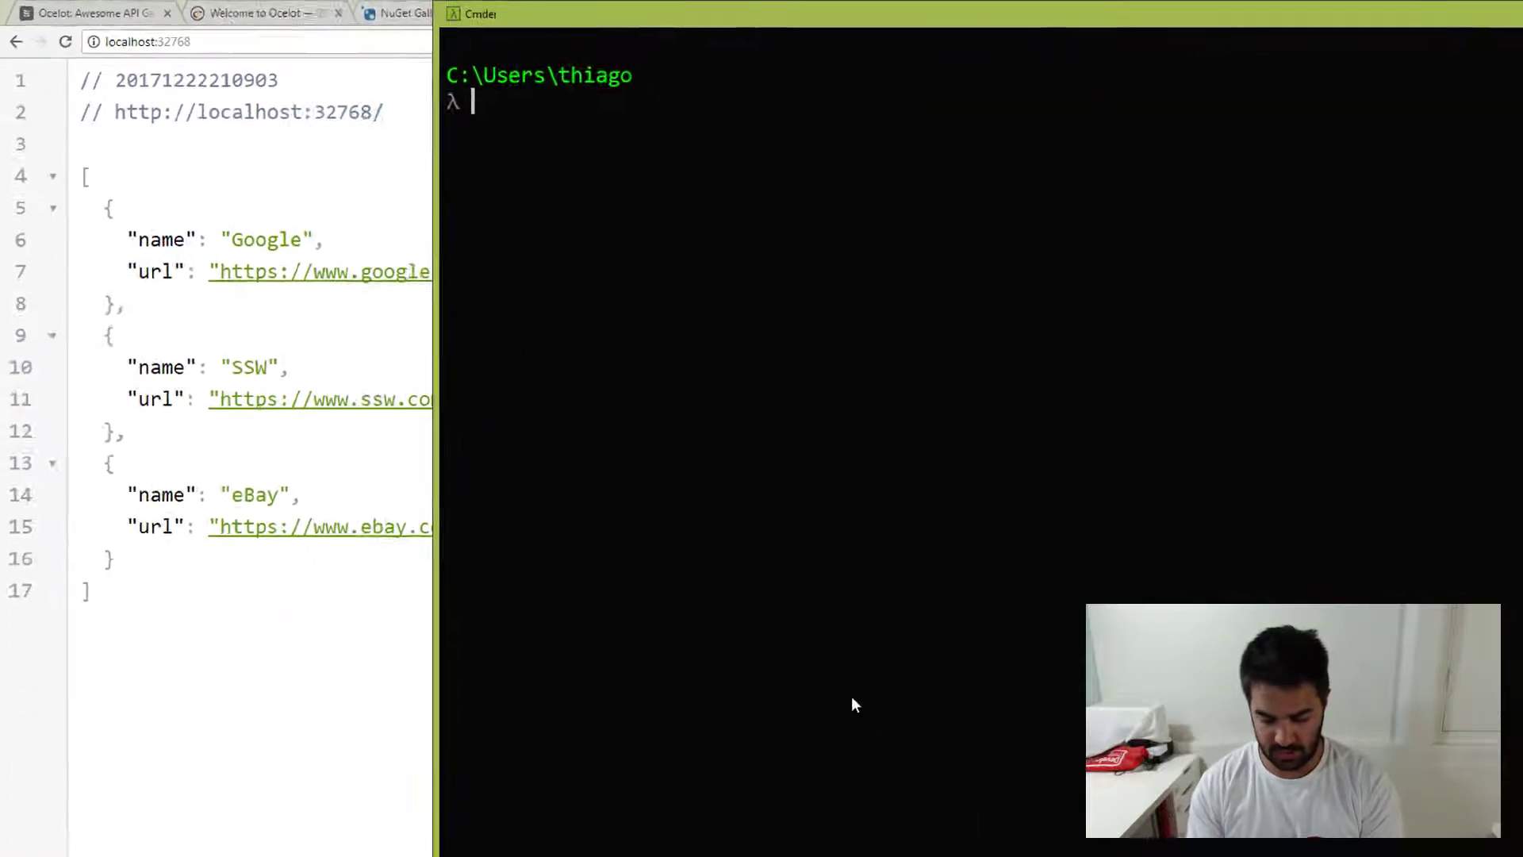
Run docker ps to find ServiceA on port 32768 and ServiceB on port 32769
type("docker ps")
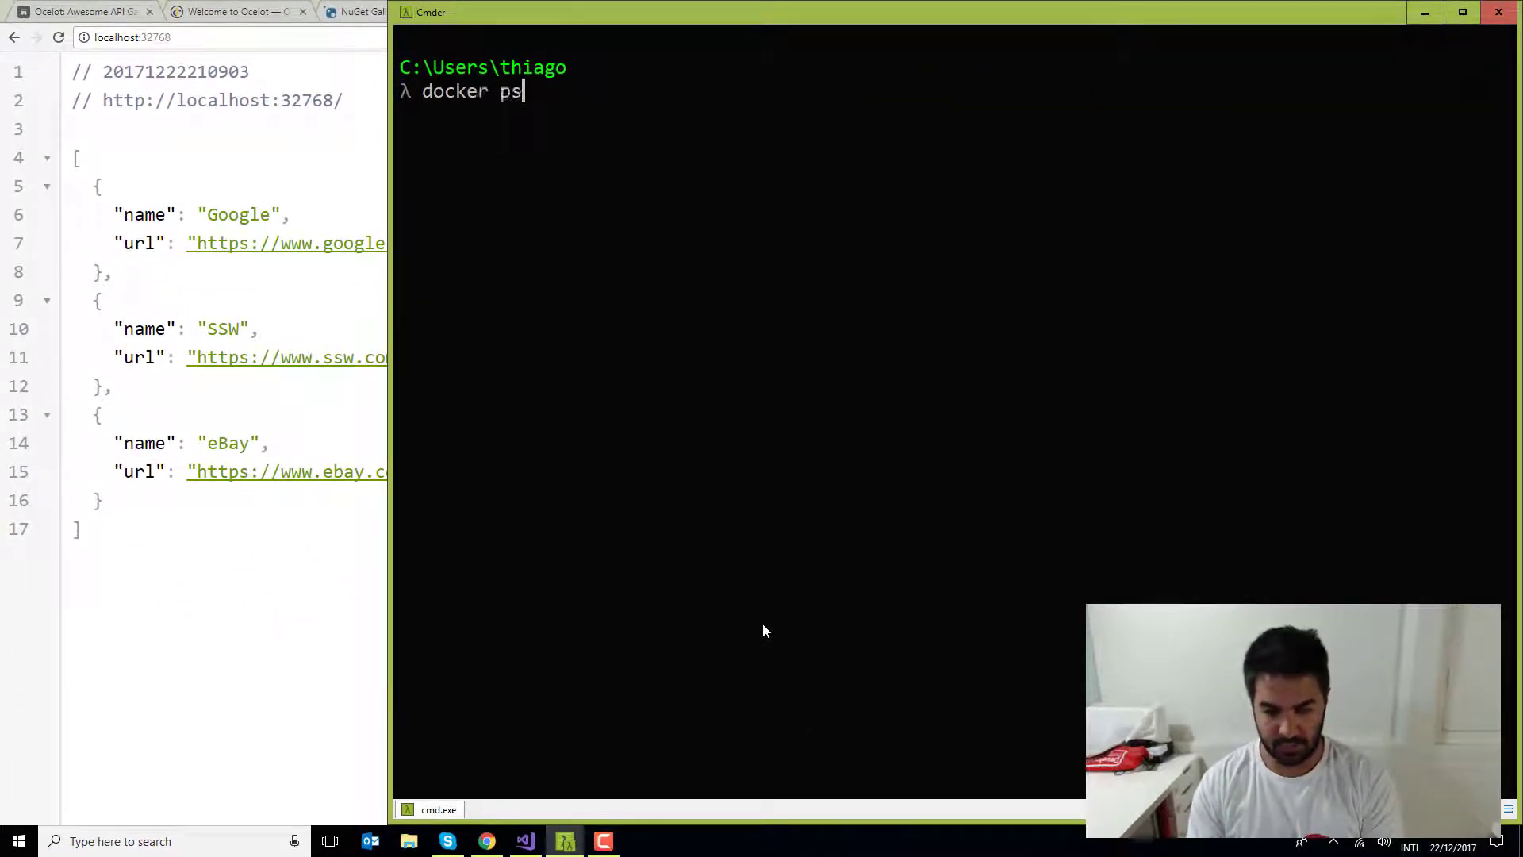
key("Return")
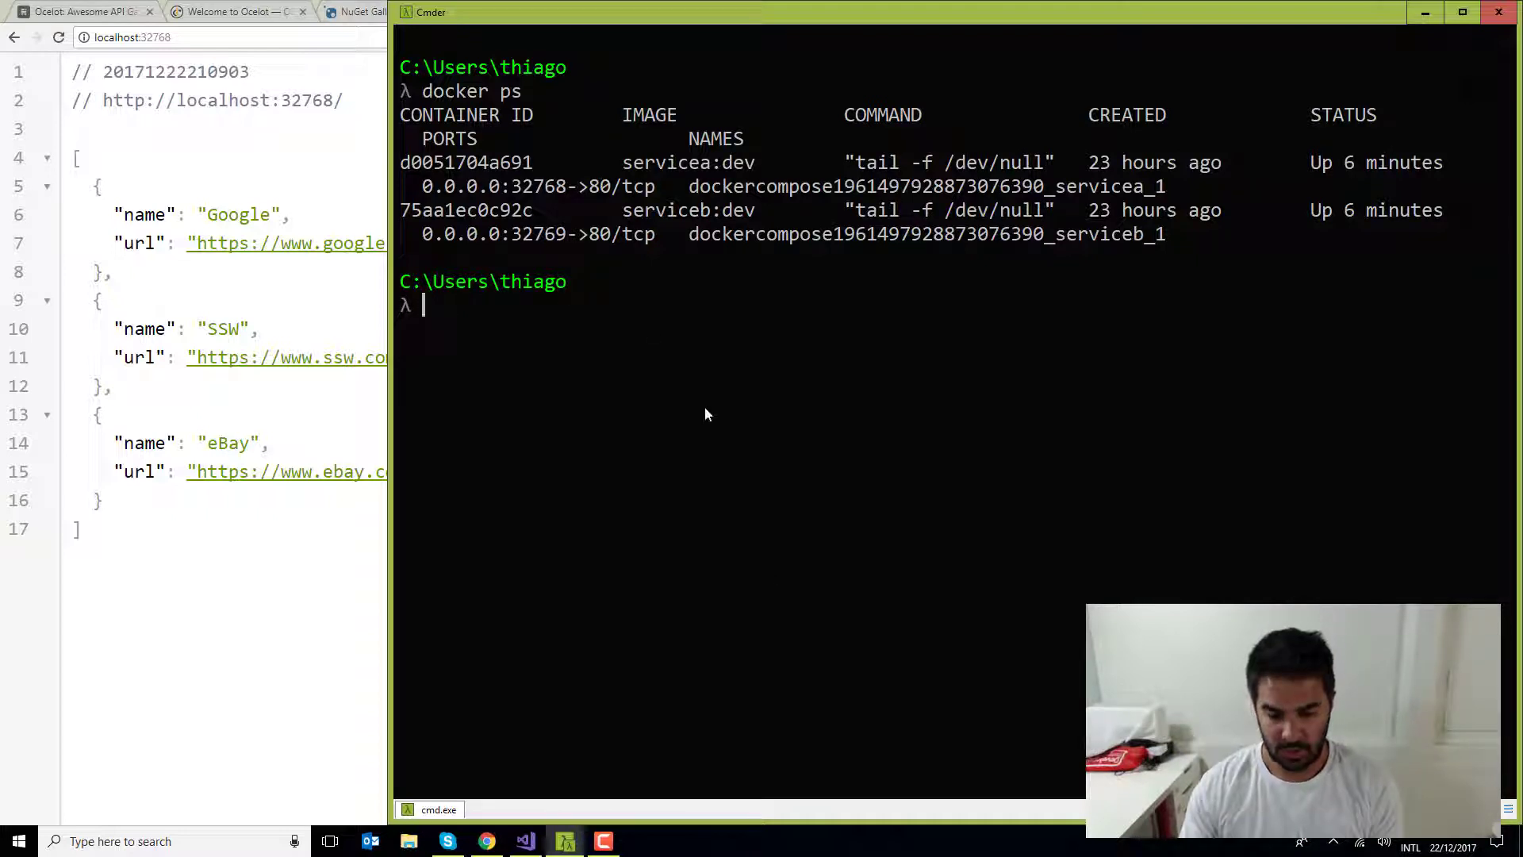
mouse_move(542, 186)
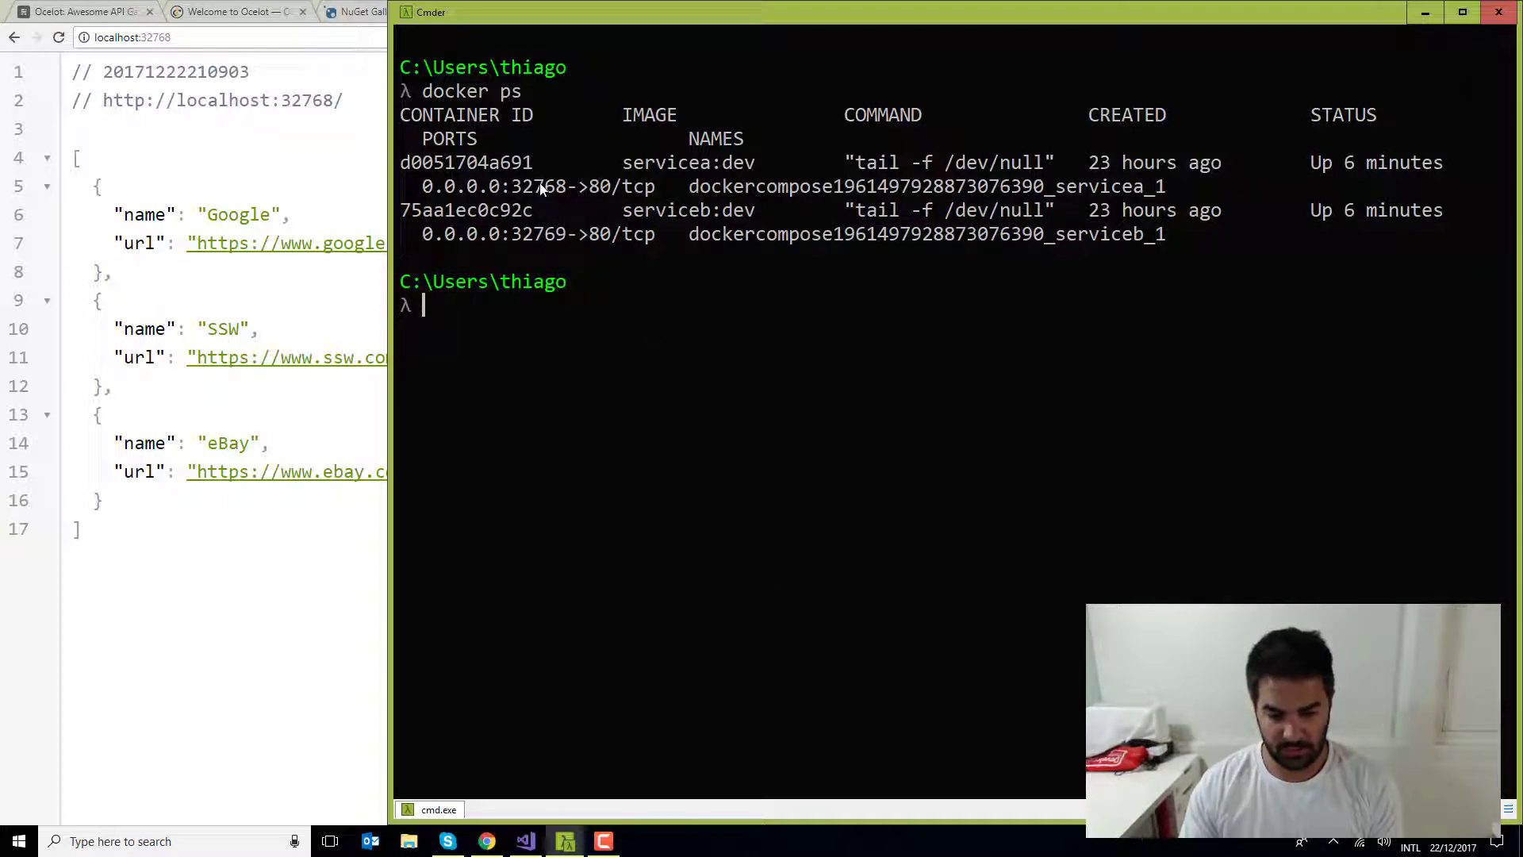
double_click(537, 186)
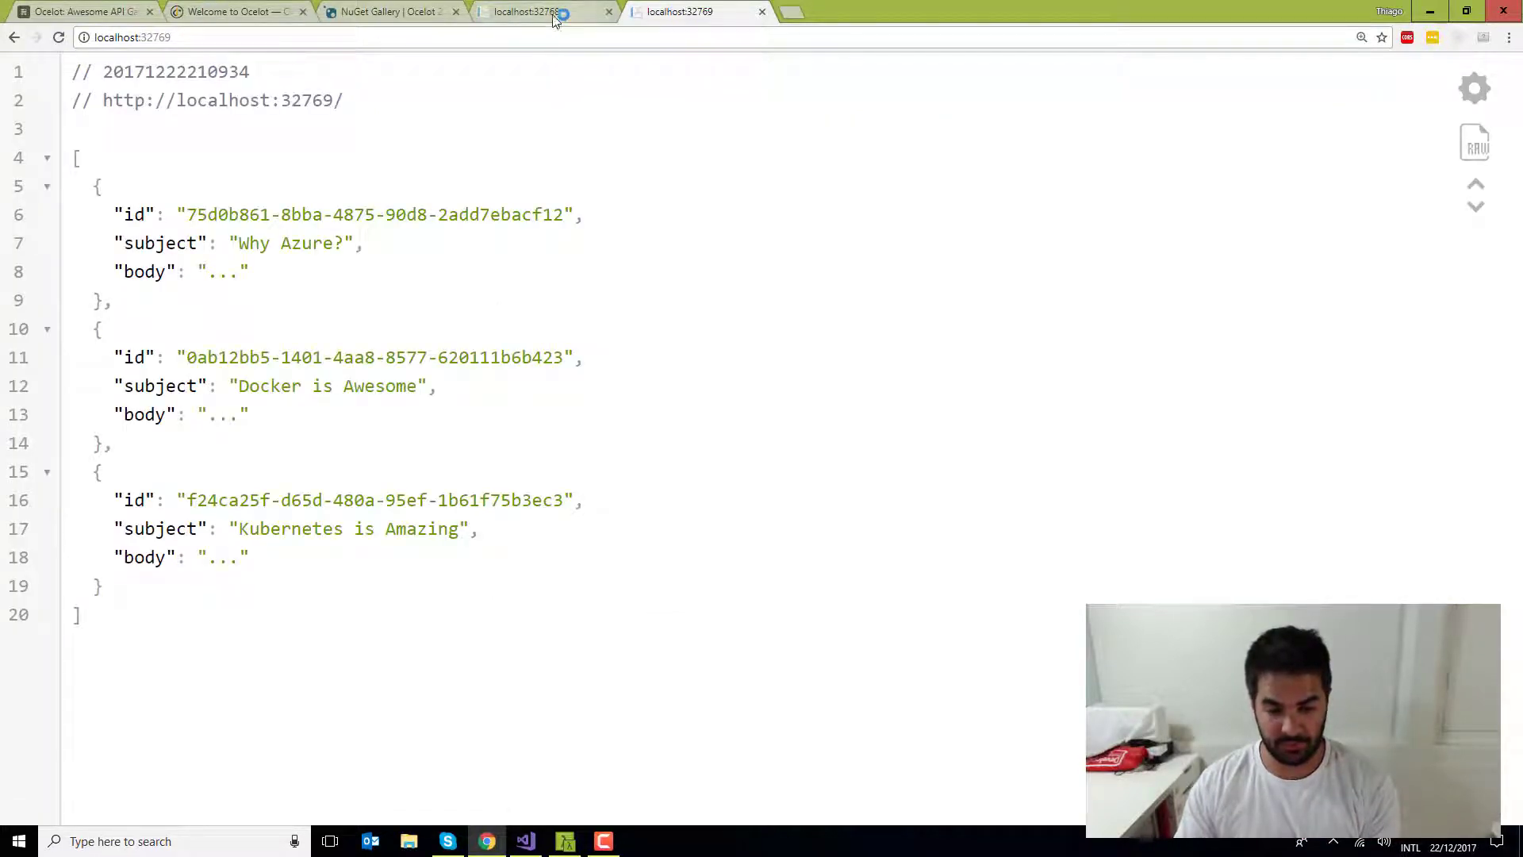
mouse_move(544, 12)
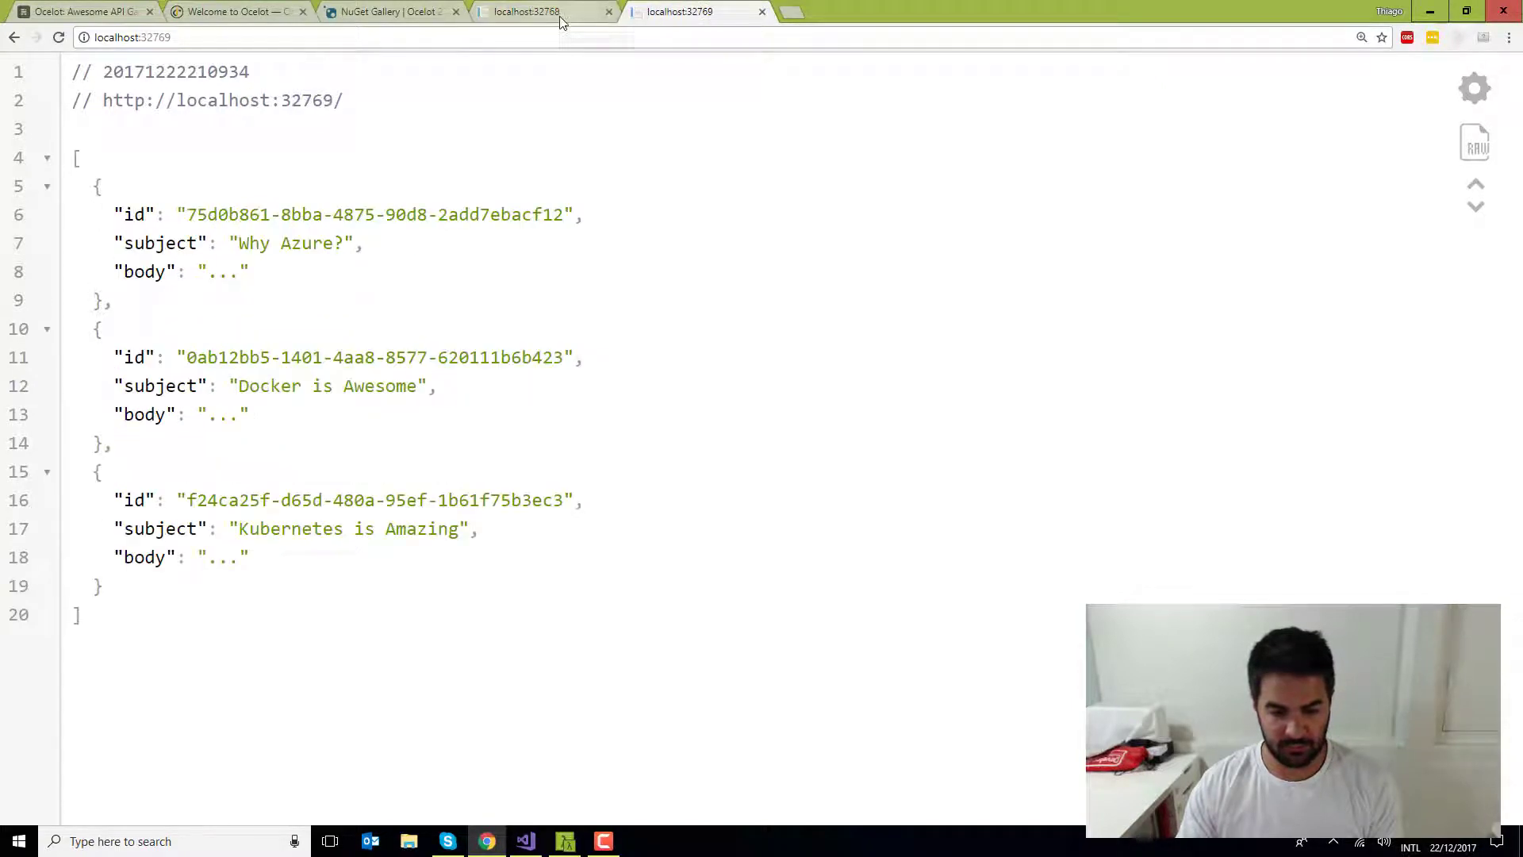
Go back to the localhost:32768 tab showing ServiceA's JSON list
left_click(539, 12)
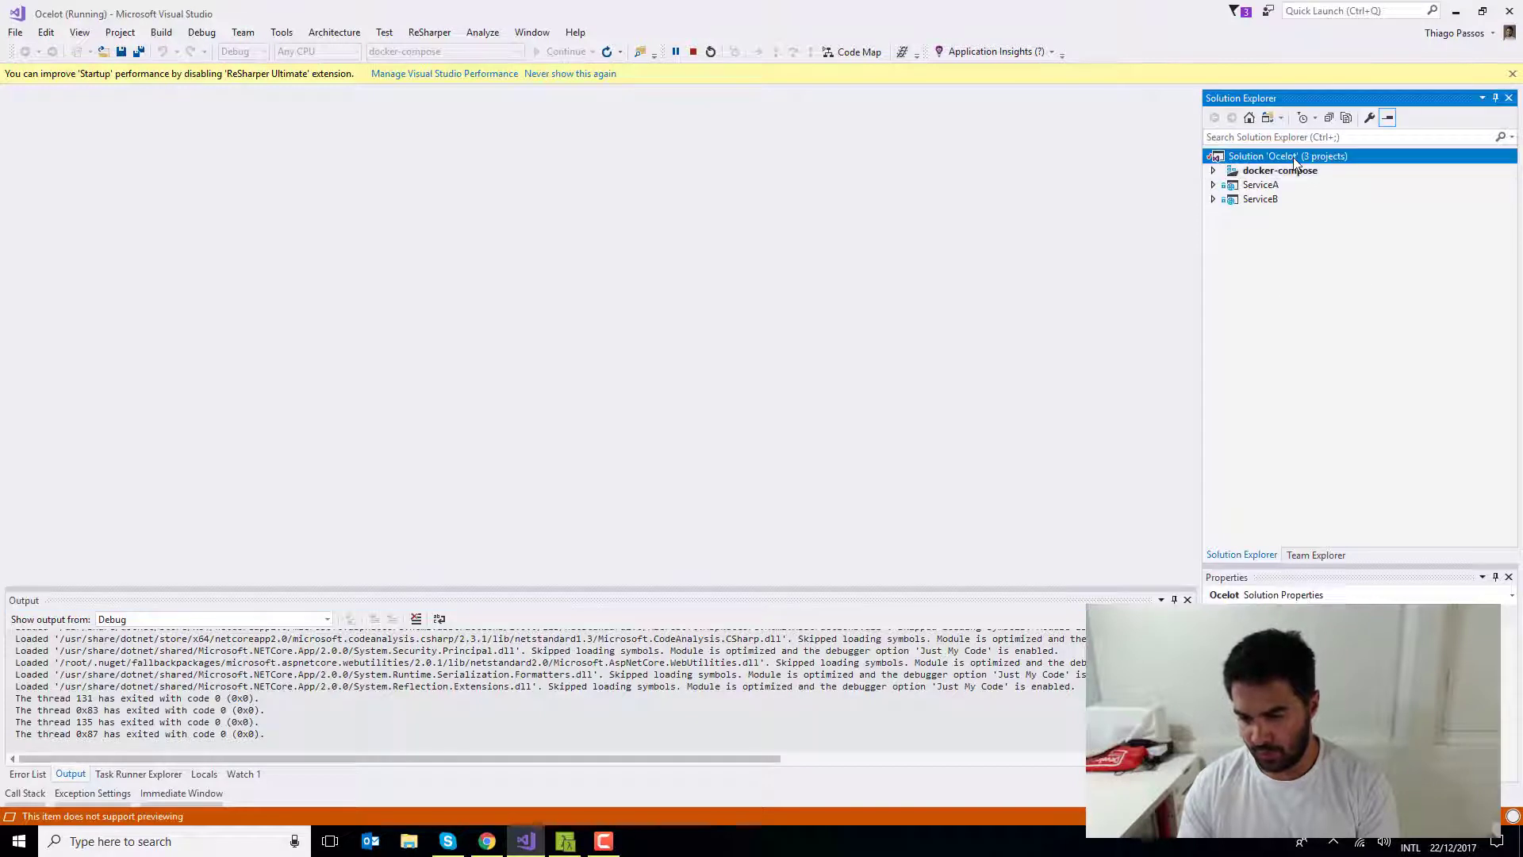
Create an ASP.NET Core 'Gateway' project from the Web API template with Docker support
right_click(1263, 155)
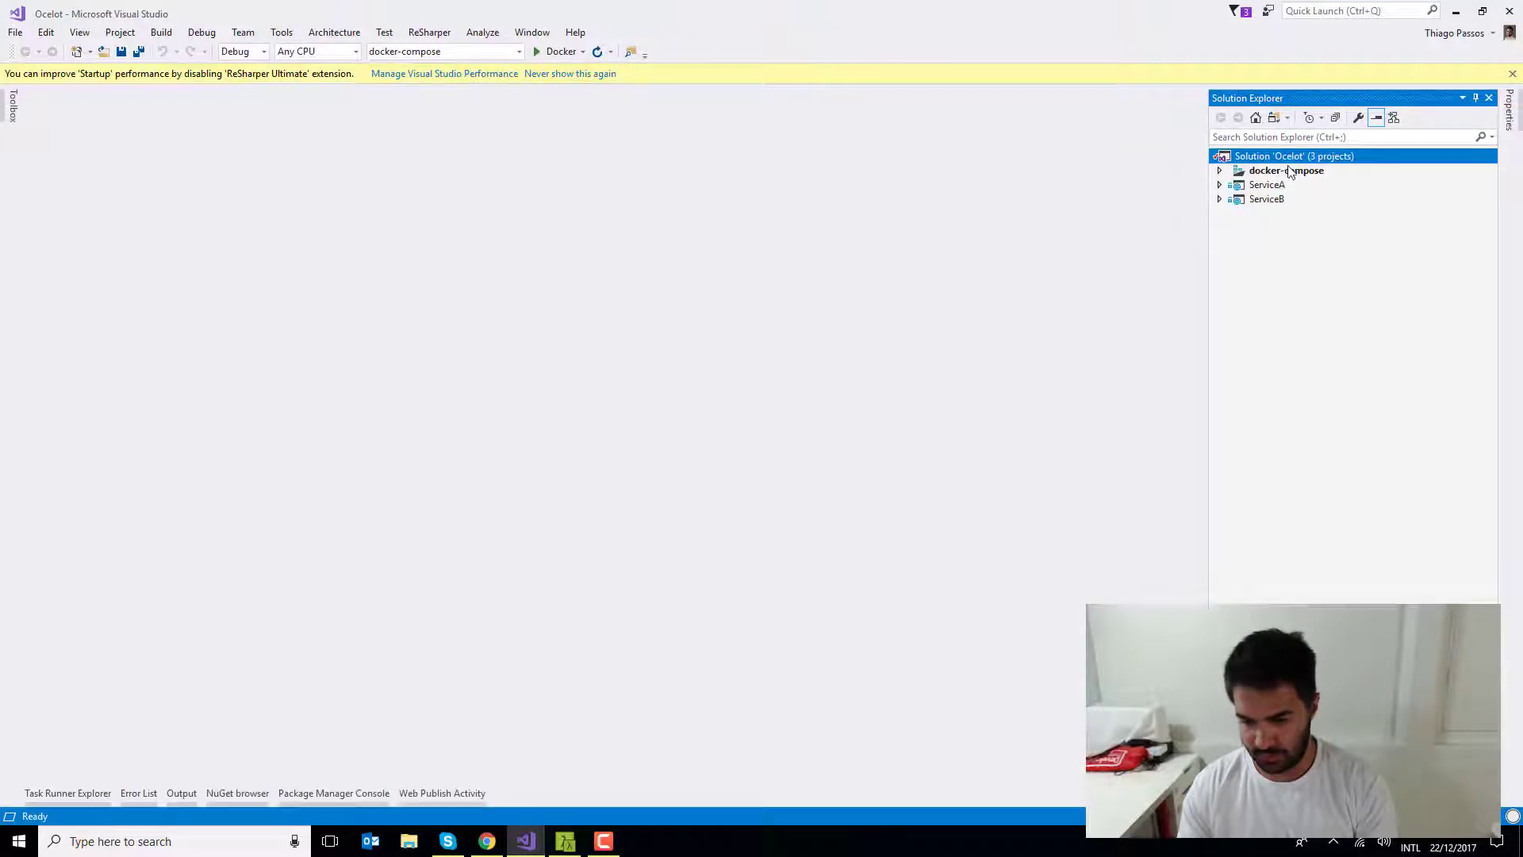
right_click(1293, 156)
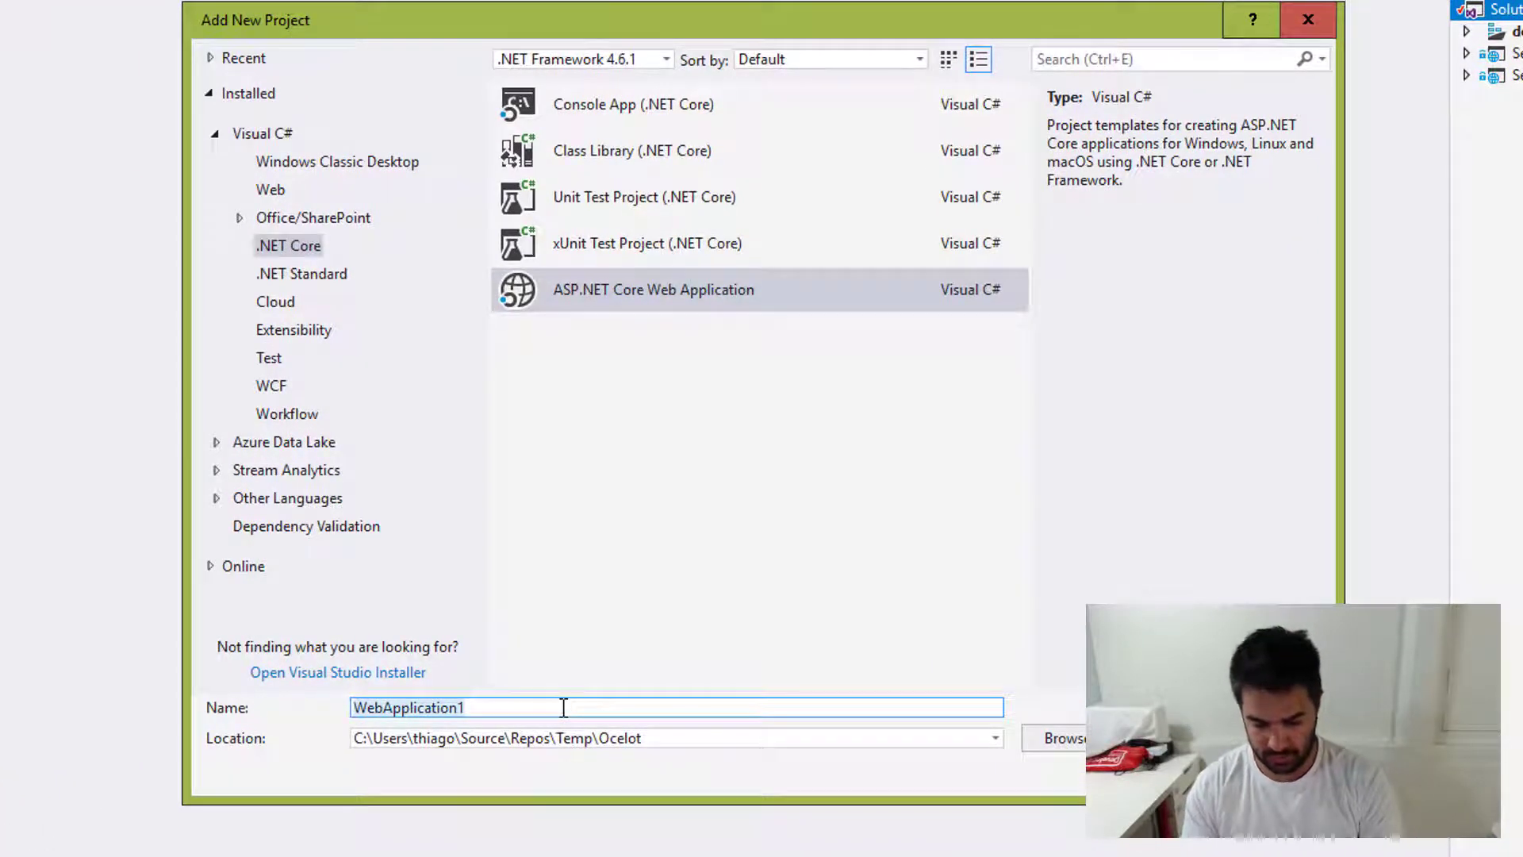
type("Gateway")
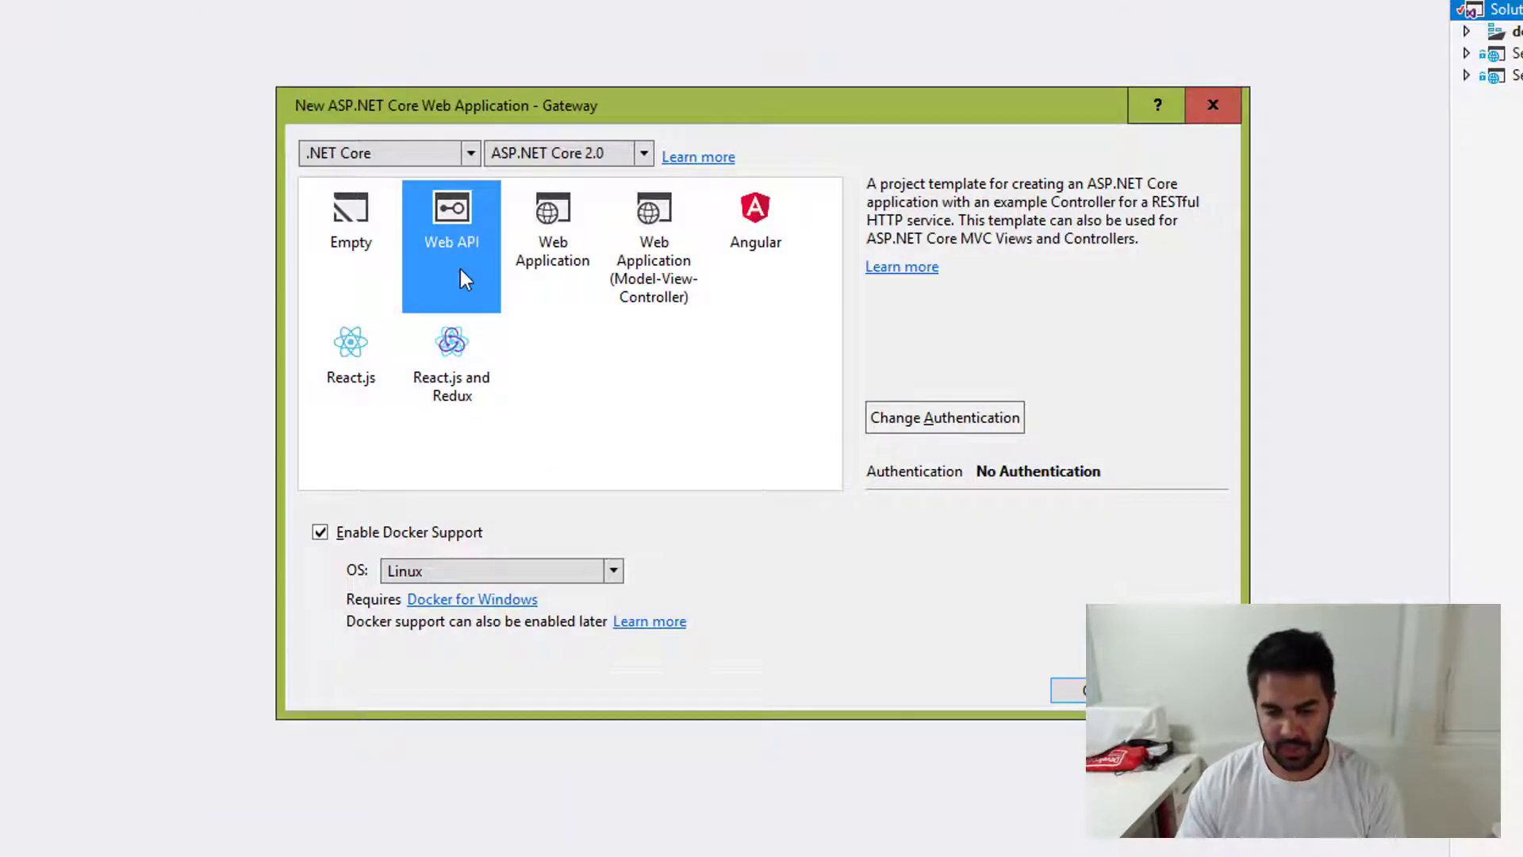
mouse_move(463, 221)
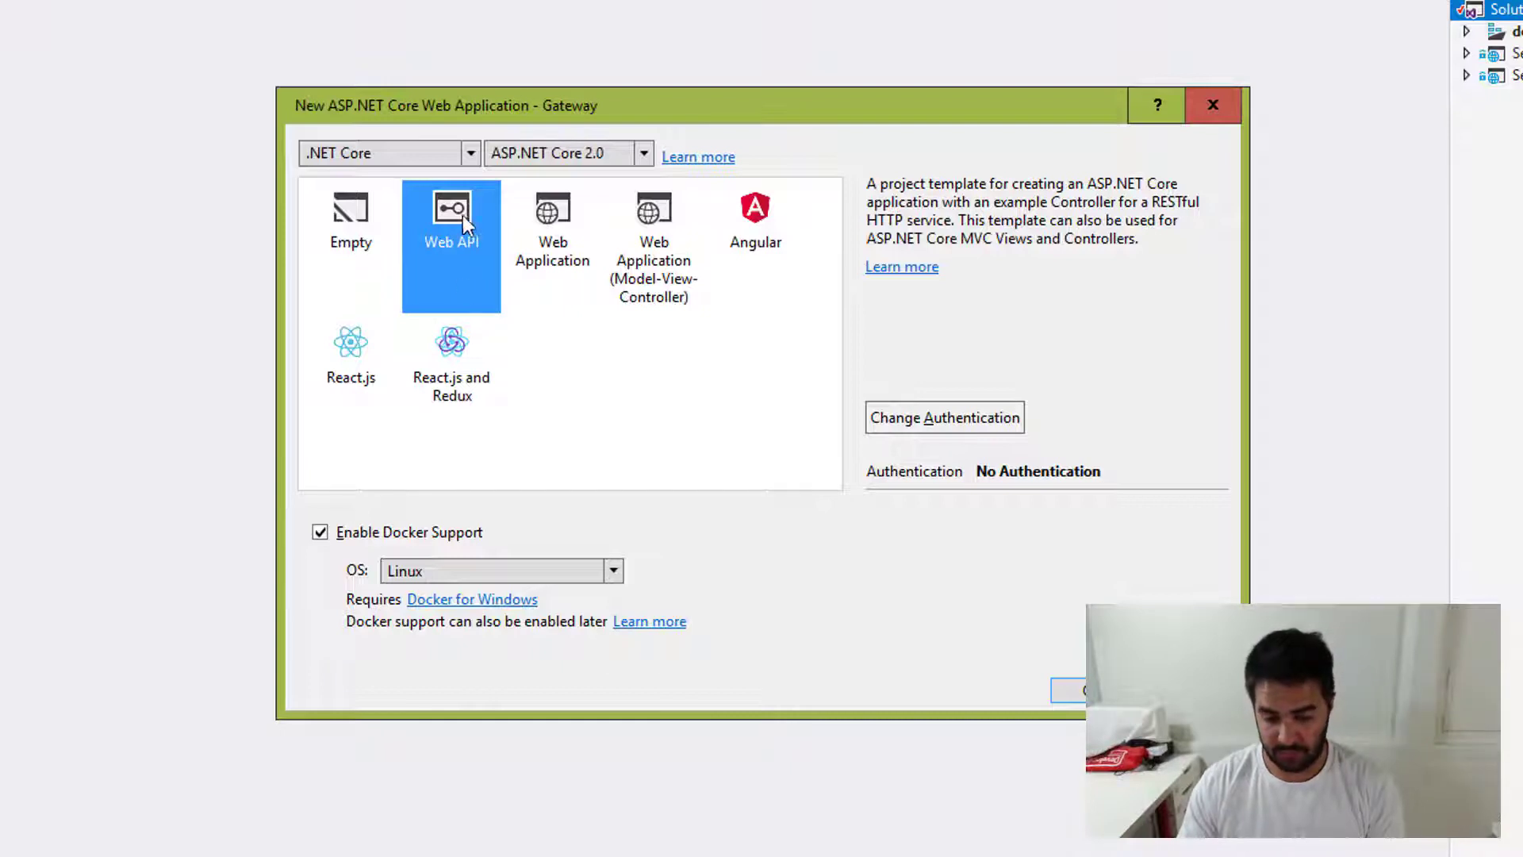
mouse_move(342, 245)
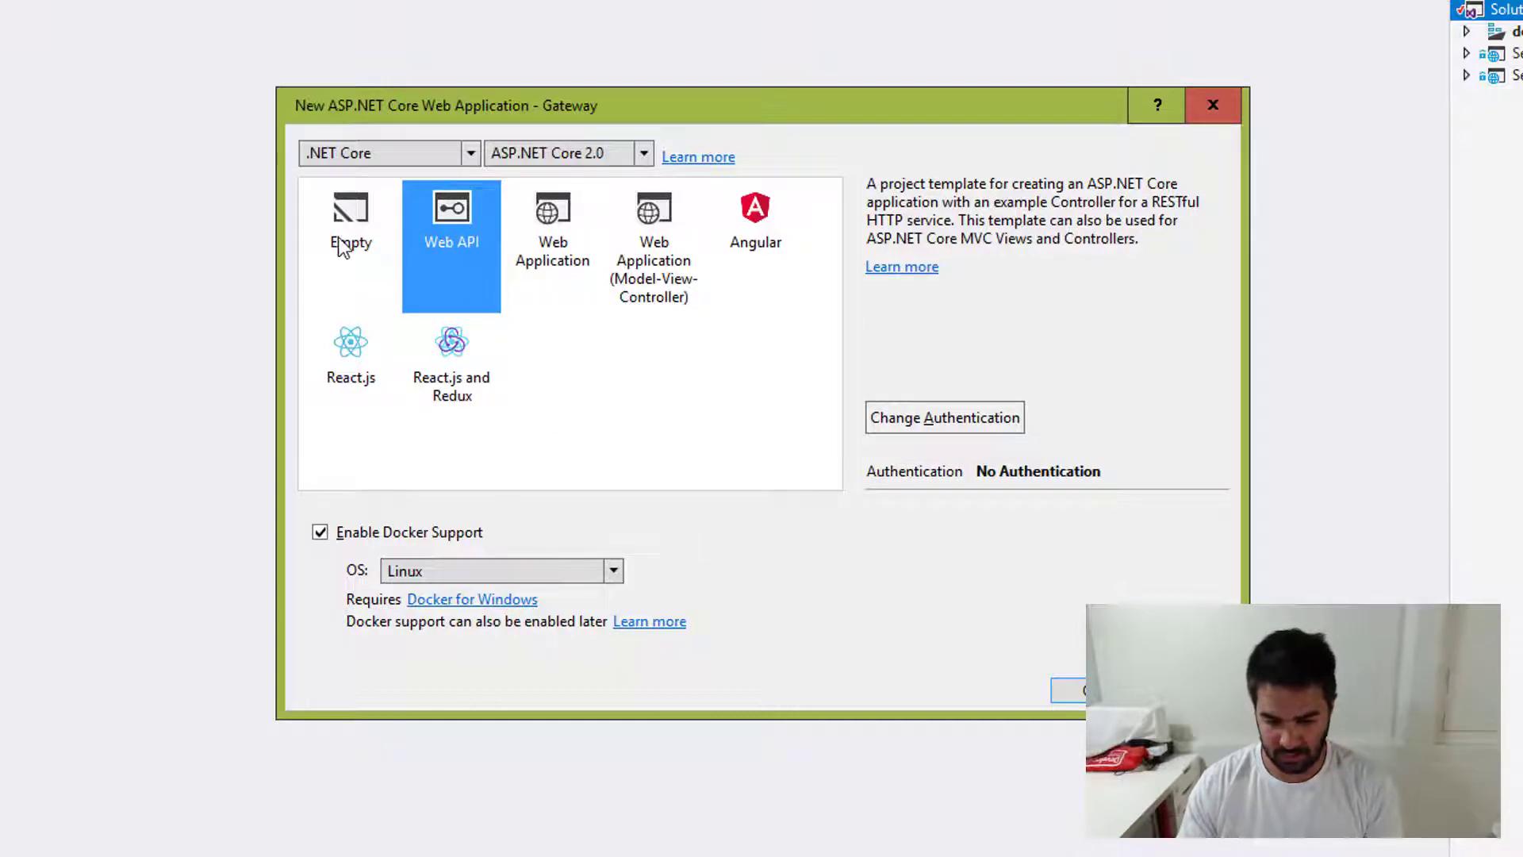
mouse_move(416, 436)
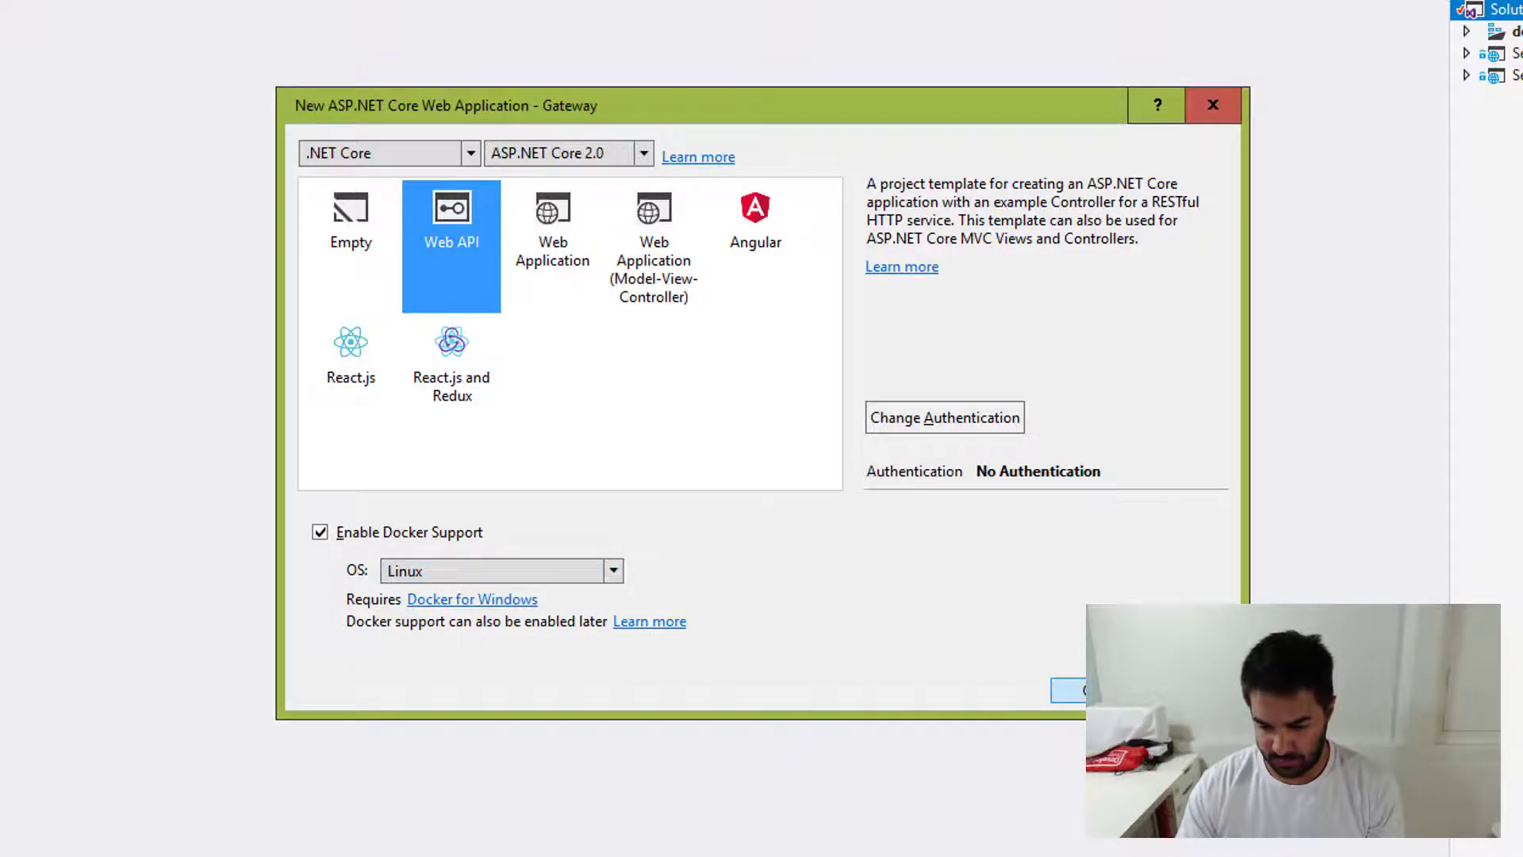
left_click(1068, 689)
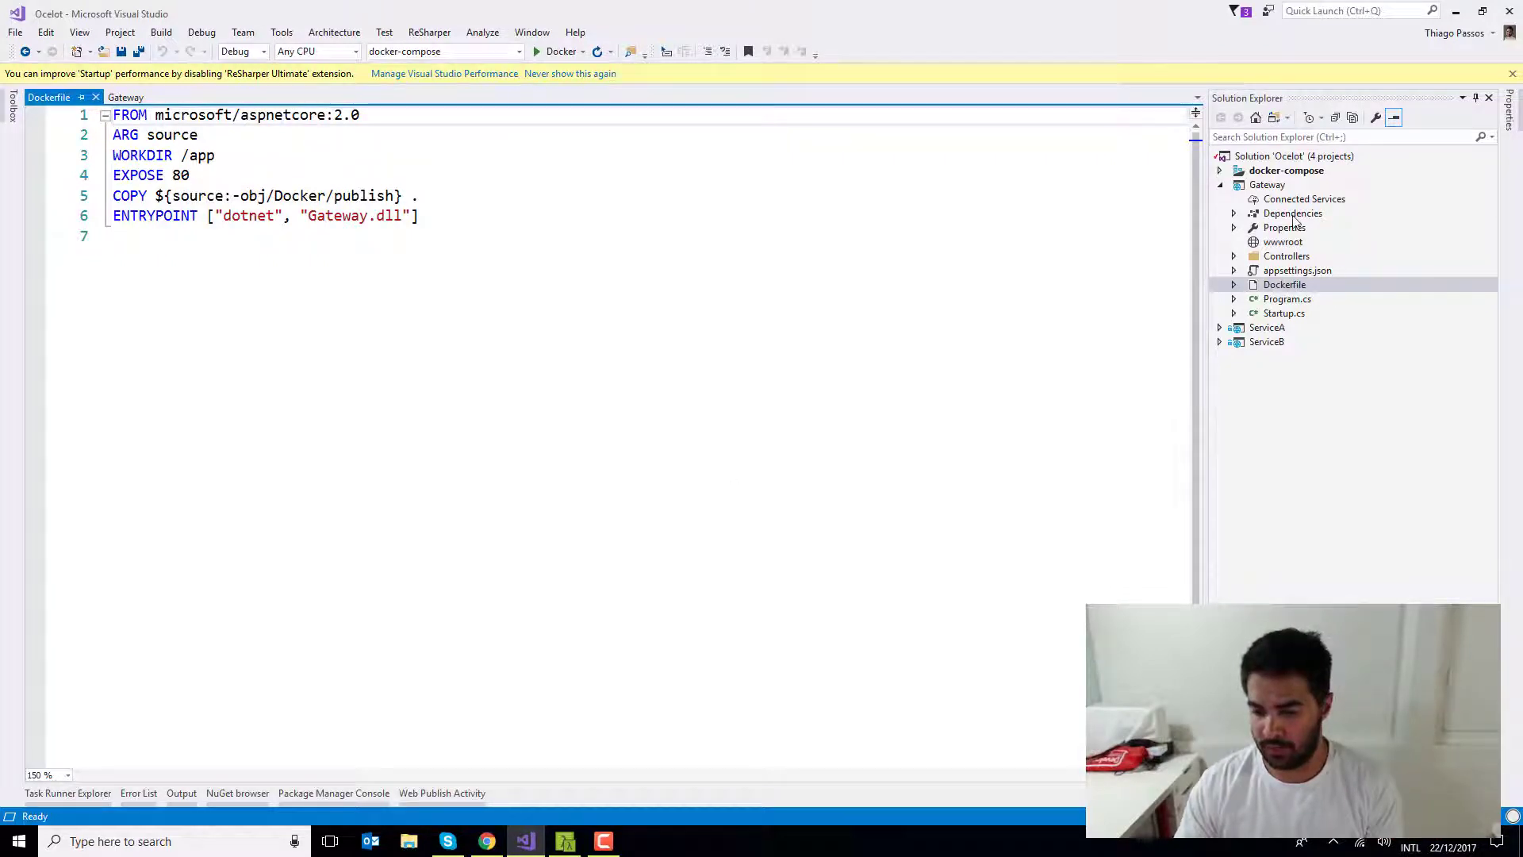
Search NuGet for Ocelot and install 2.0.4 into Gateway, accepting changes and licenses
left_click(1293, 212)
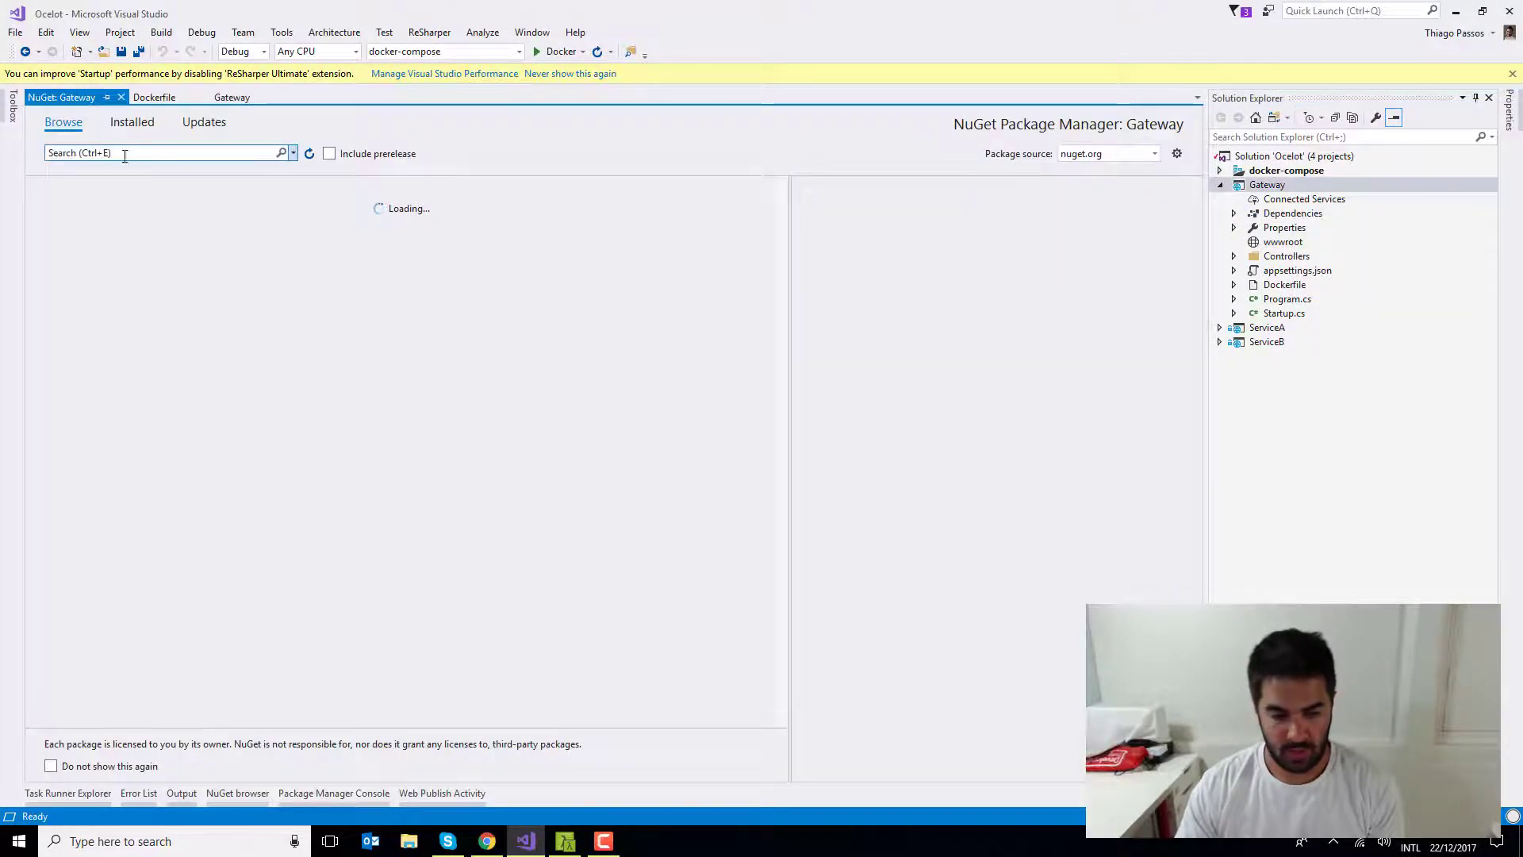
type("O")
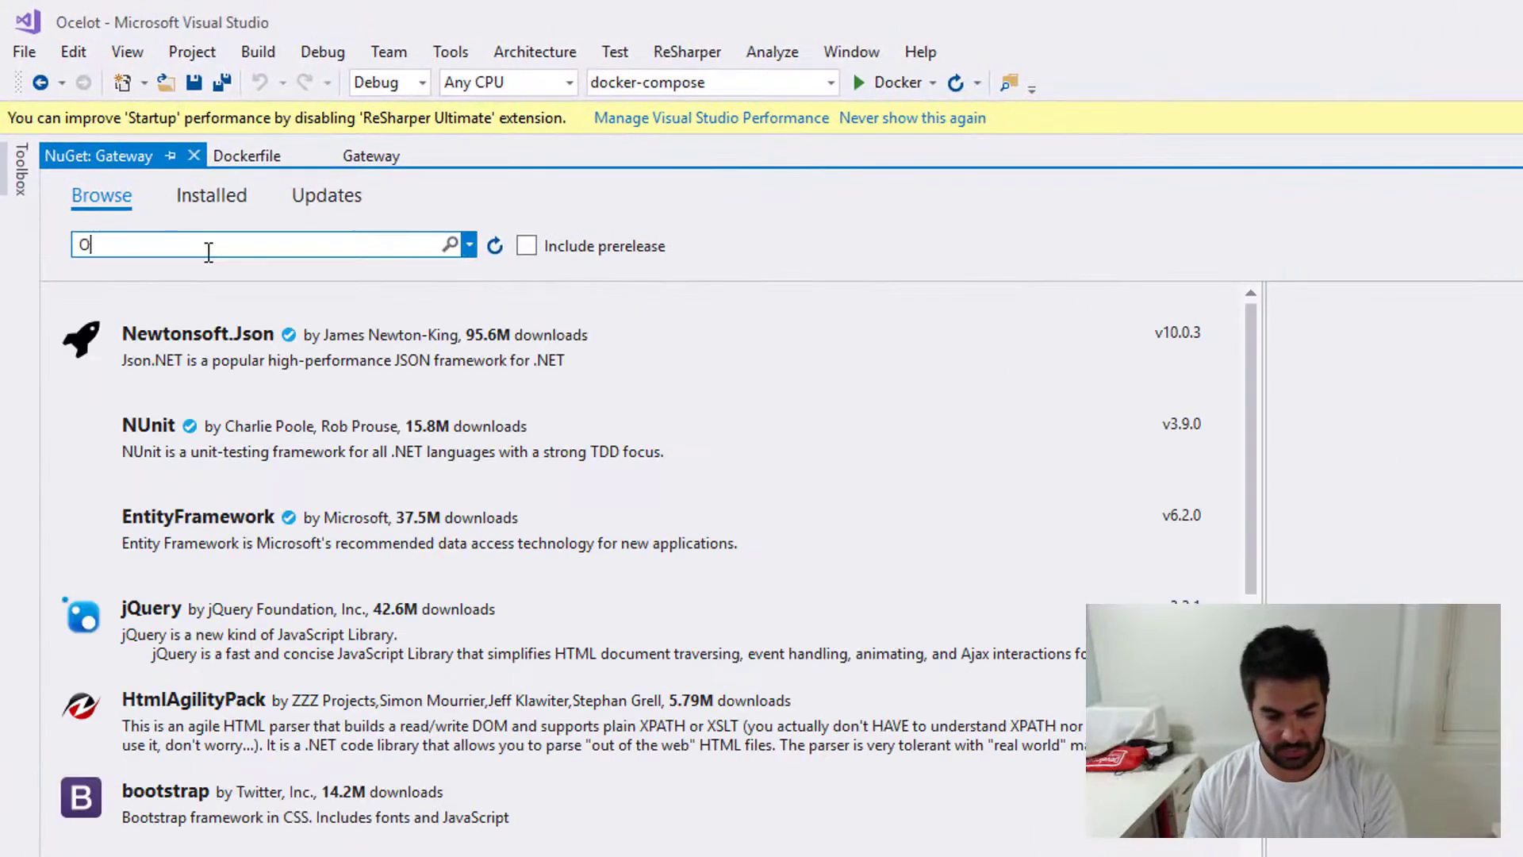
type("celot")
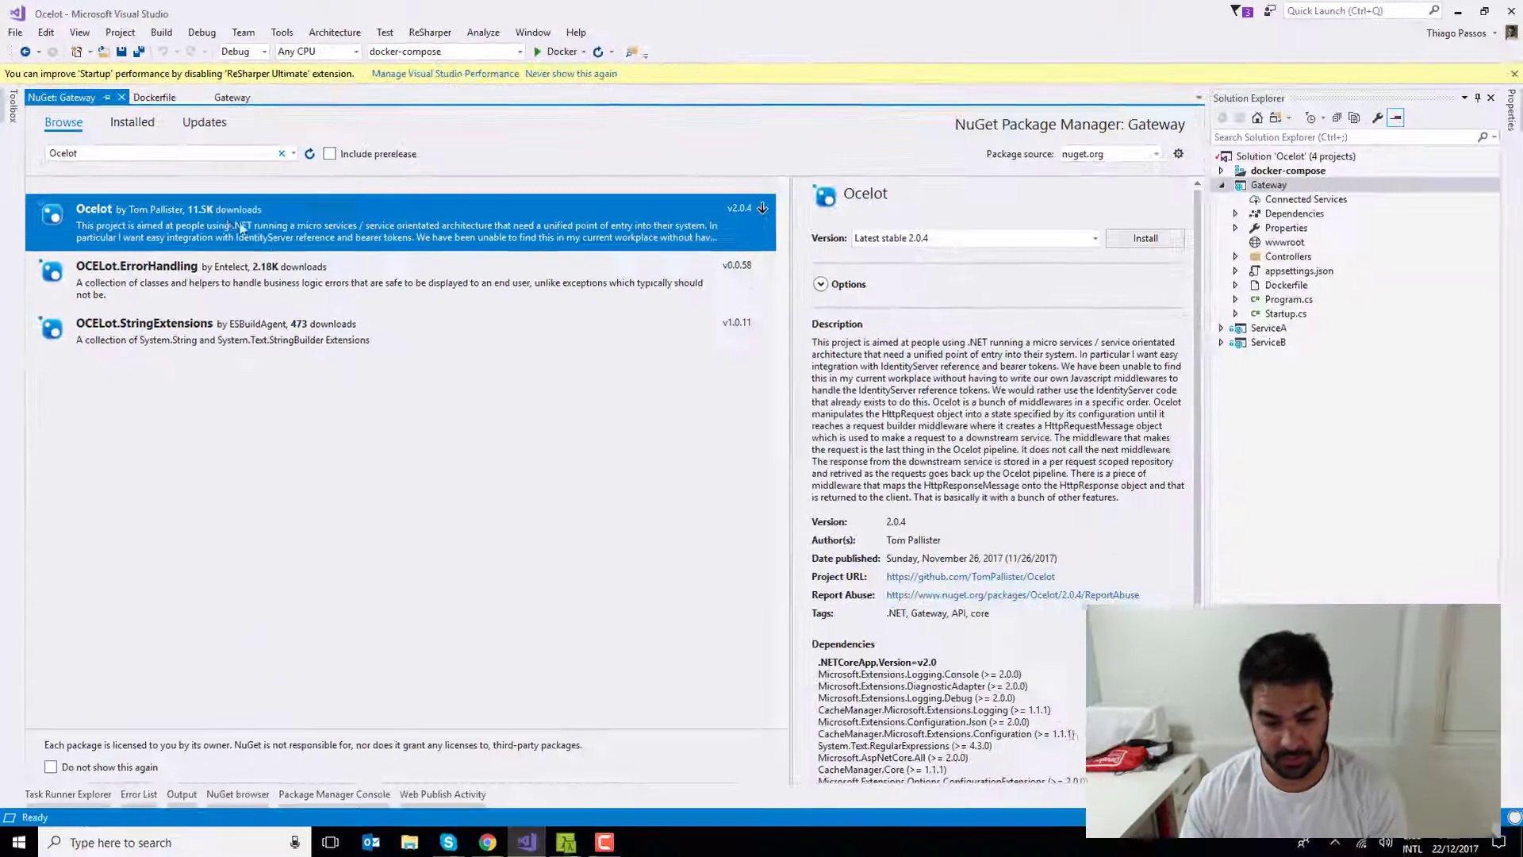
left_click(1143, 237)
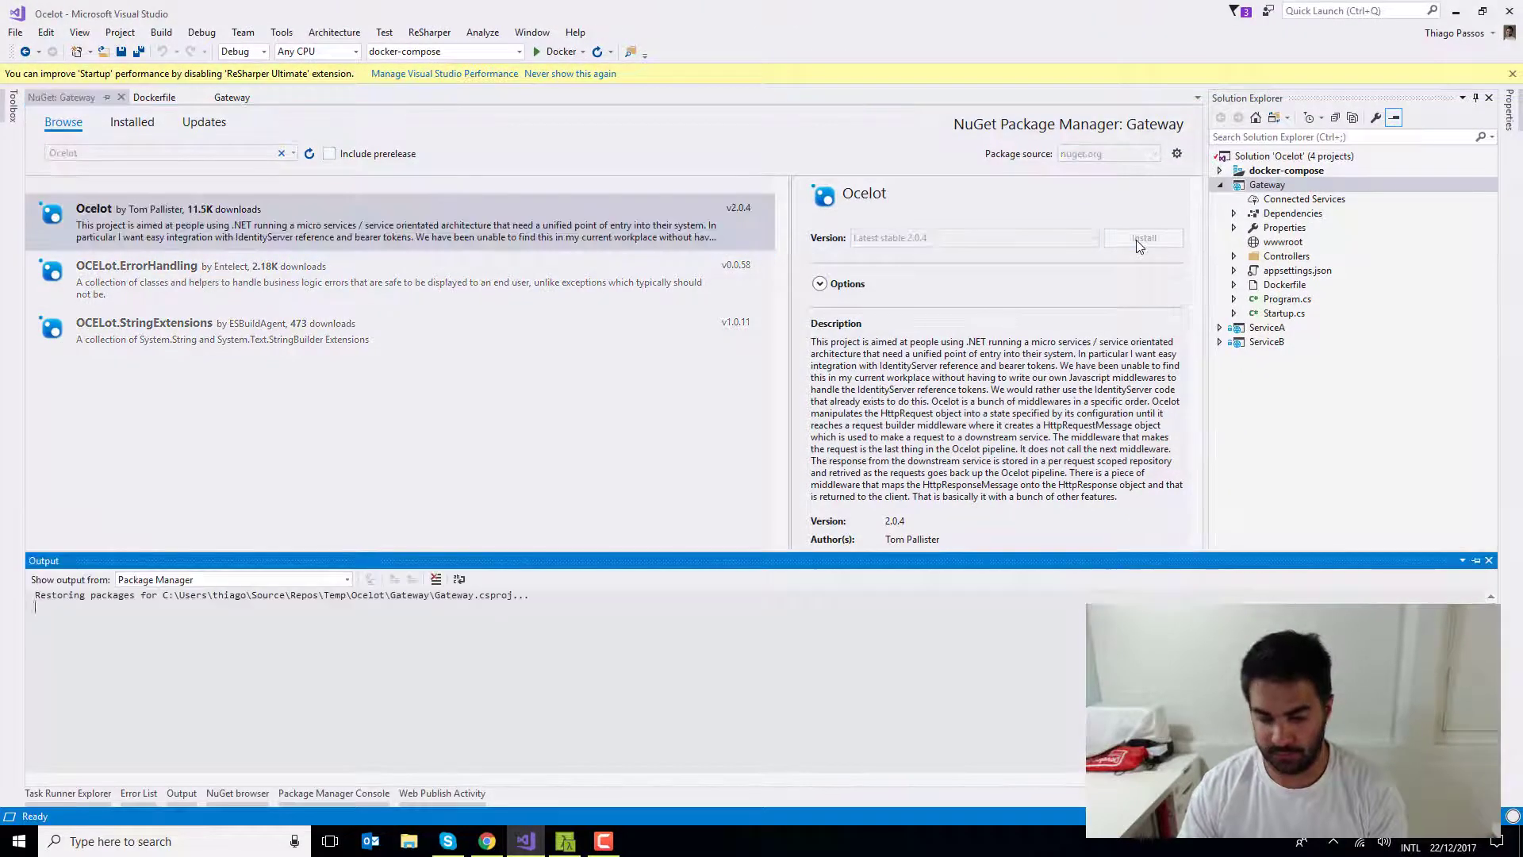
left_click(1143, 238)
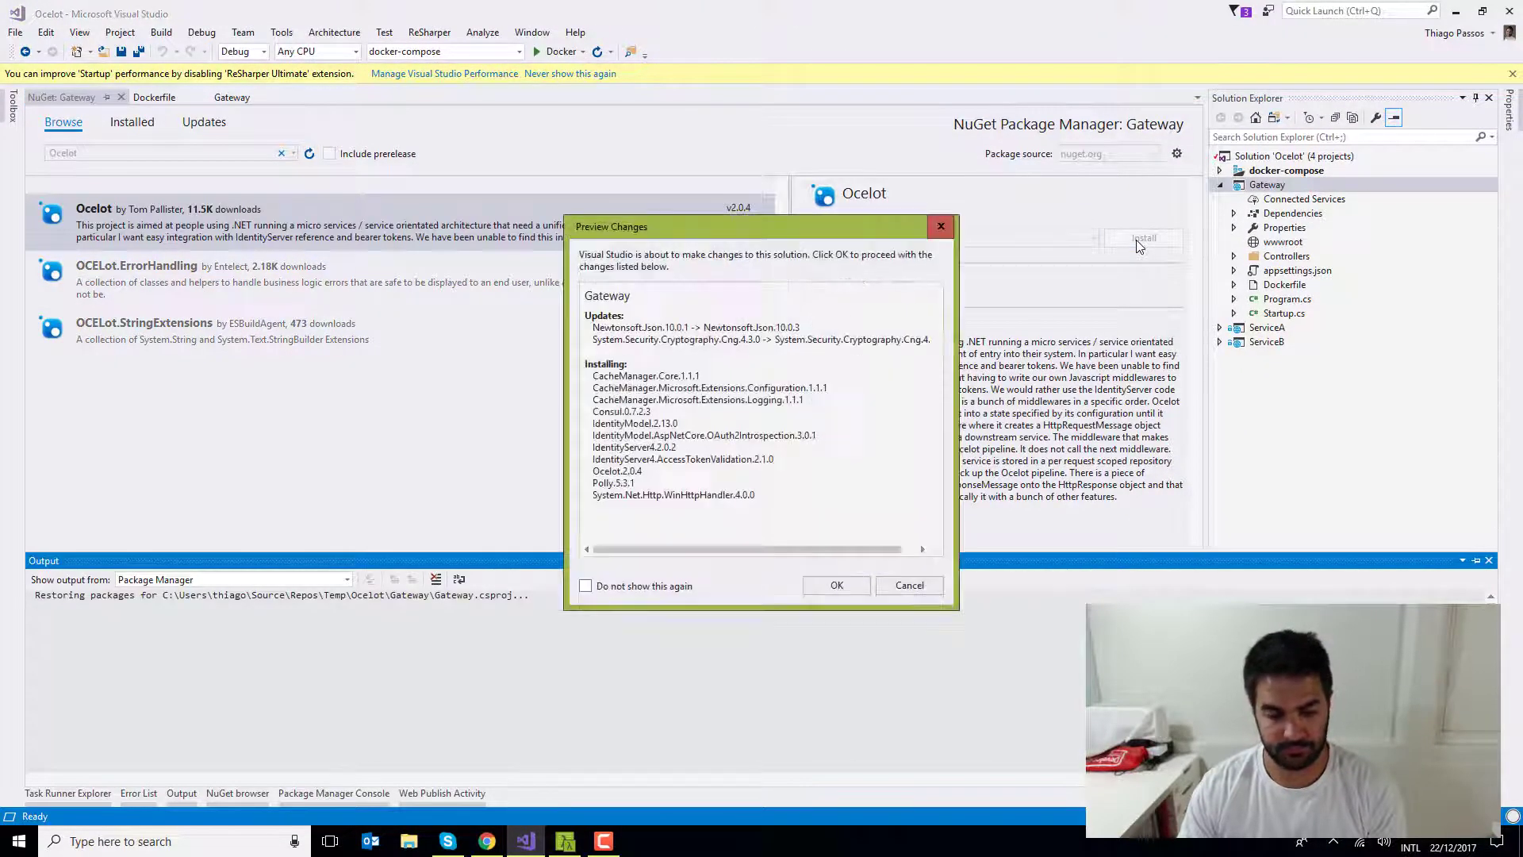
left_click(834, 584)
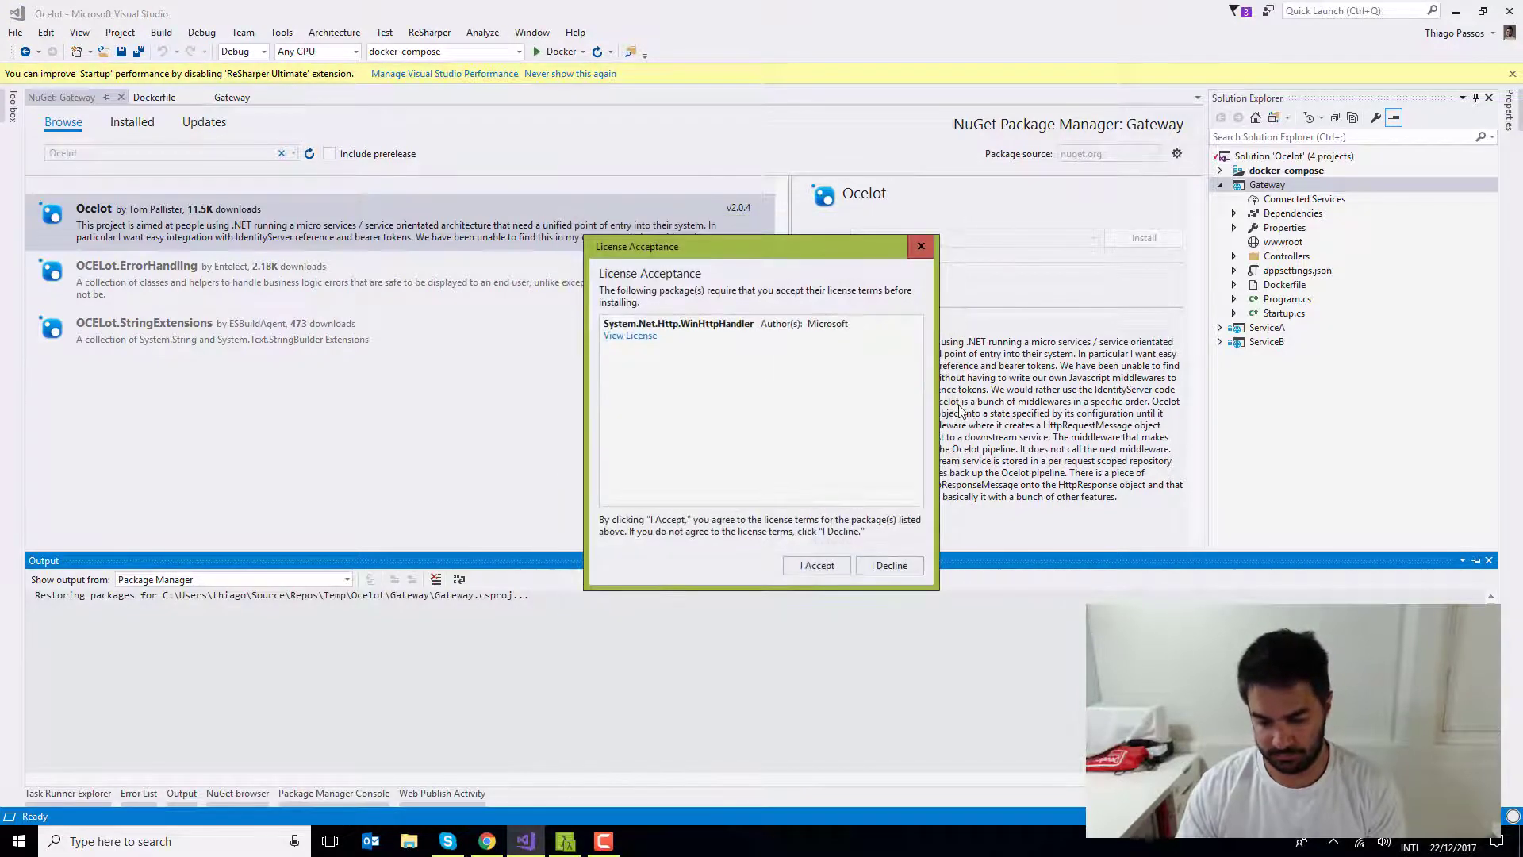
left_click(816, 565)
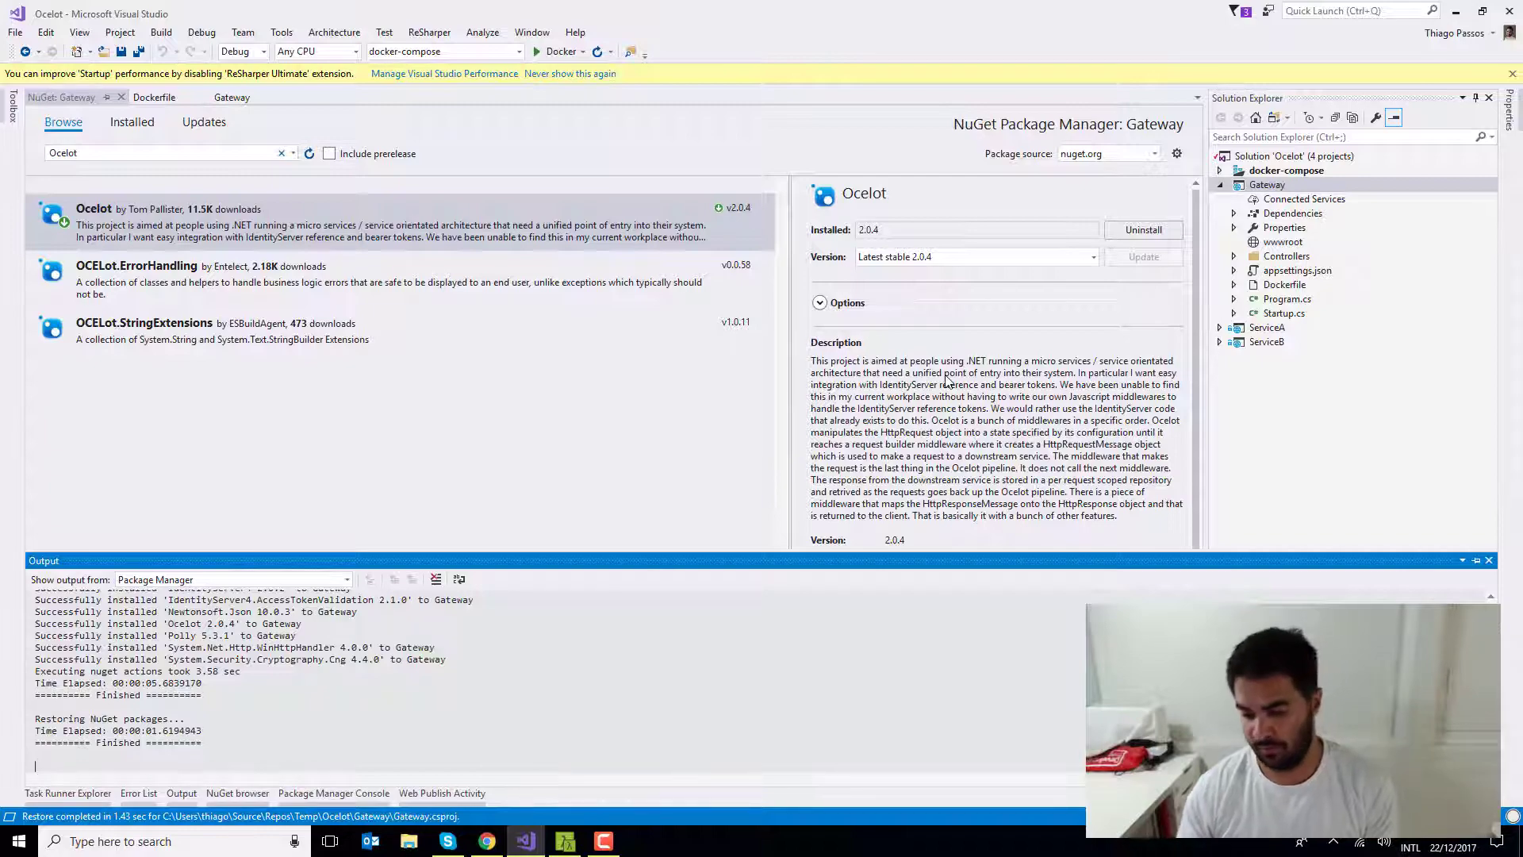
left_click(1266, 185)
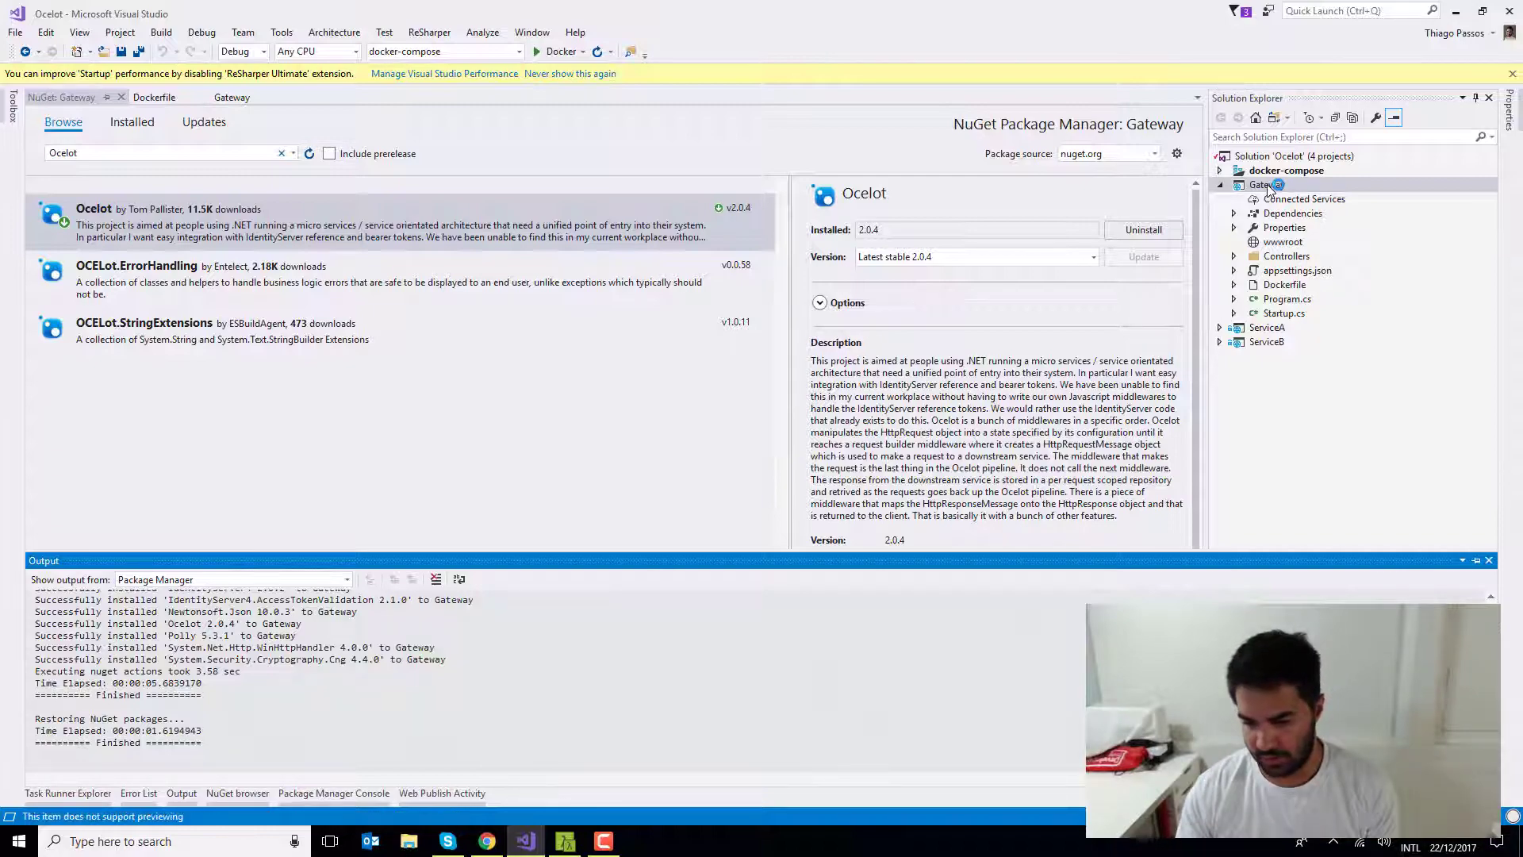
Add a new item 'configuration.json' containing empty braces to the Gateway project
right_click(1267, 184)
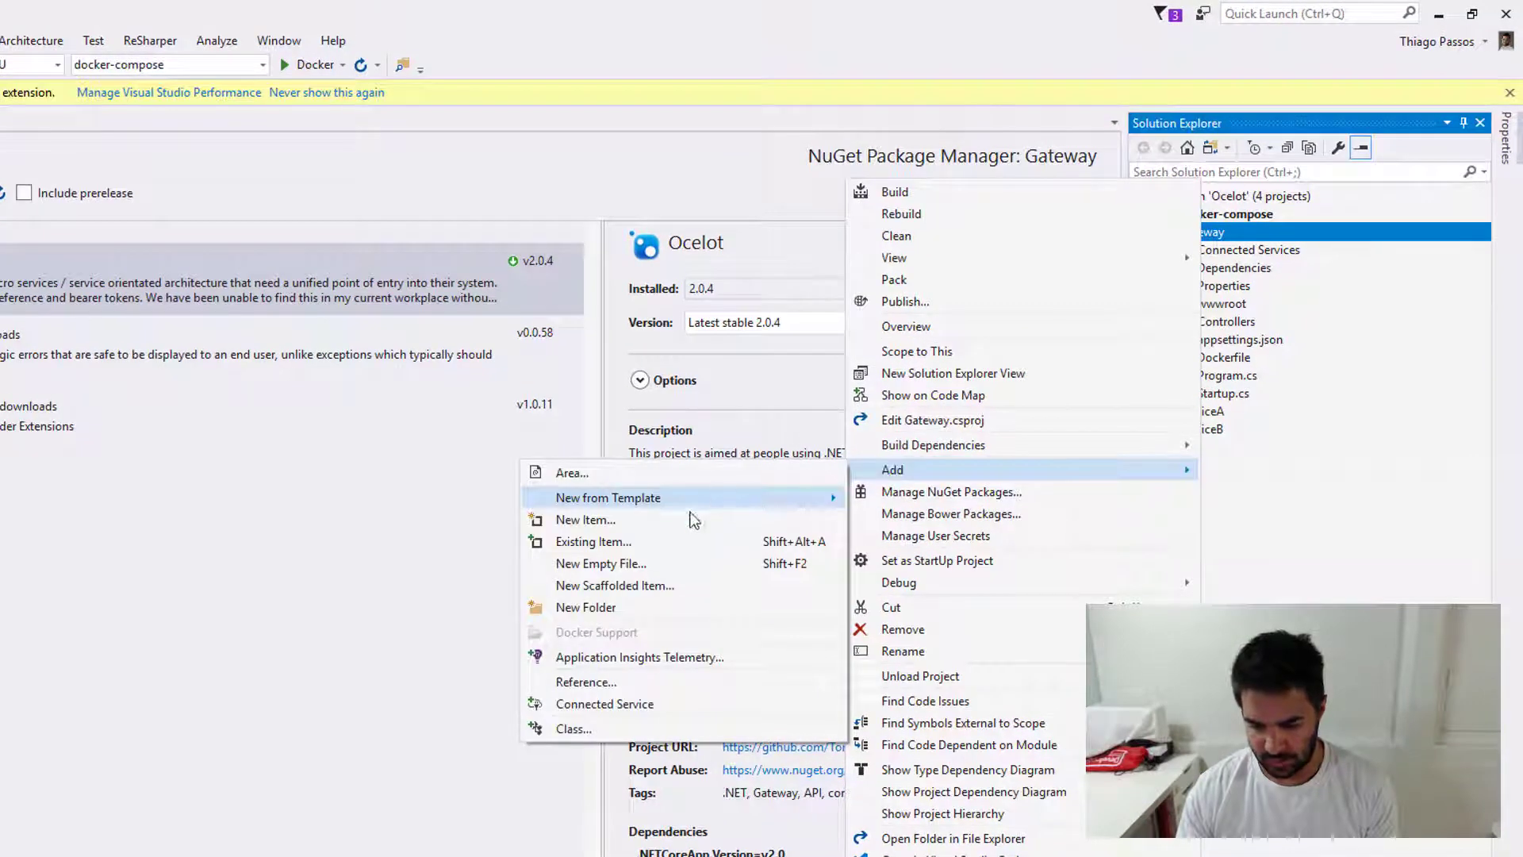
left_click(585, 520)
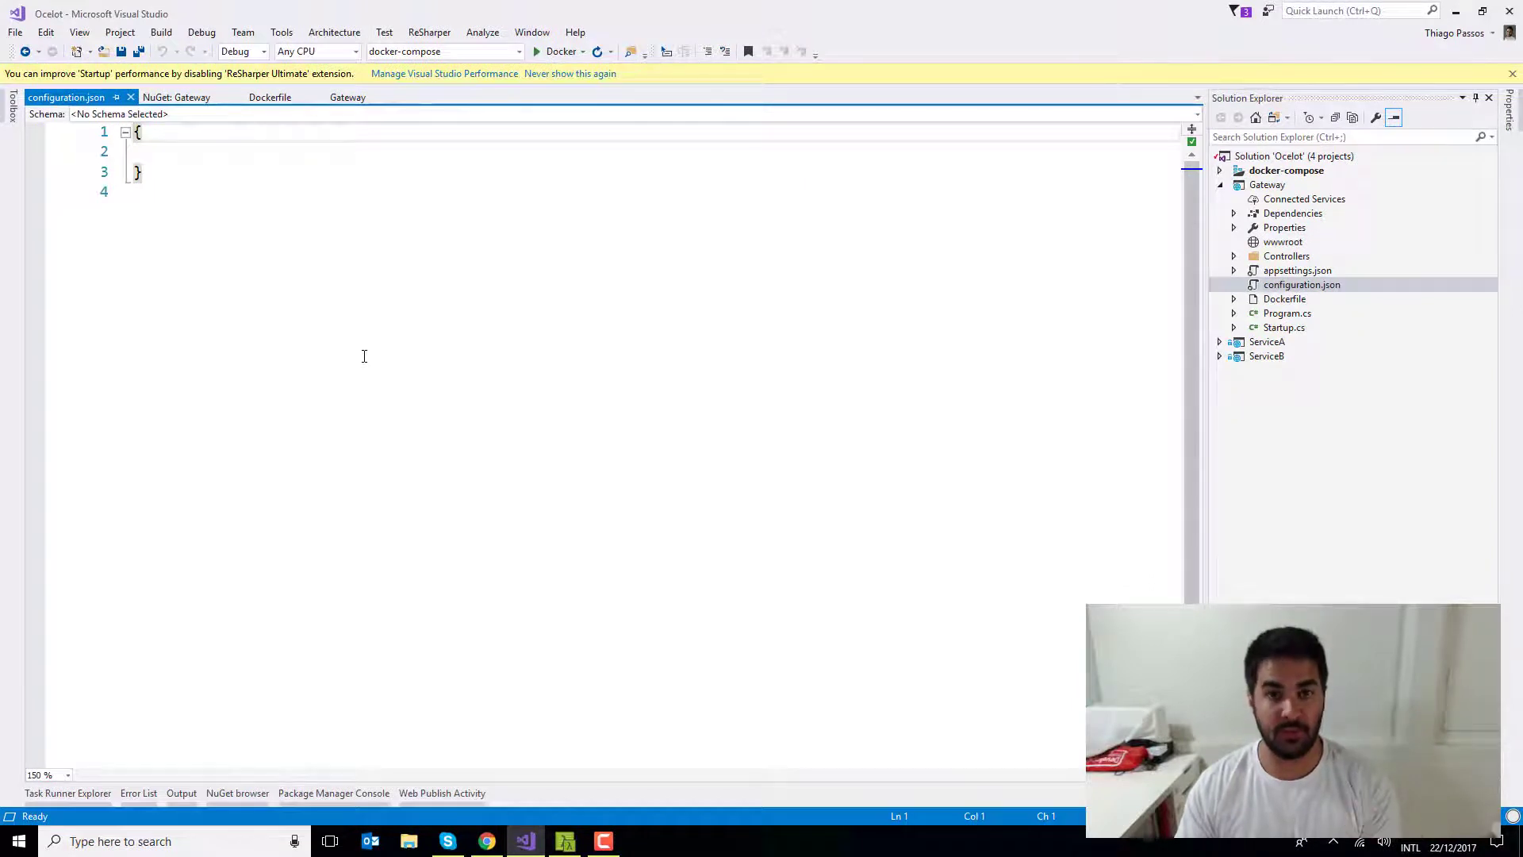
key("alt+tab")
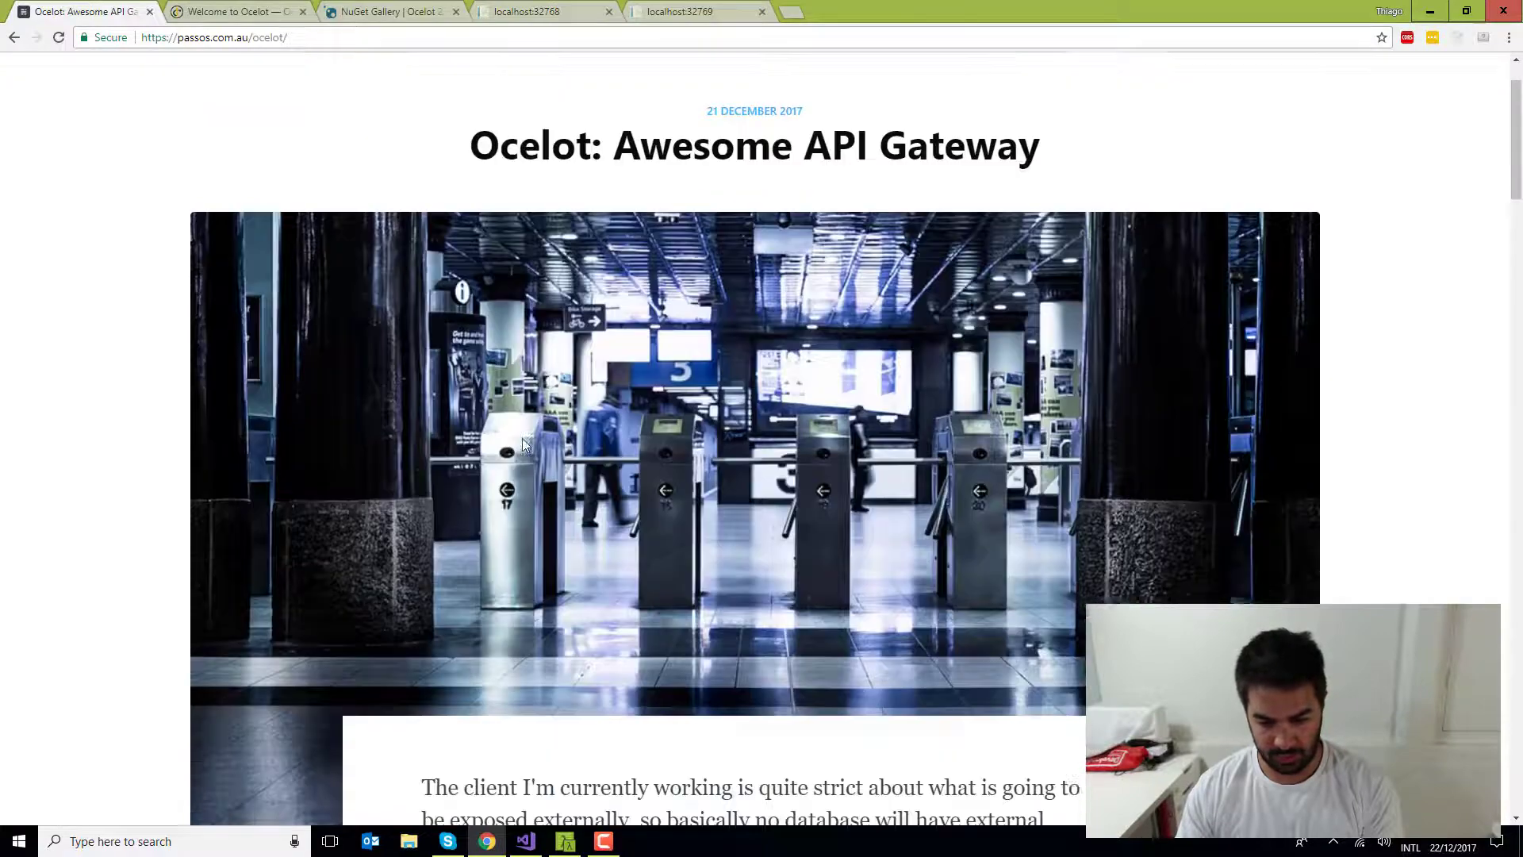
Paste the article's ReRoute JSON, add a /b/ route to serviceb, and save configuration.json
scroll("down", 3)
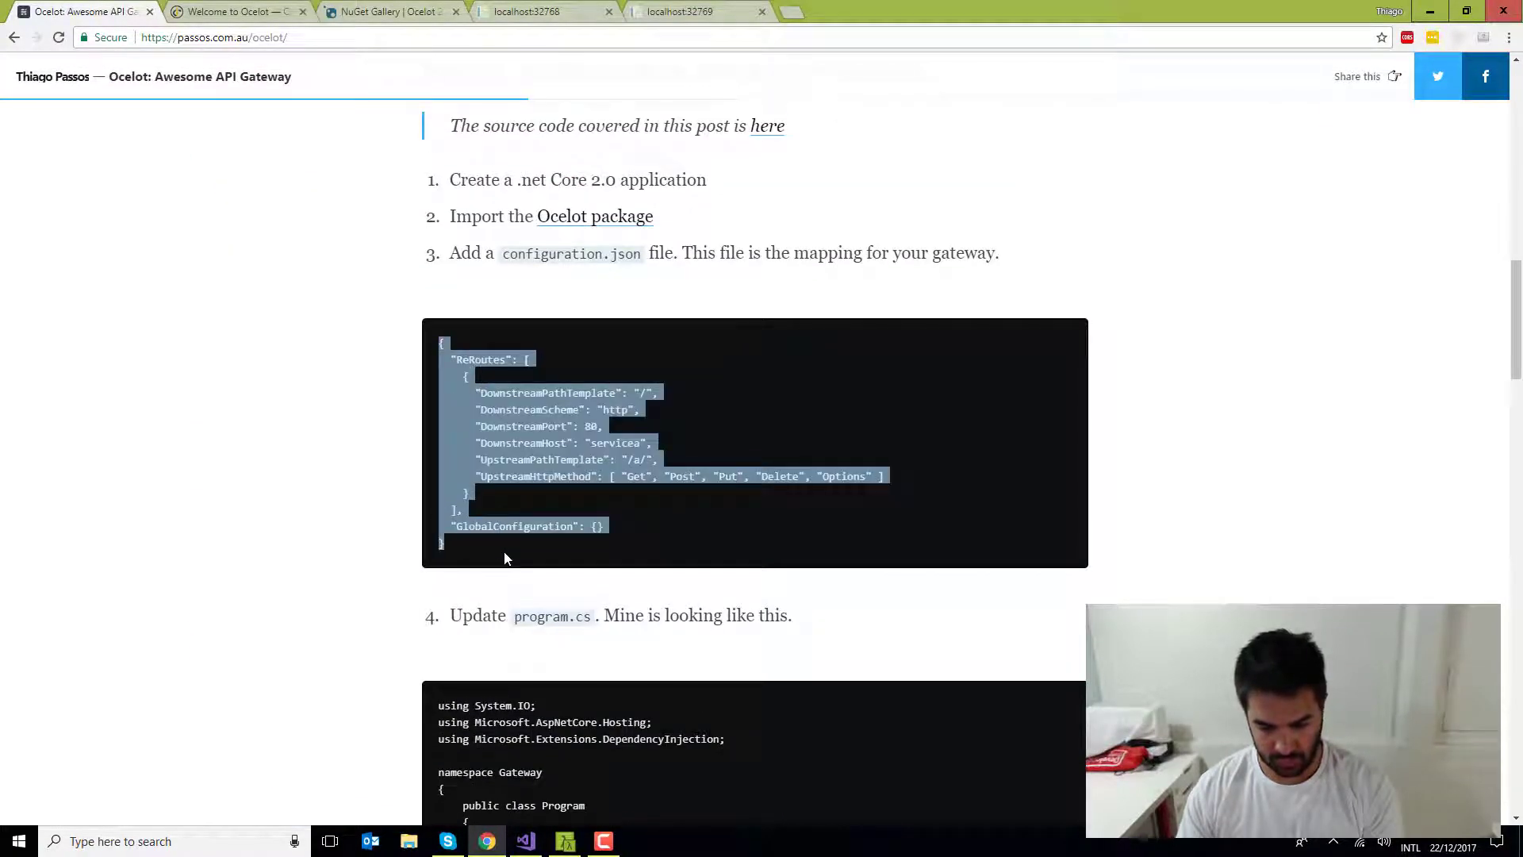
left_click(525, 841)
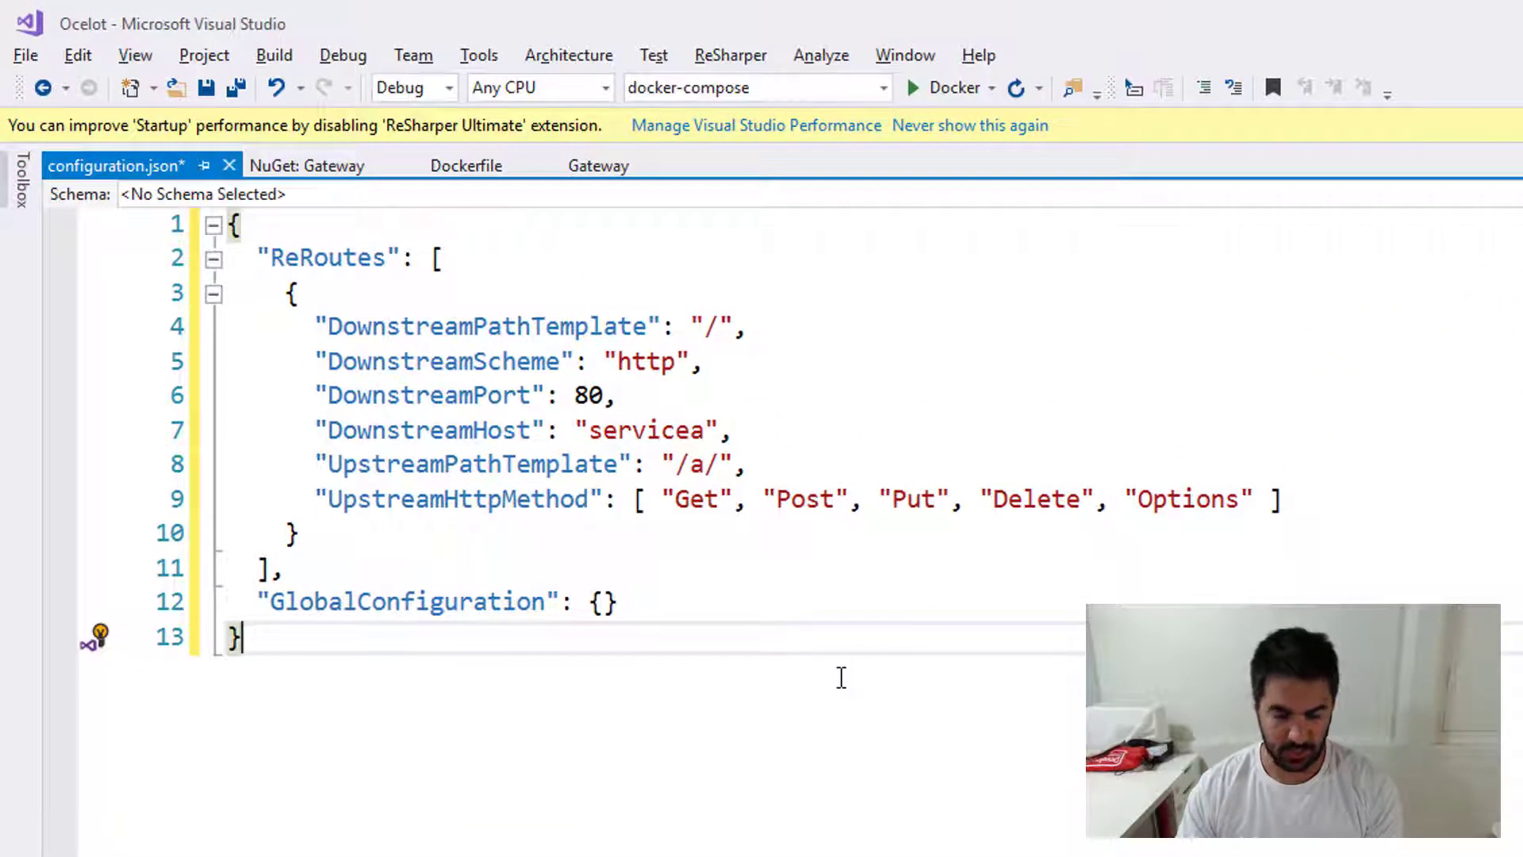
mouse_move(650, 499)
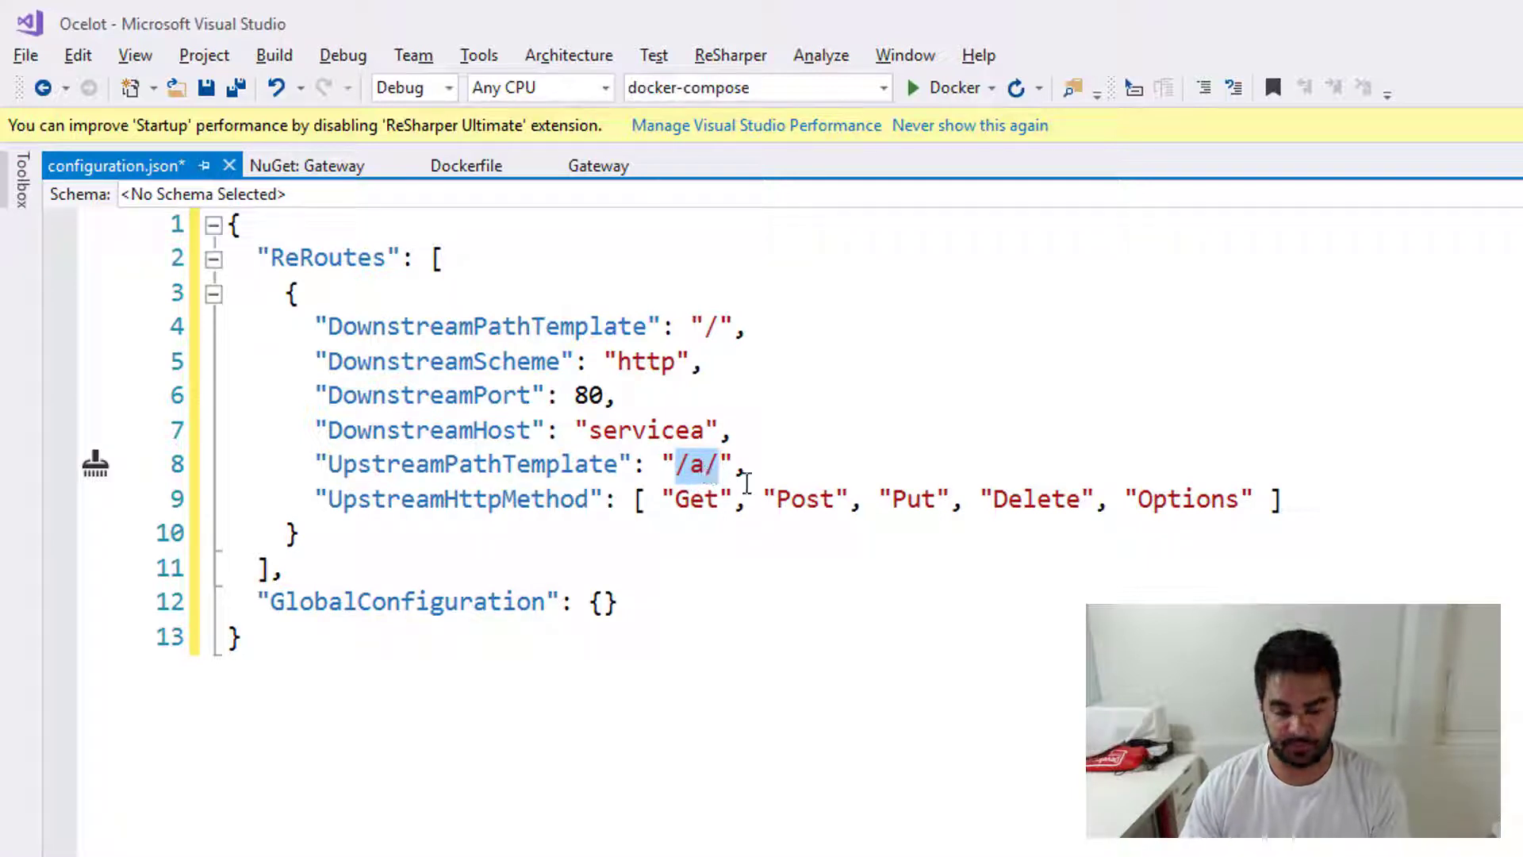
mouse_move(698, 481)
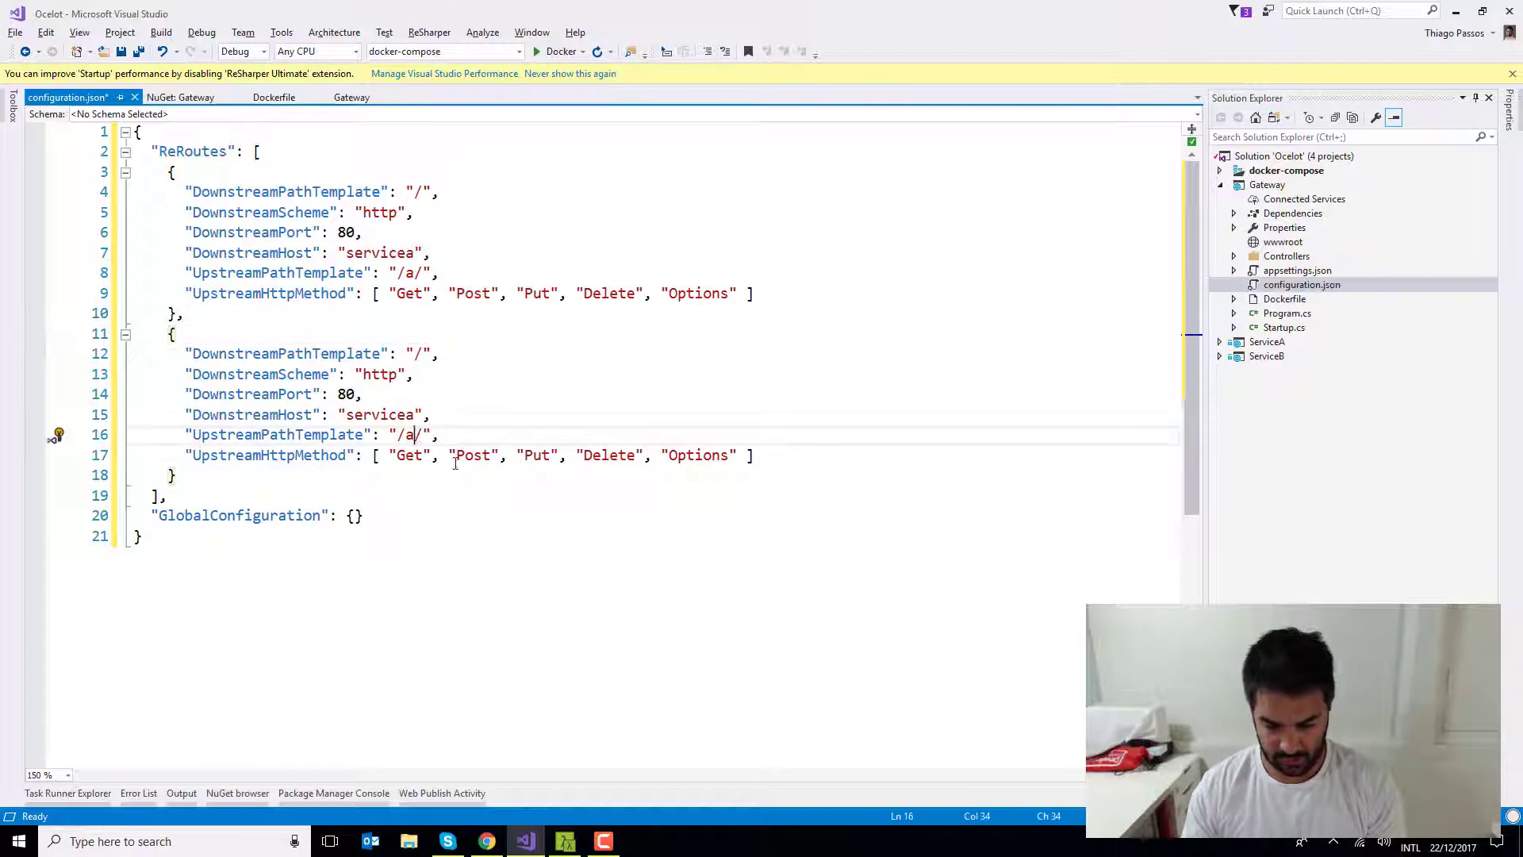
type("b")
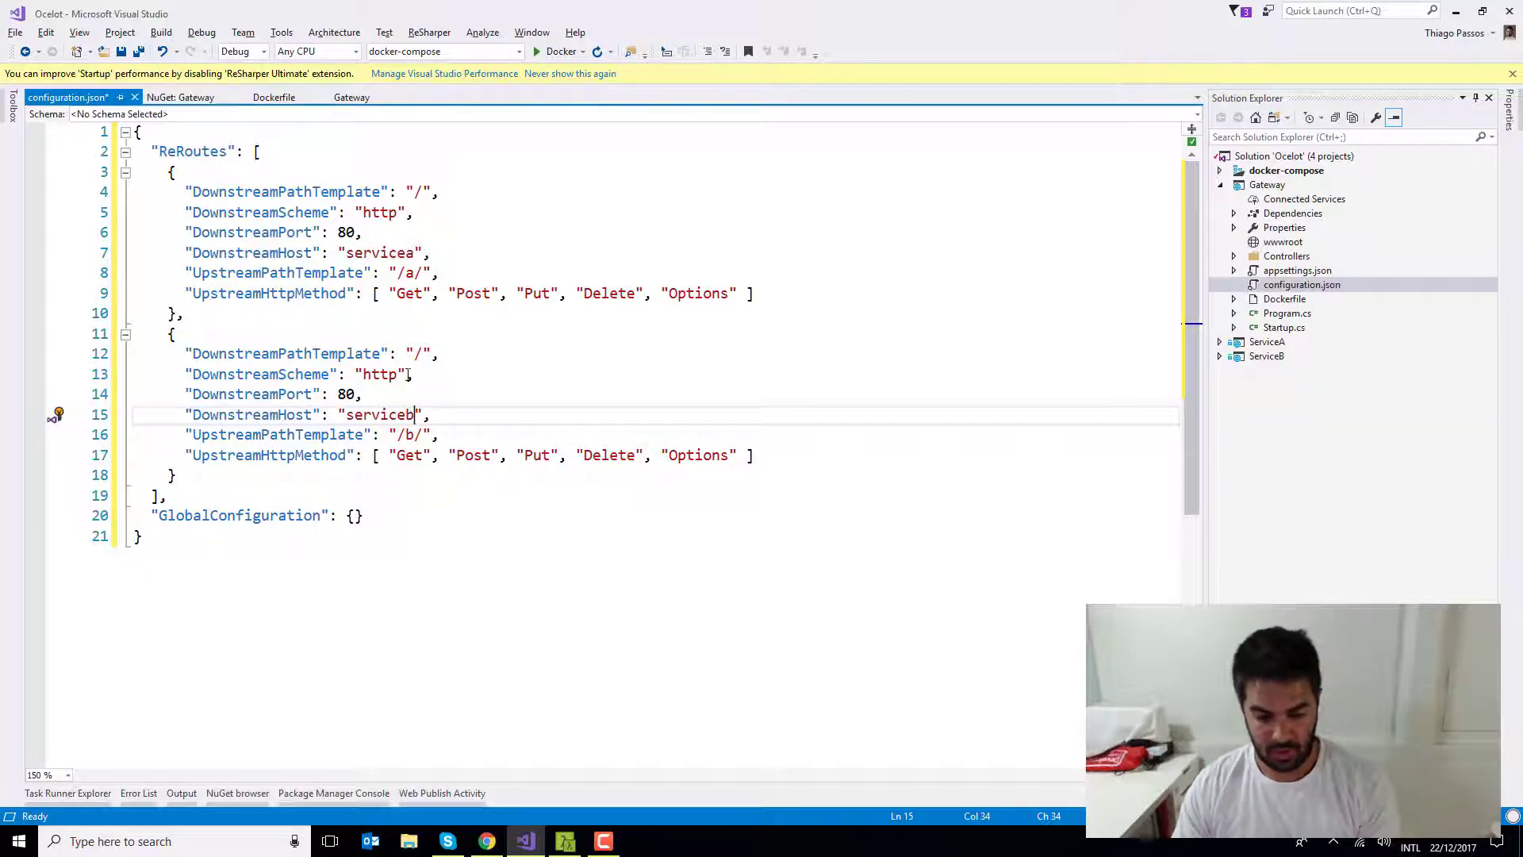
key("ctrl+s")
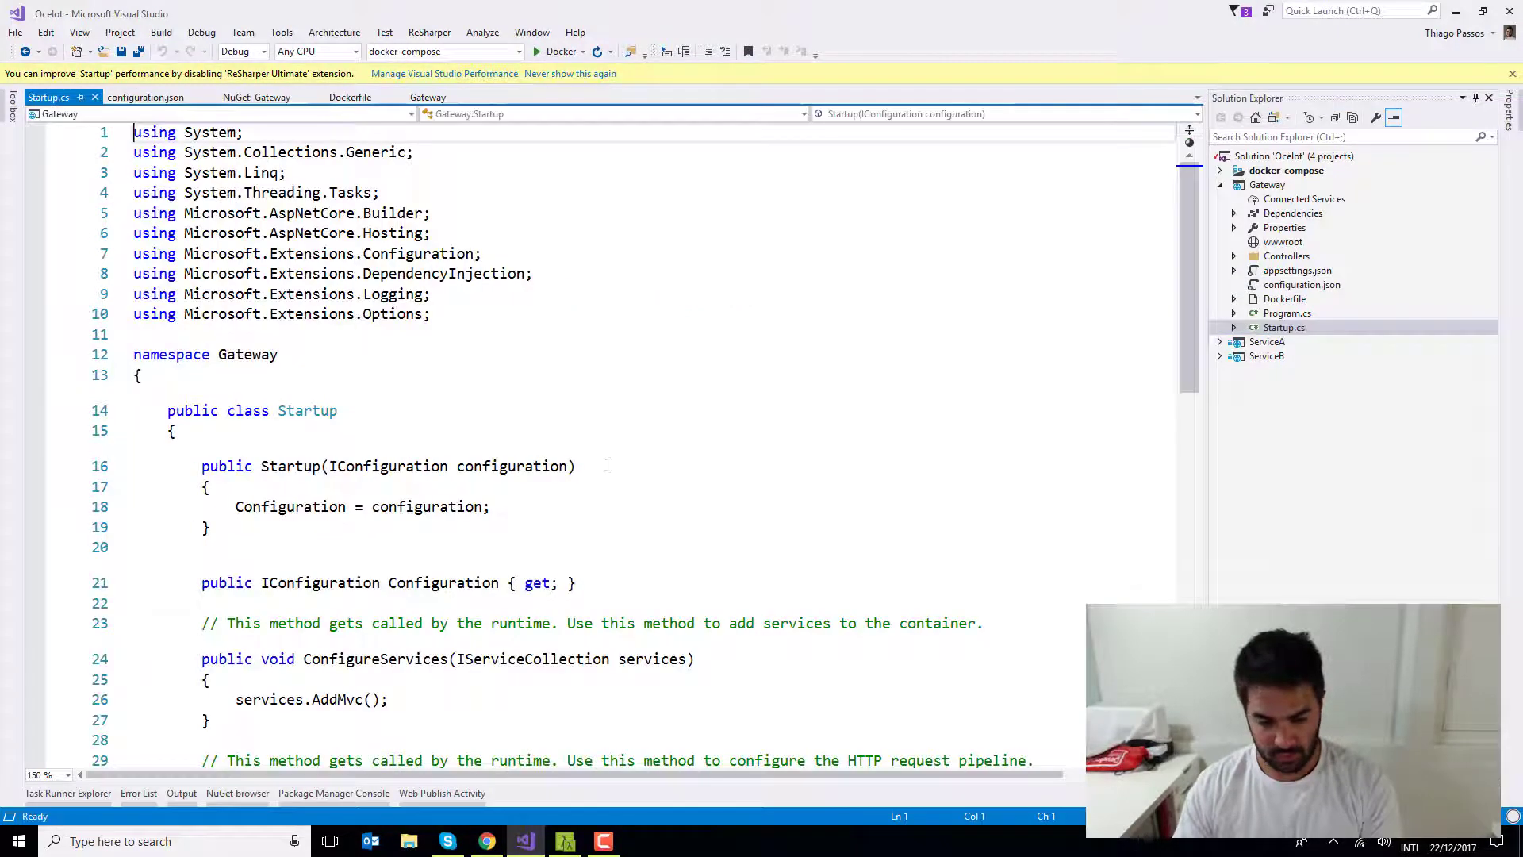
Paste the article's Kestrel WebHostBuilder Main code into Program.cs, remove unused usings, and save
left_click(1287, 312)
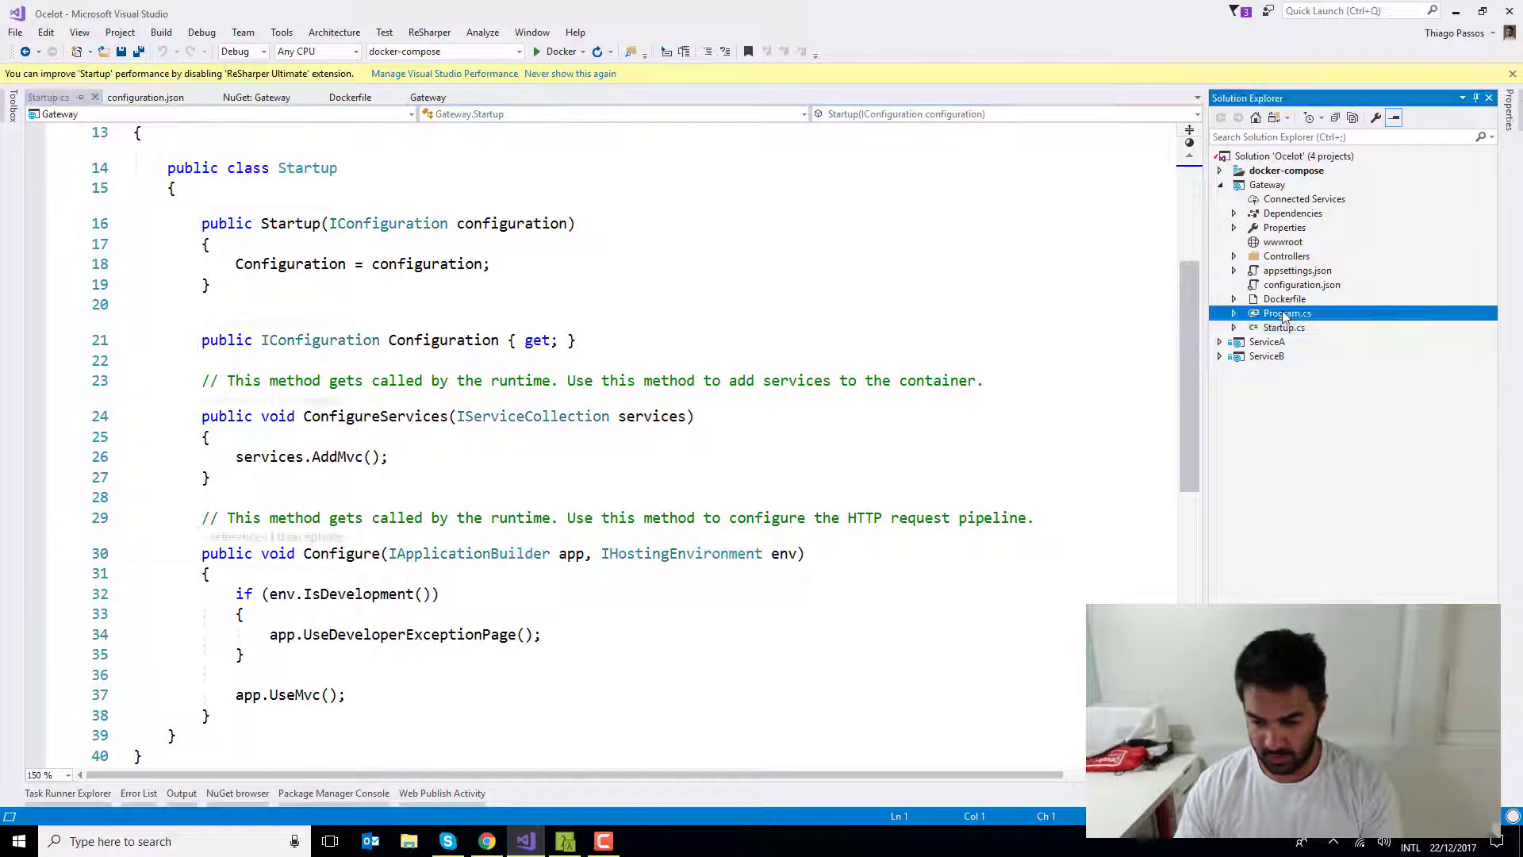
double_click(1287, 313)
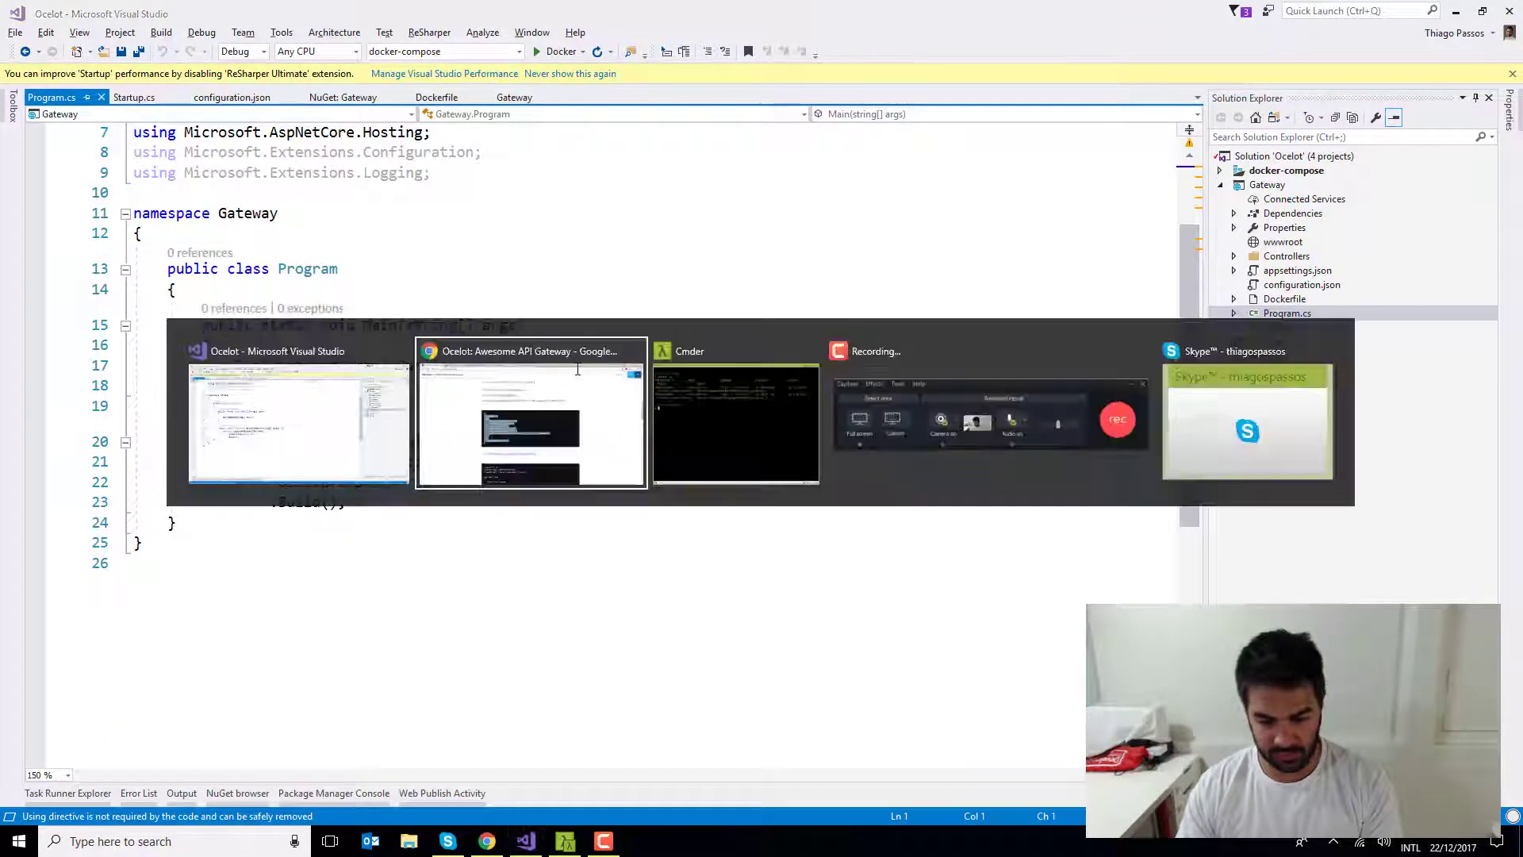
left_click(530, 412)
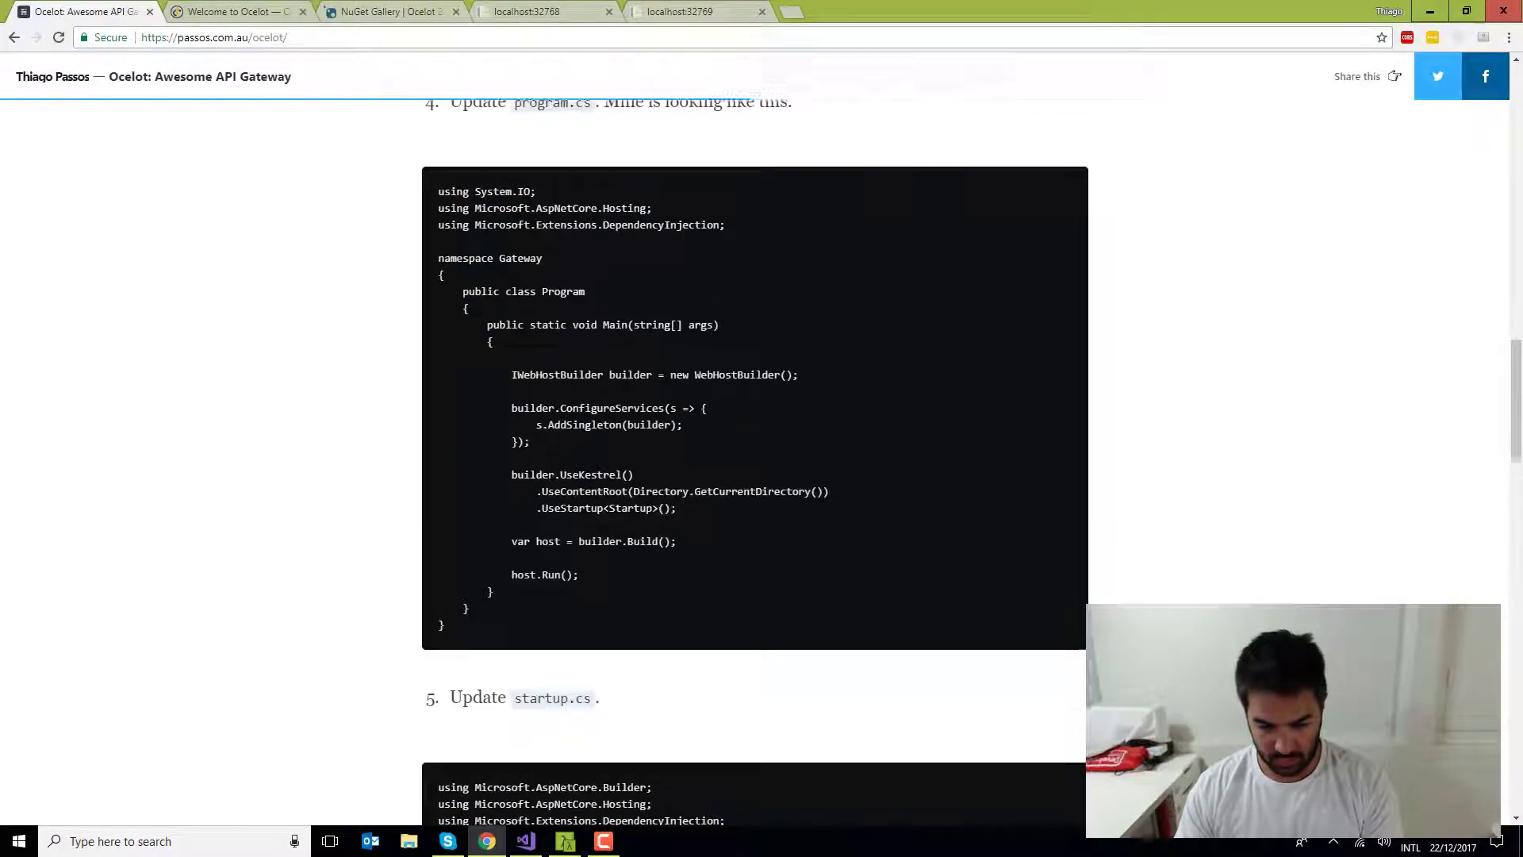
scroll("up", 3)
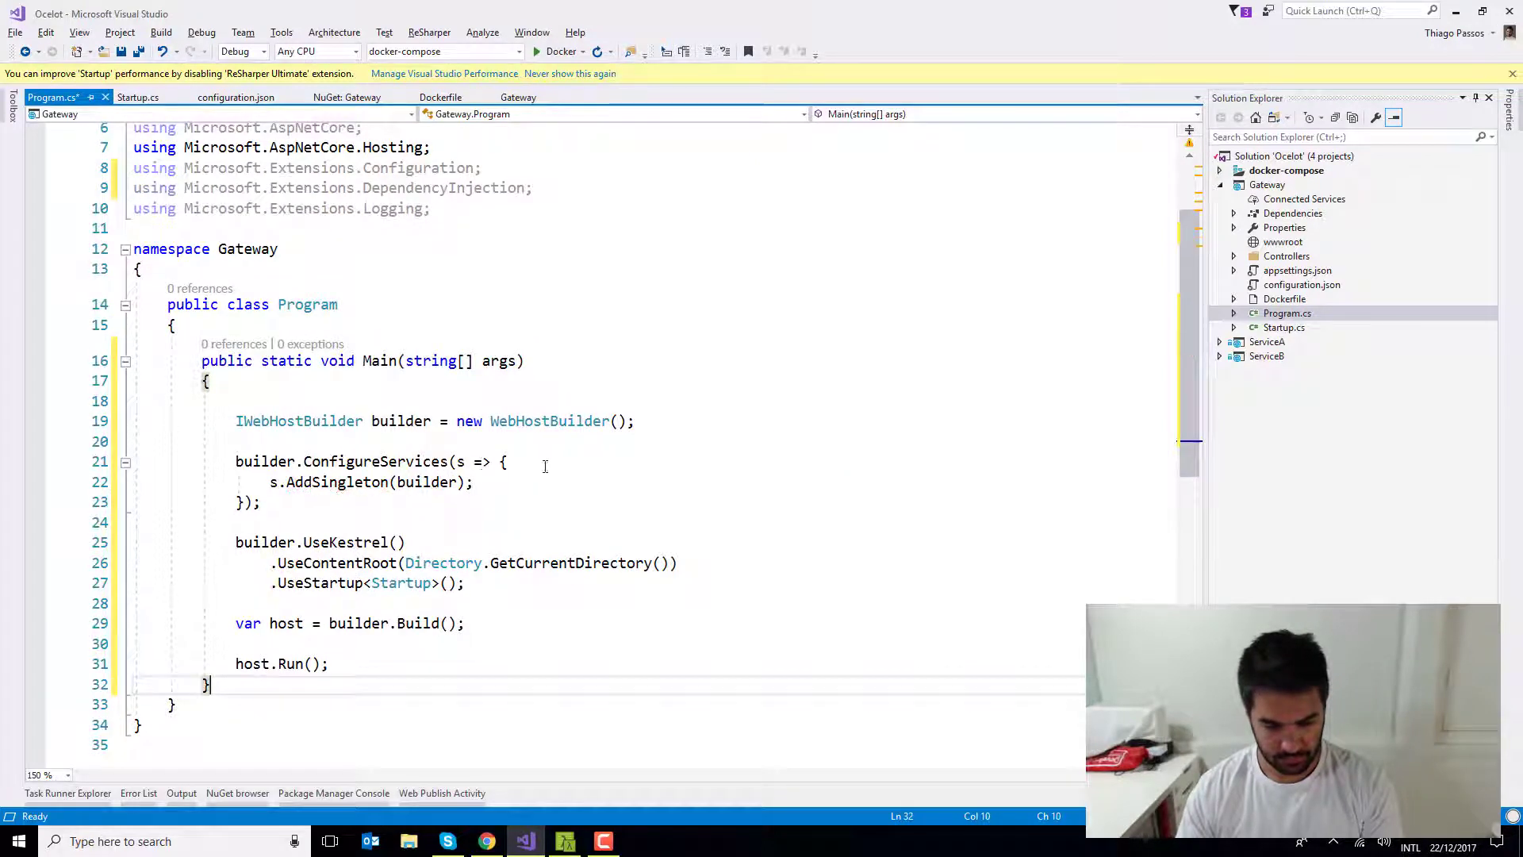
mouse_move(223, 208)
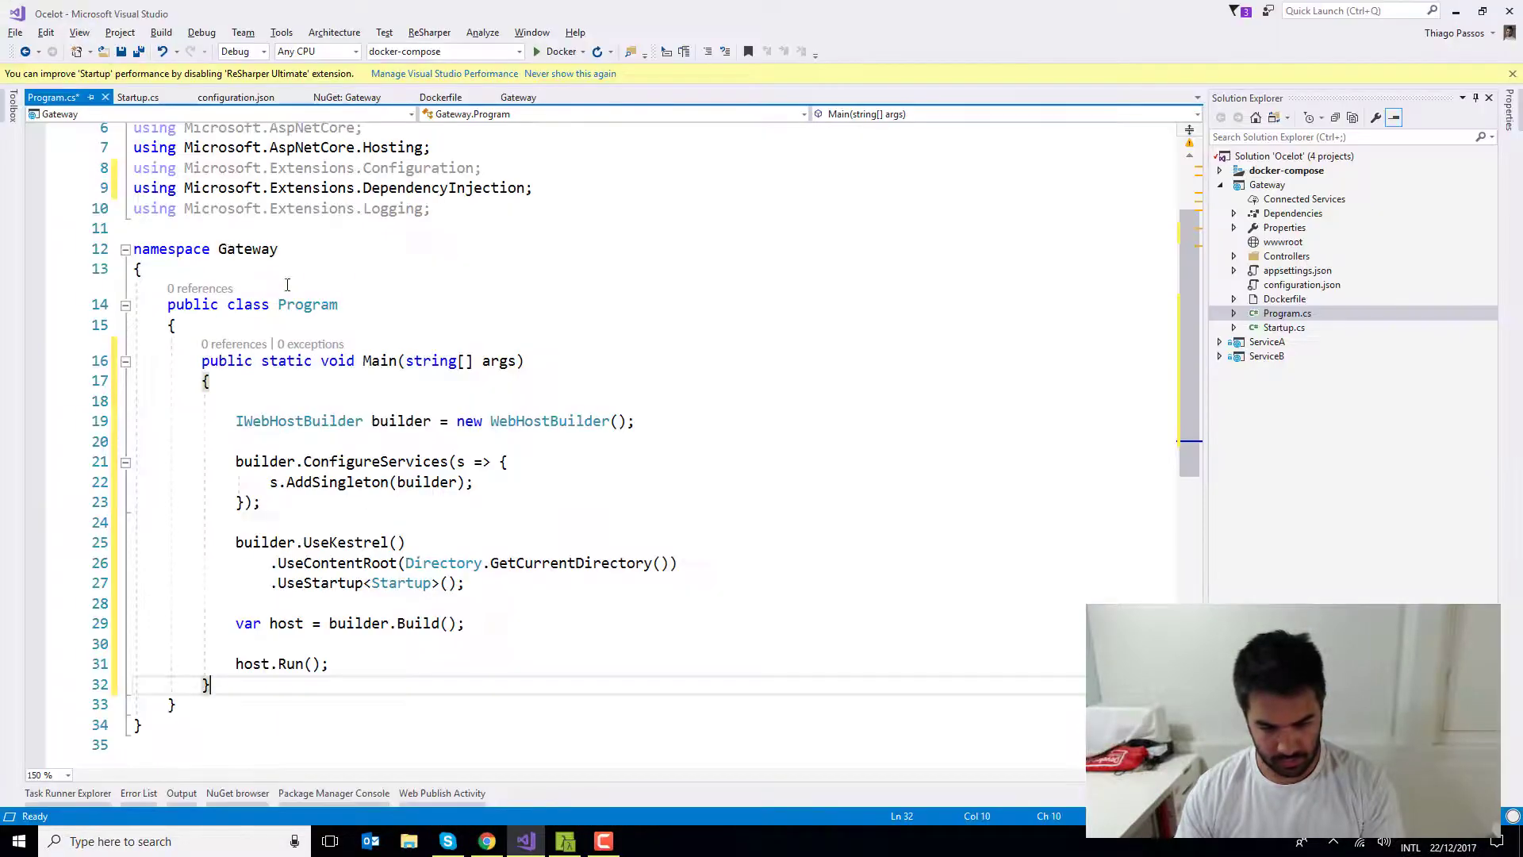
scroll("up", 3)
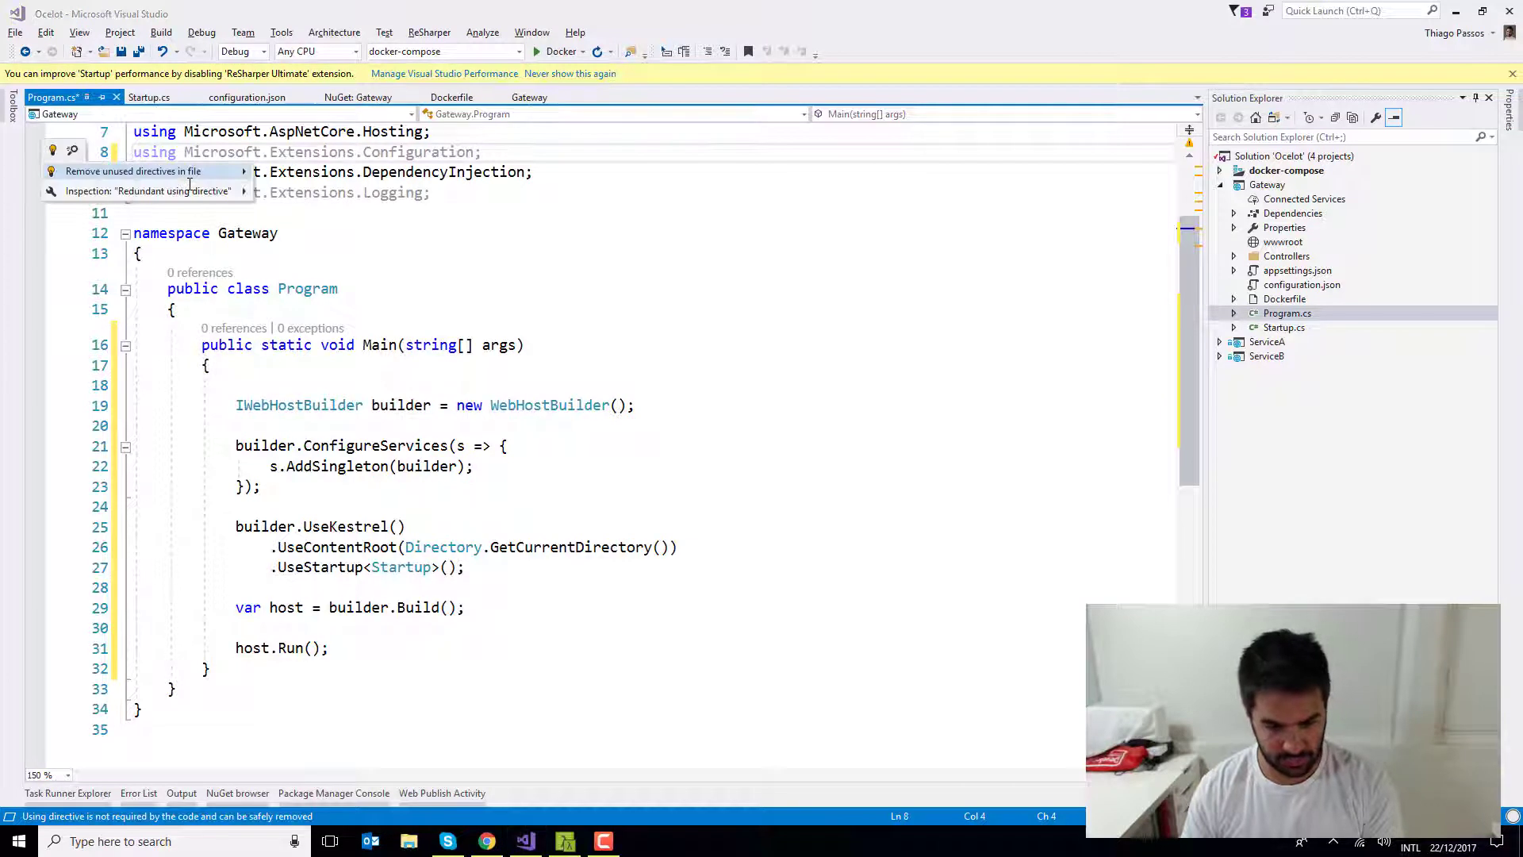
left_click(133, 172)
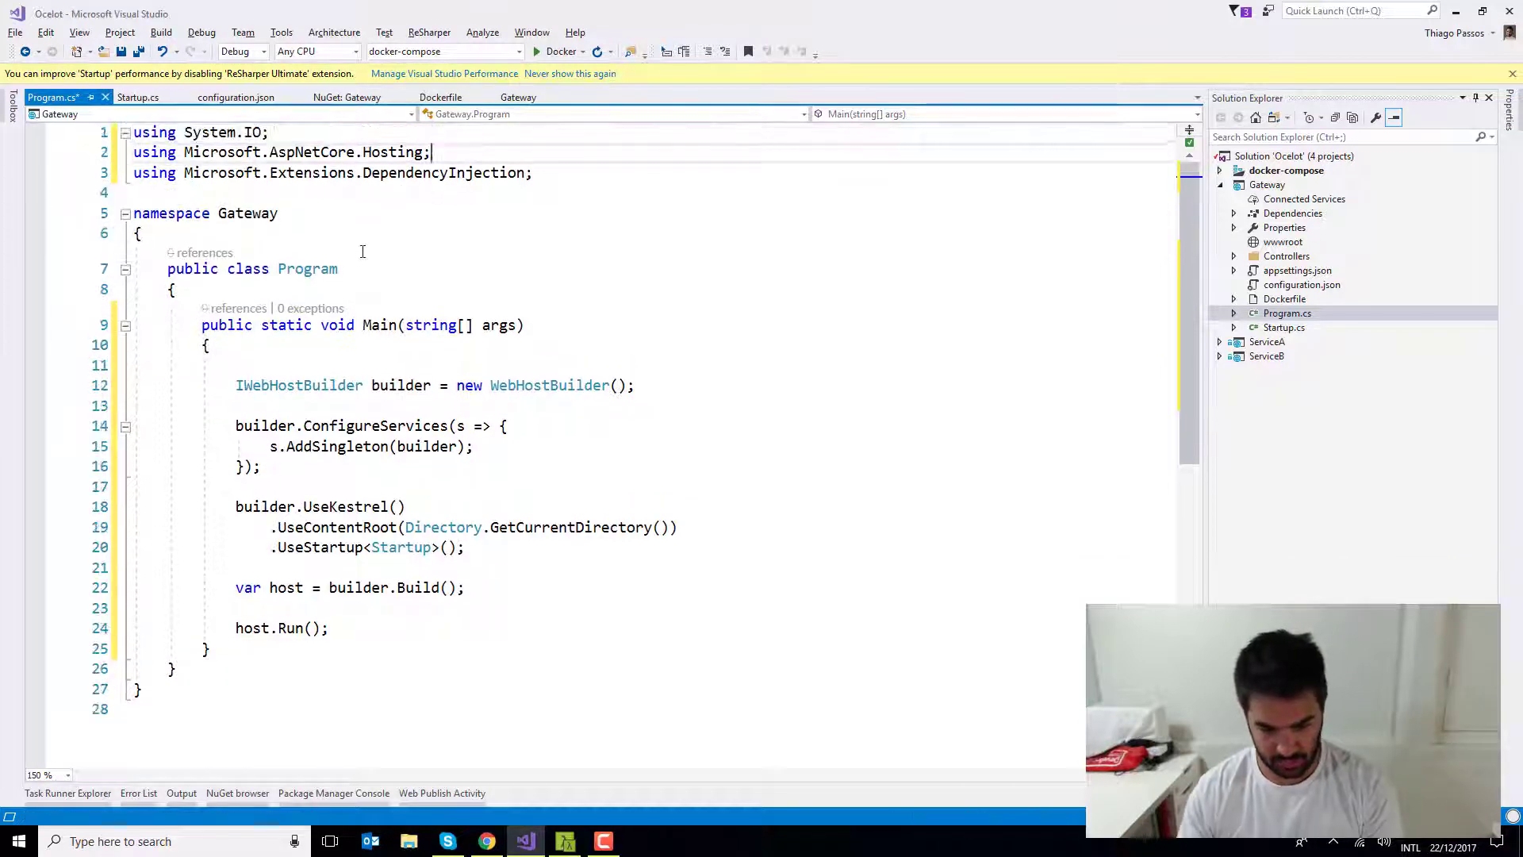
key("ctrl+s")
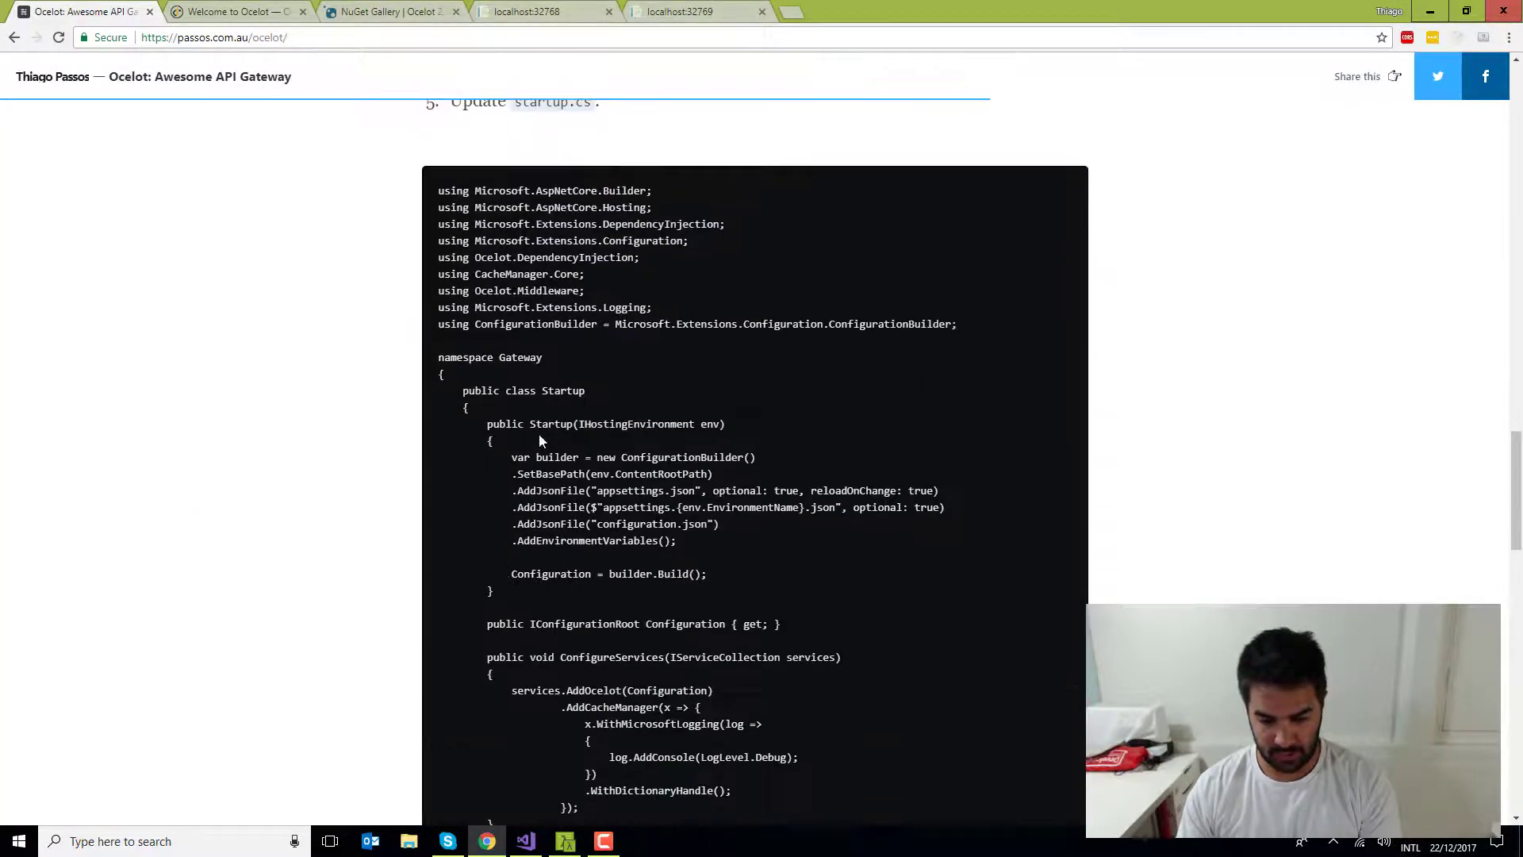
Copy the article's Startup constructor that loads configuration.json into Startup.cs
scroll("down", 3)
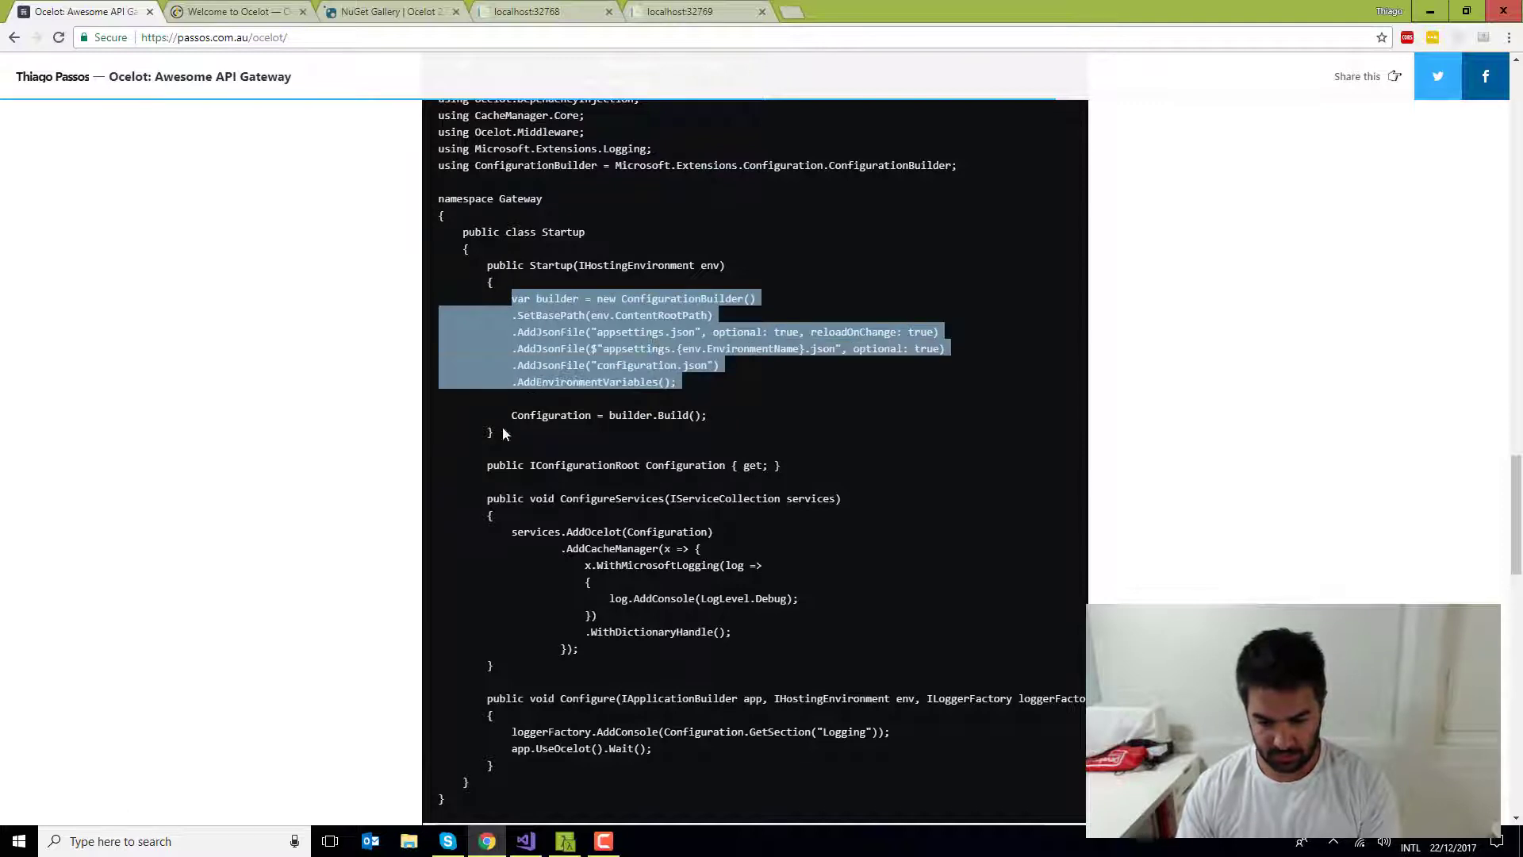
left_click_drag(512, 298, 486, 265)
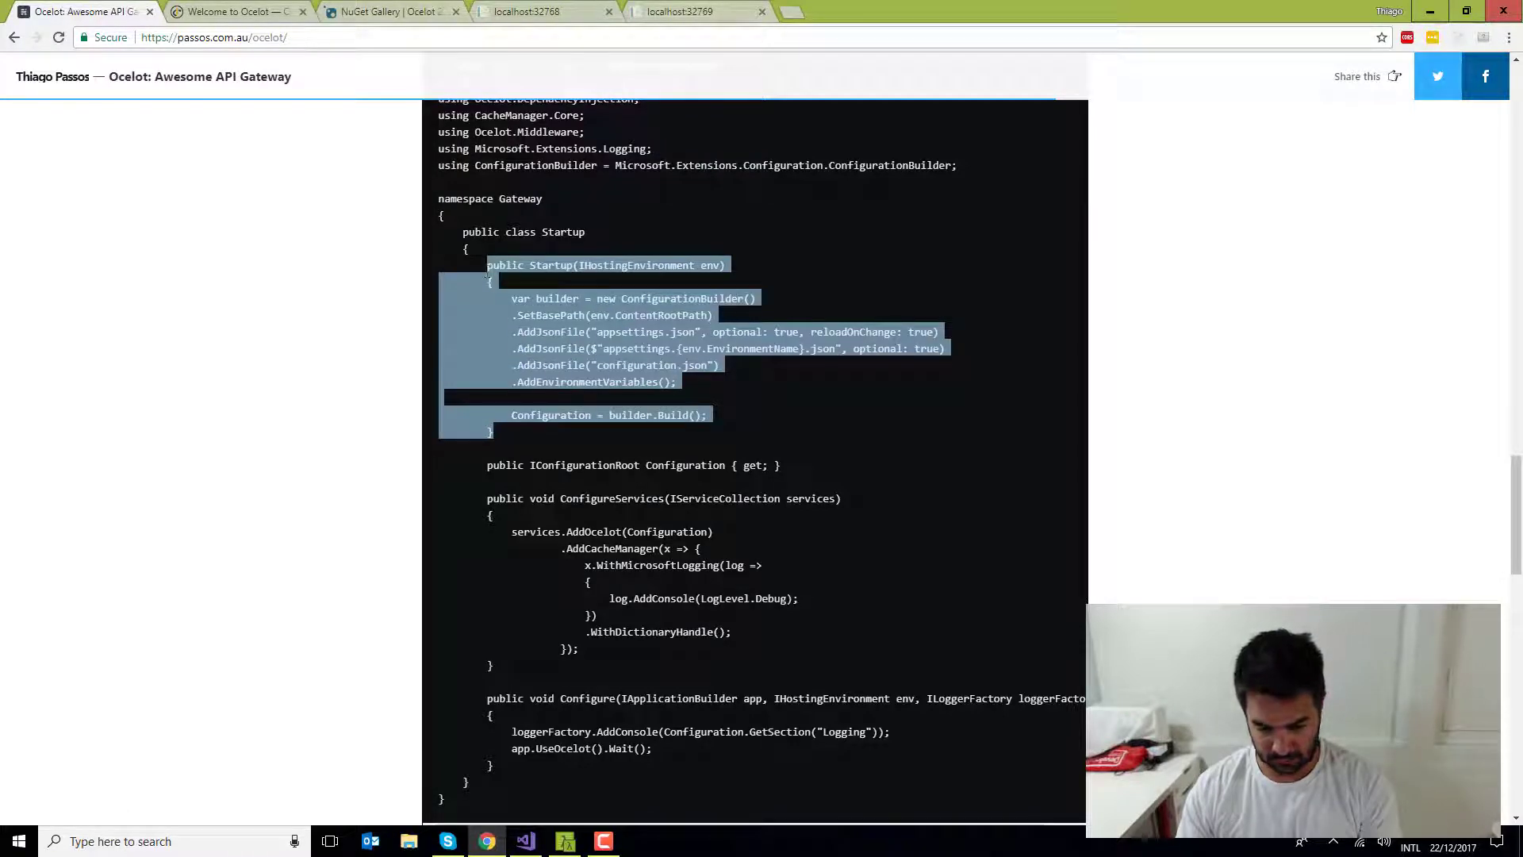
left_click(525, 840)
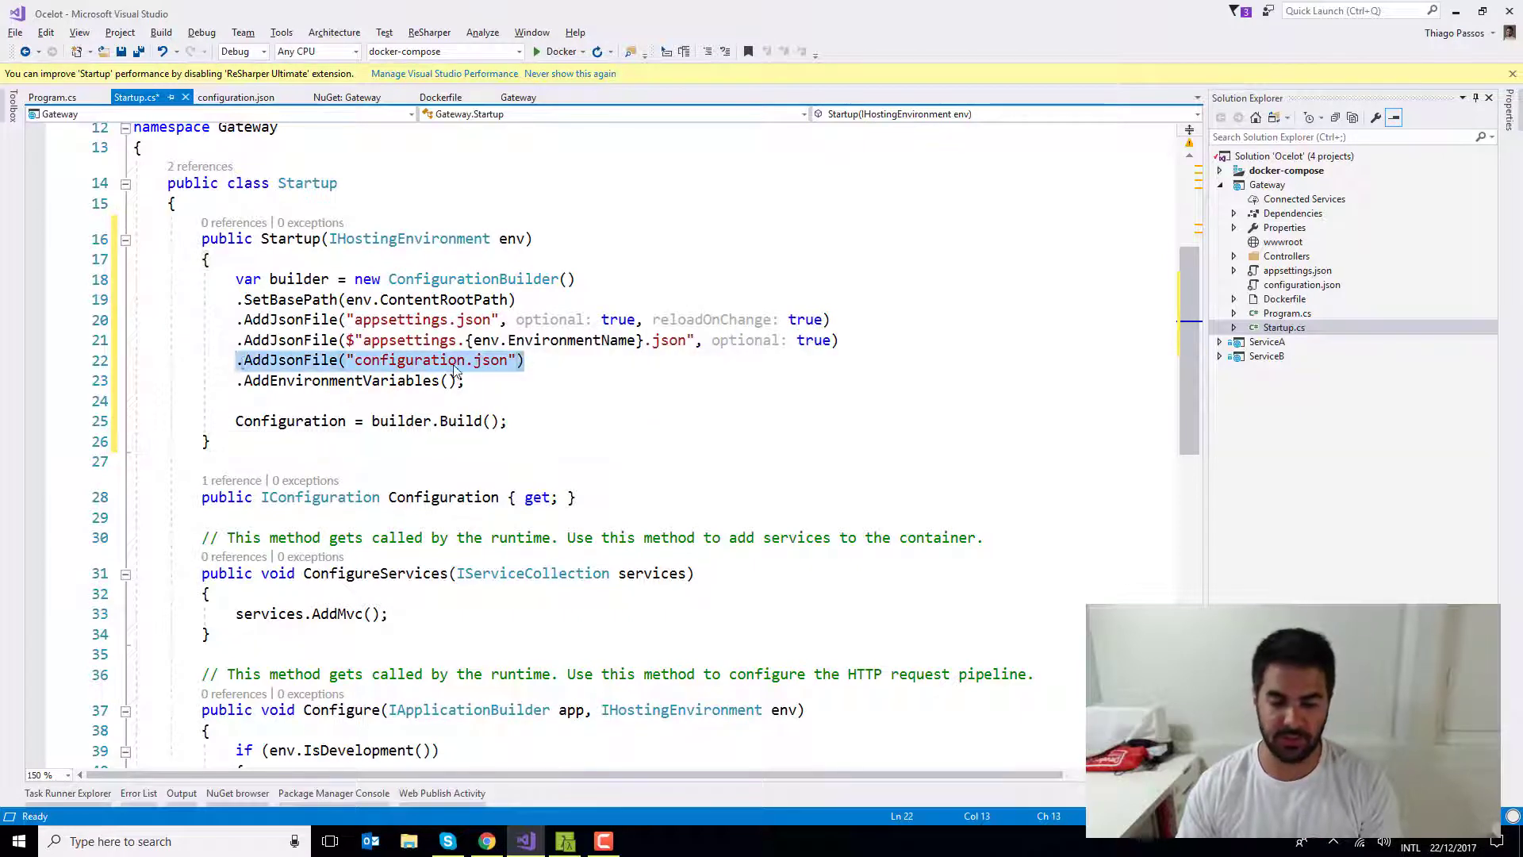
mouse_move(423, 360)
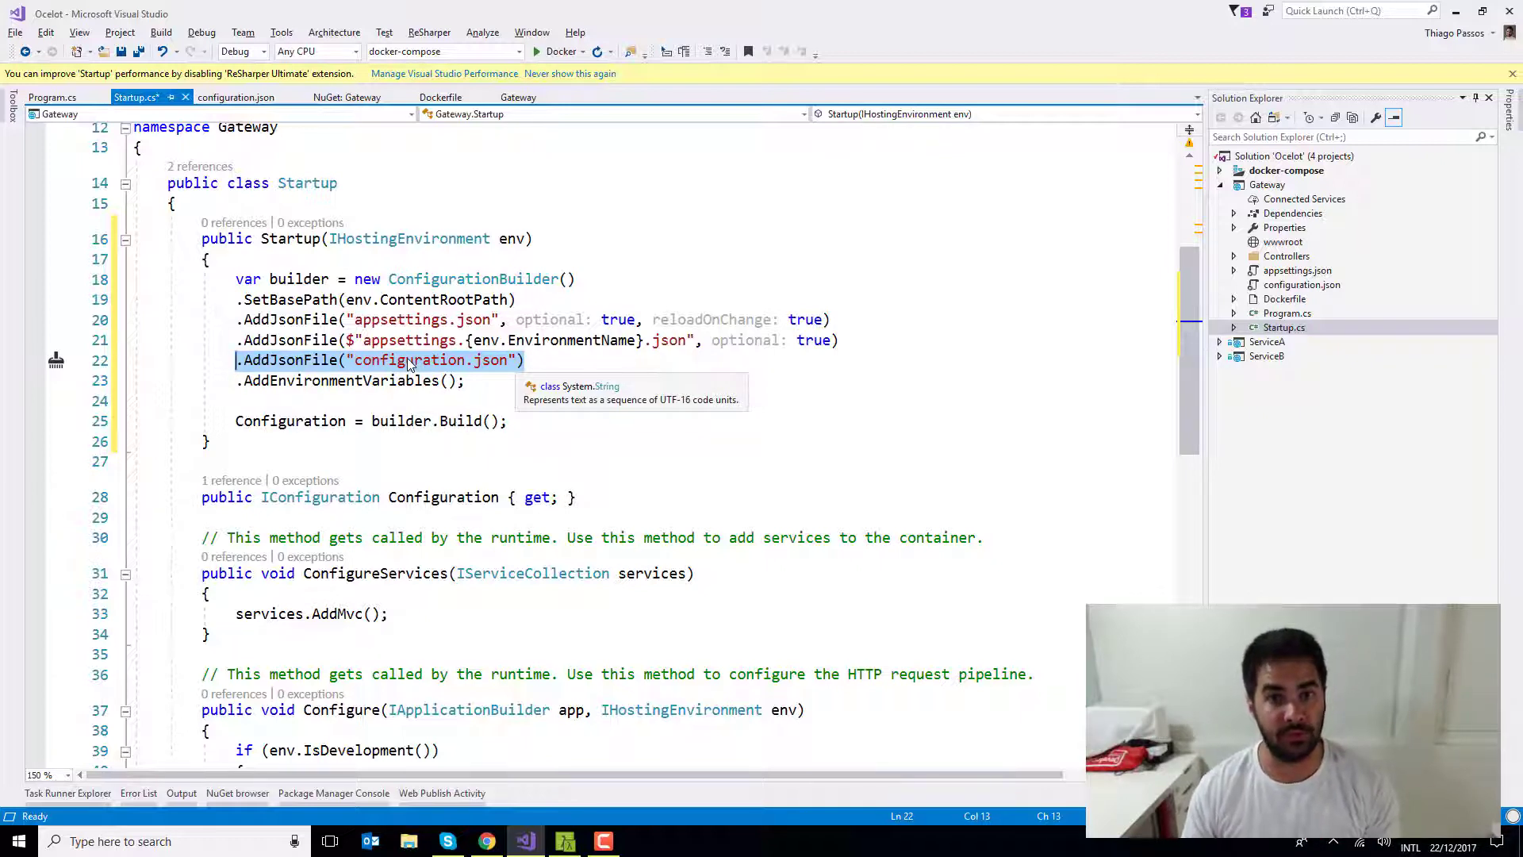
mouse_move(483, 389)
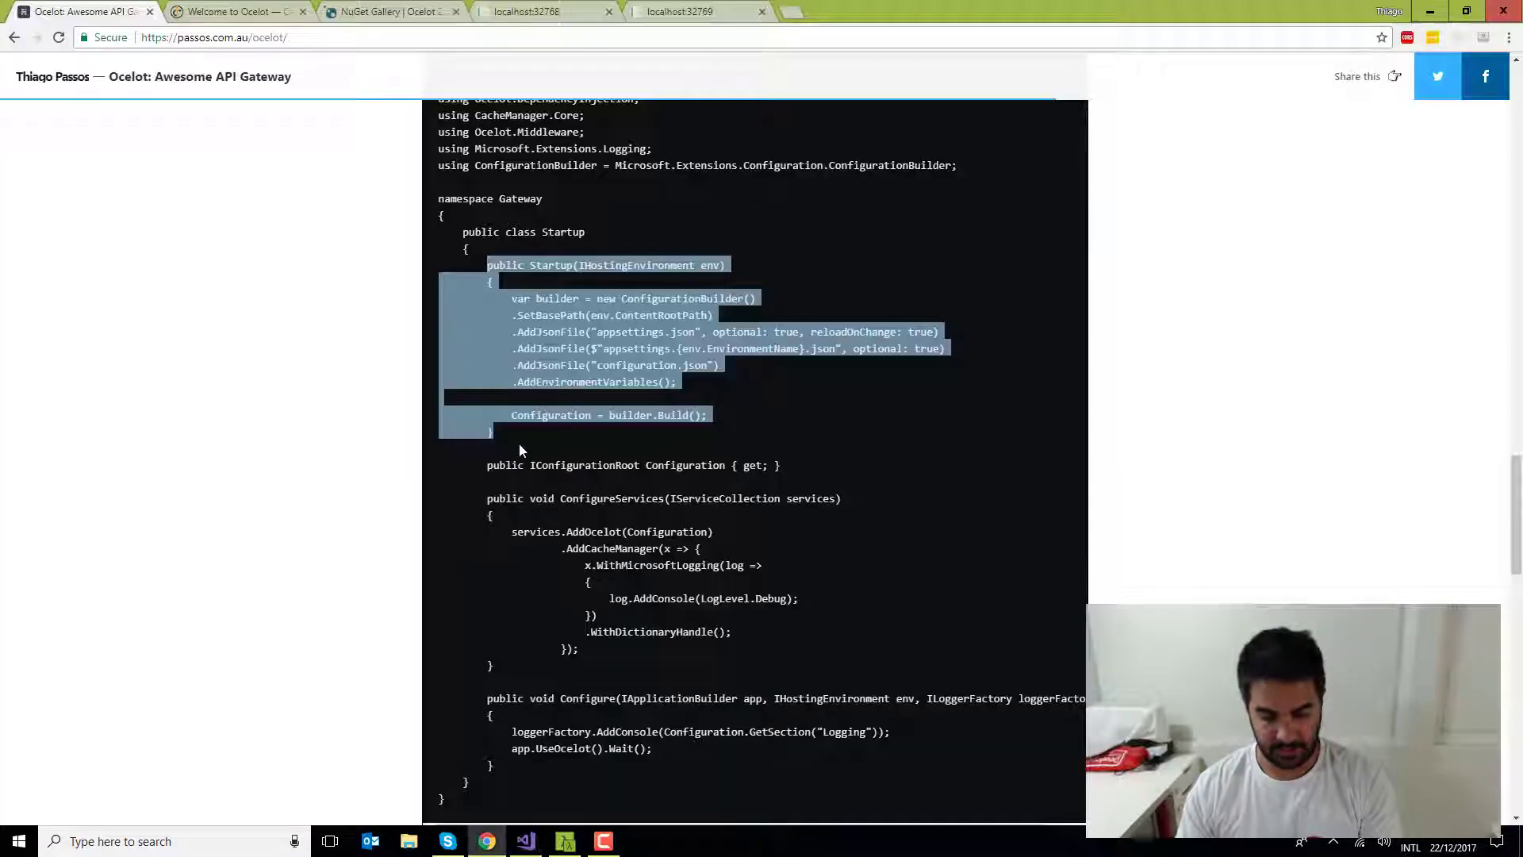
Paste ConfigureServices and Configure methods calling AddOcelot with CacheManager logging and UseOcelot
scroll("down", 3)
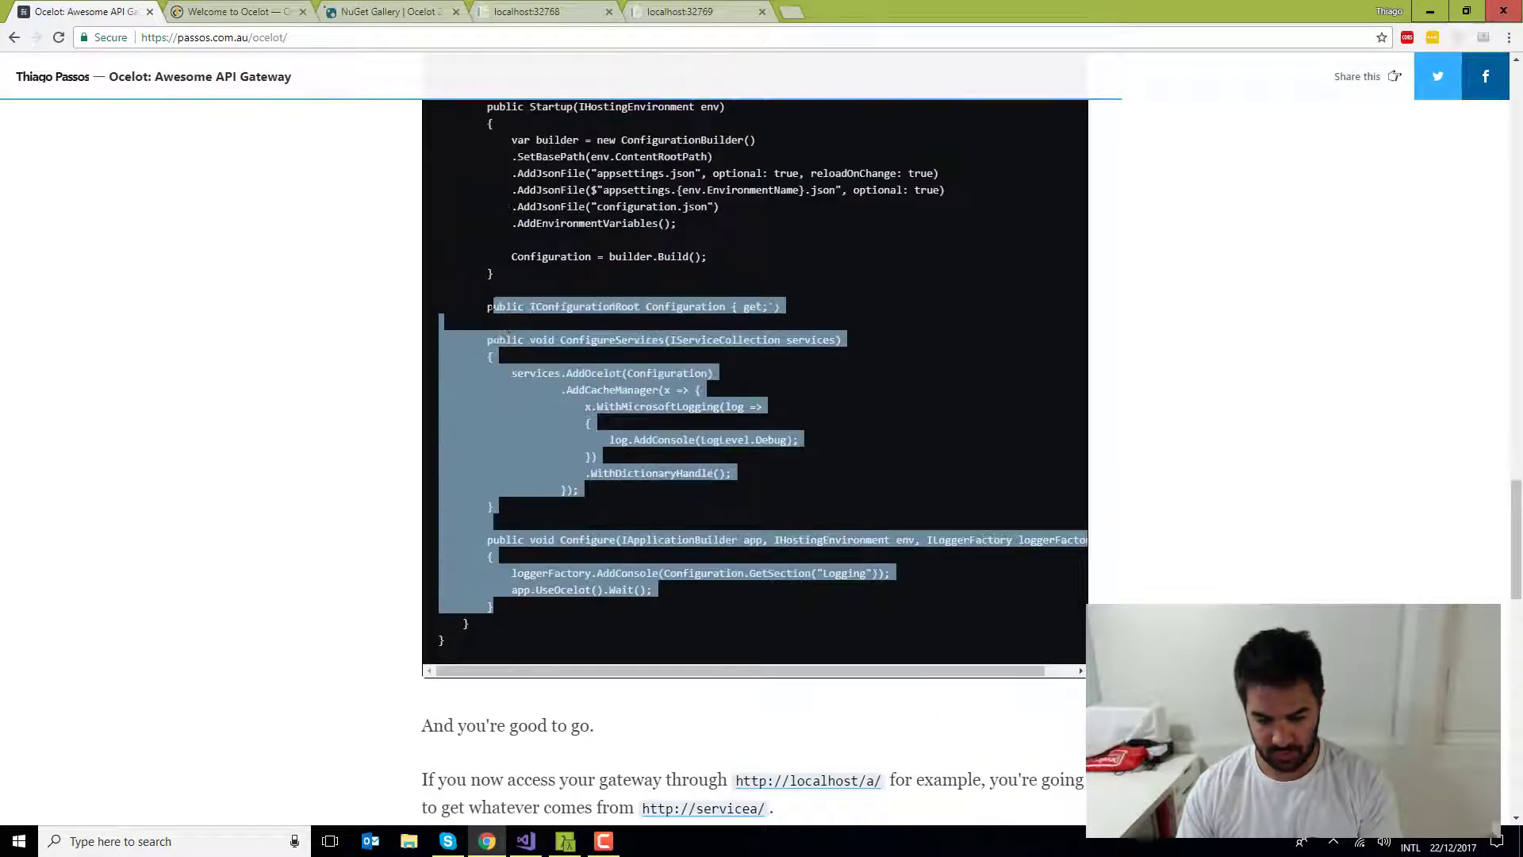
left_click(524, 840)
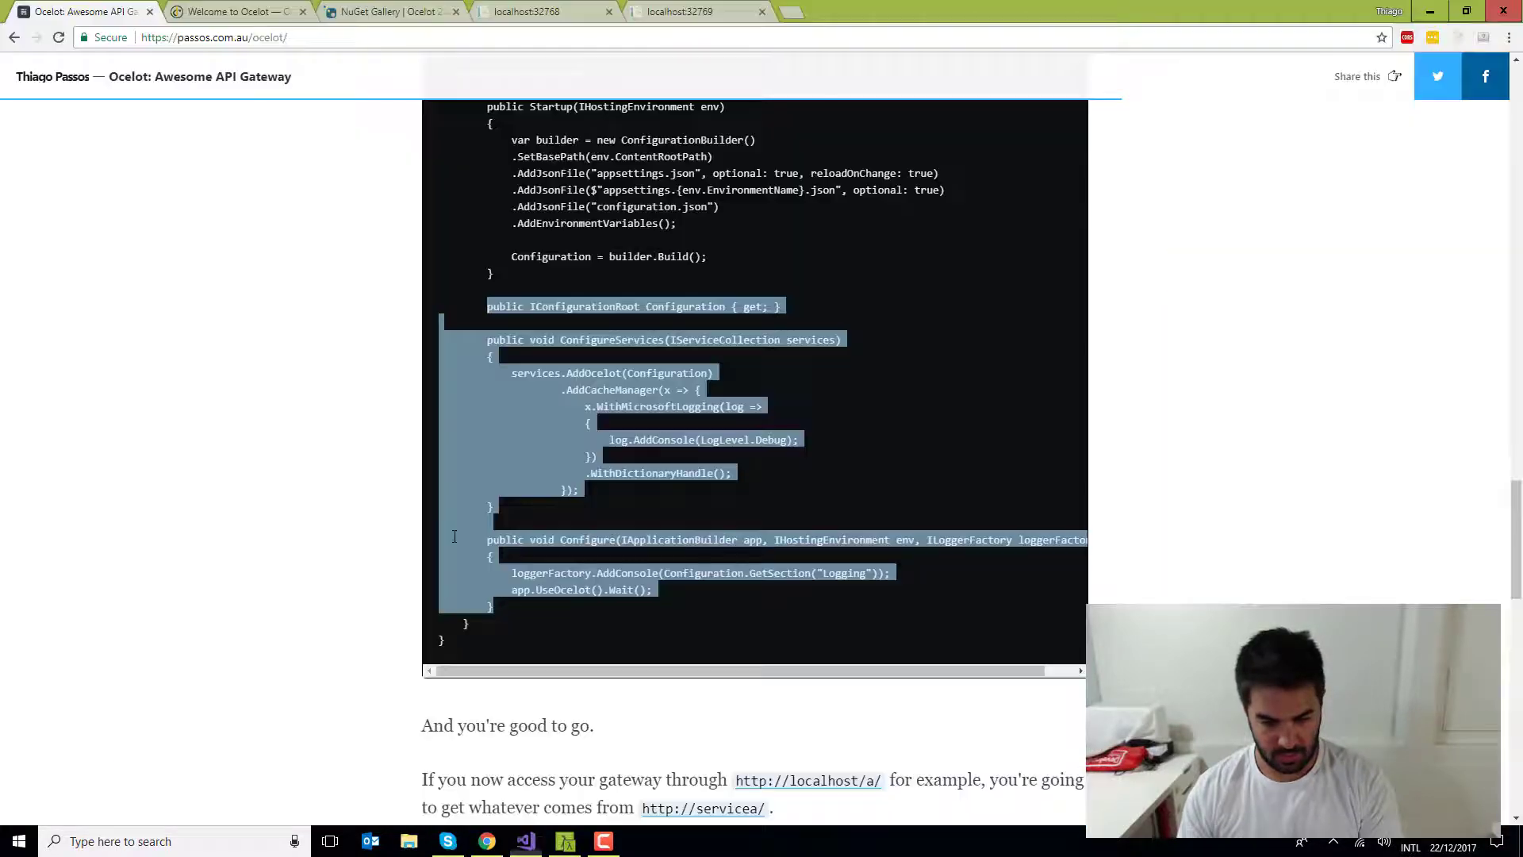
scroll("up", 3)
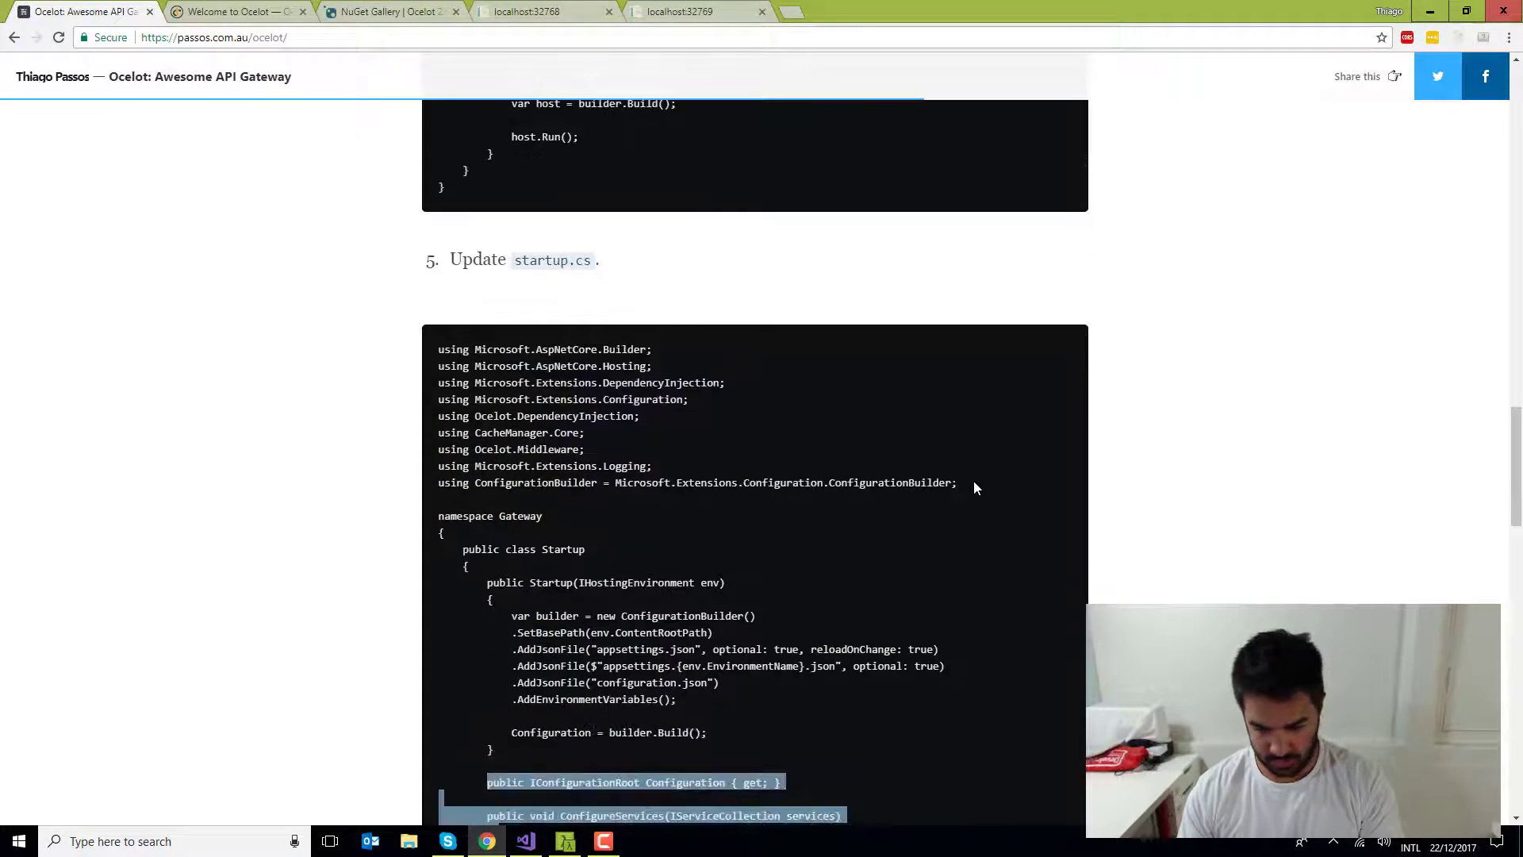
left_click(525, 841)
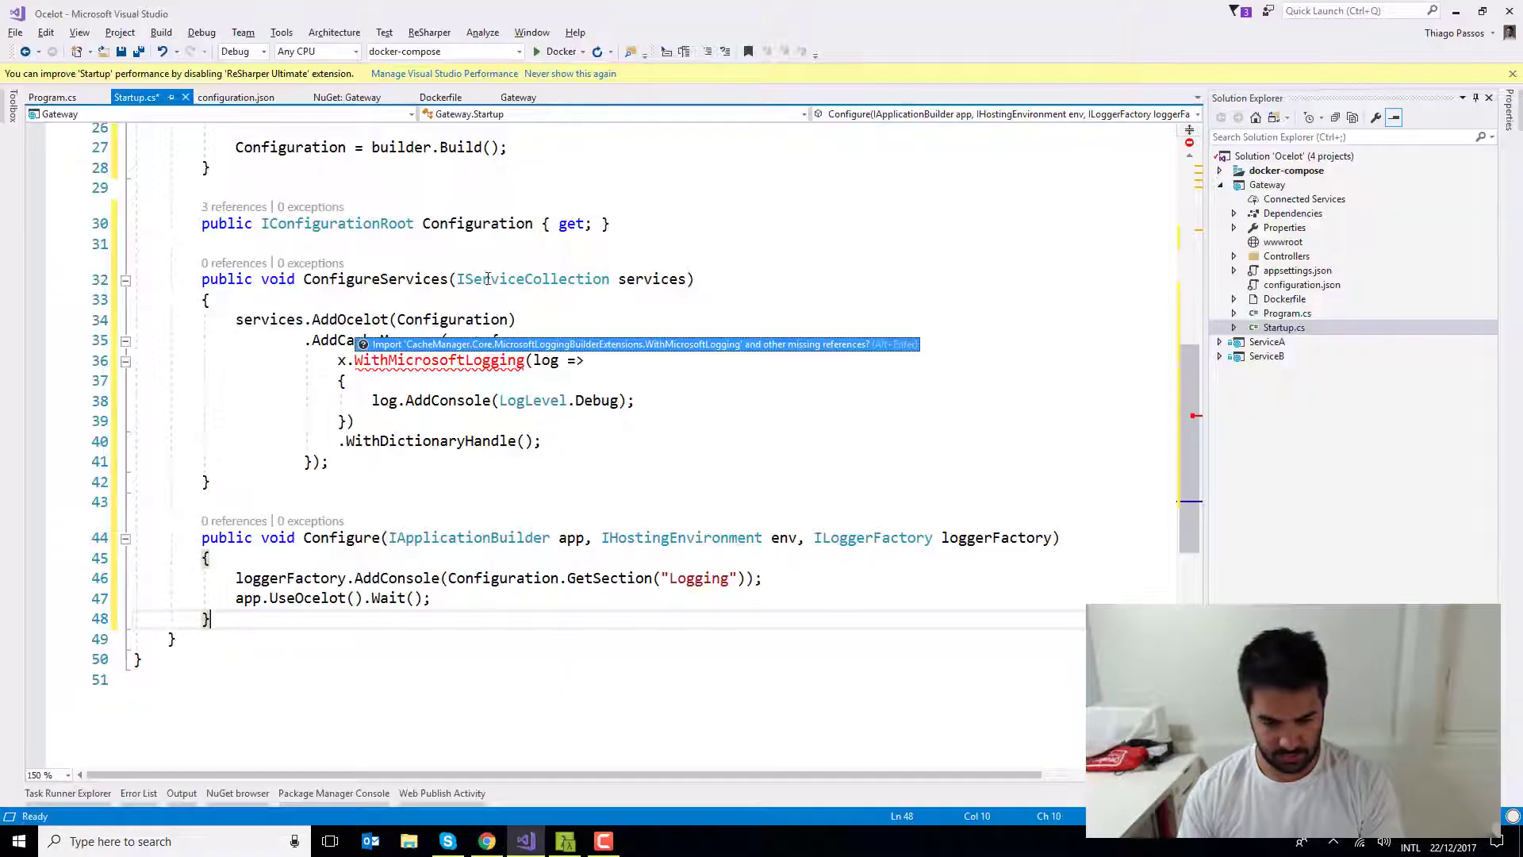
key("ctrl+Home")
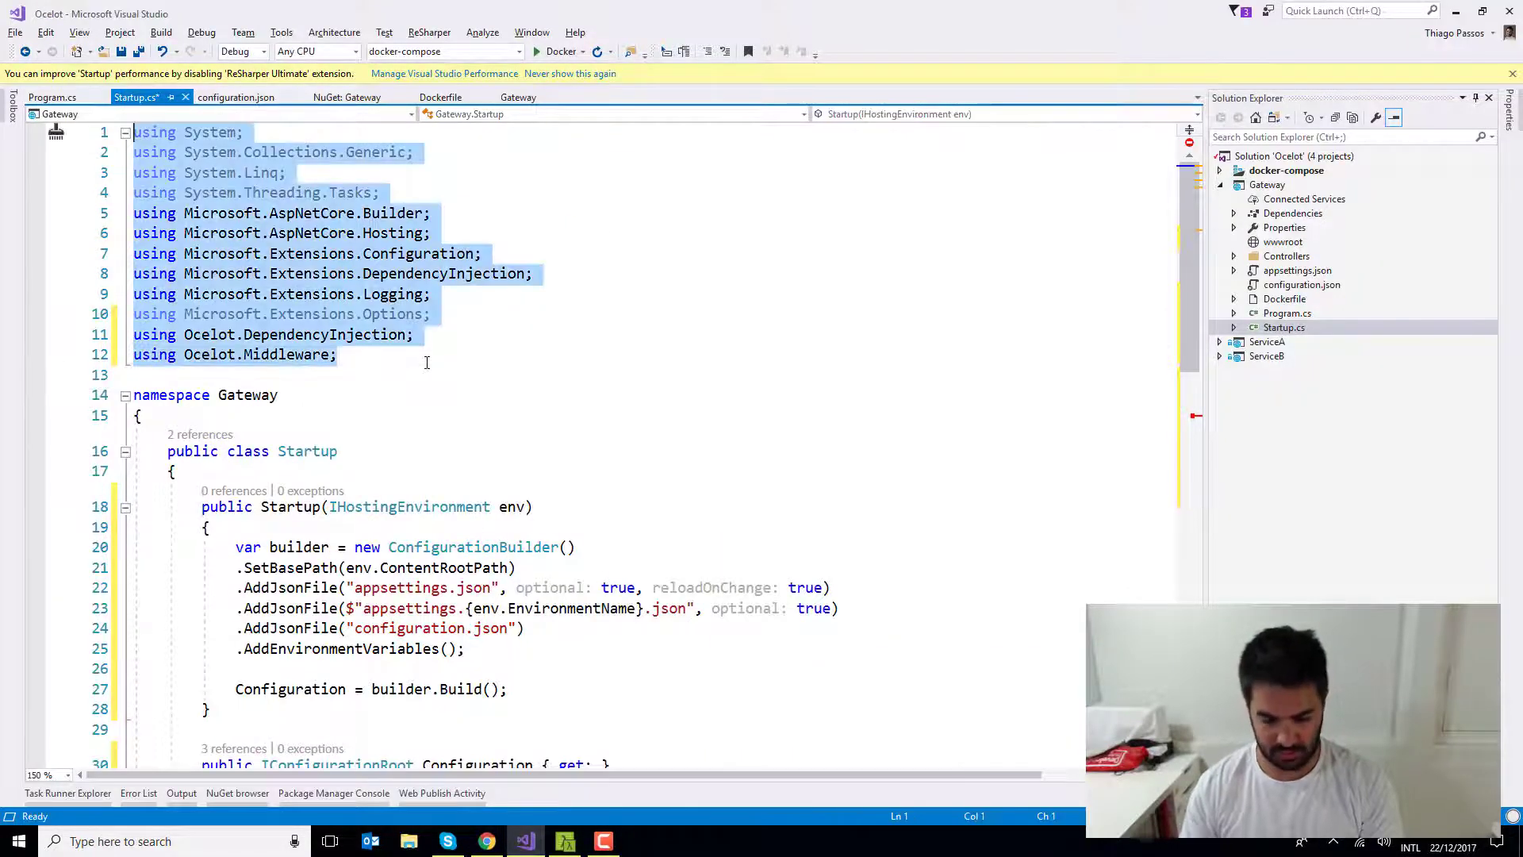
scroll("down", 3)
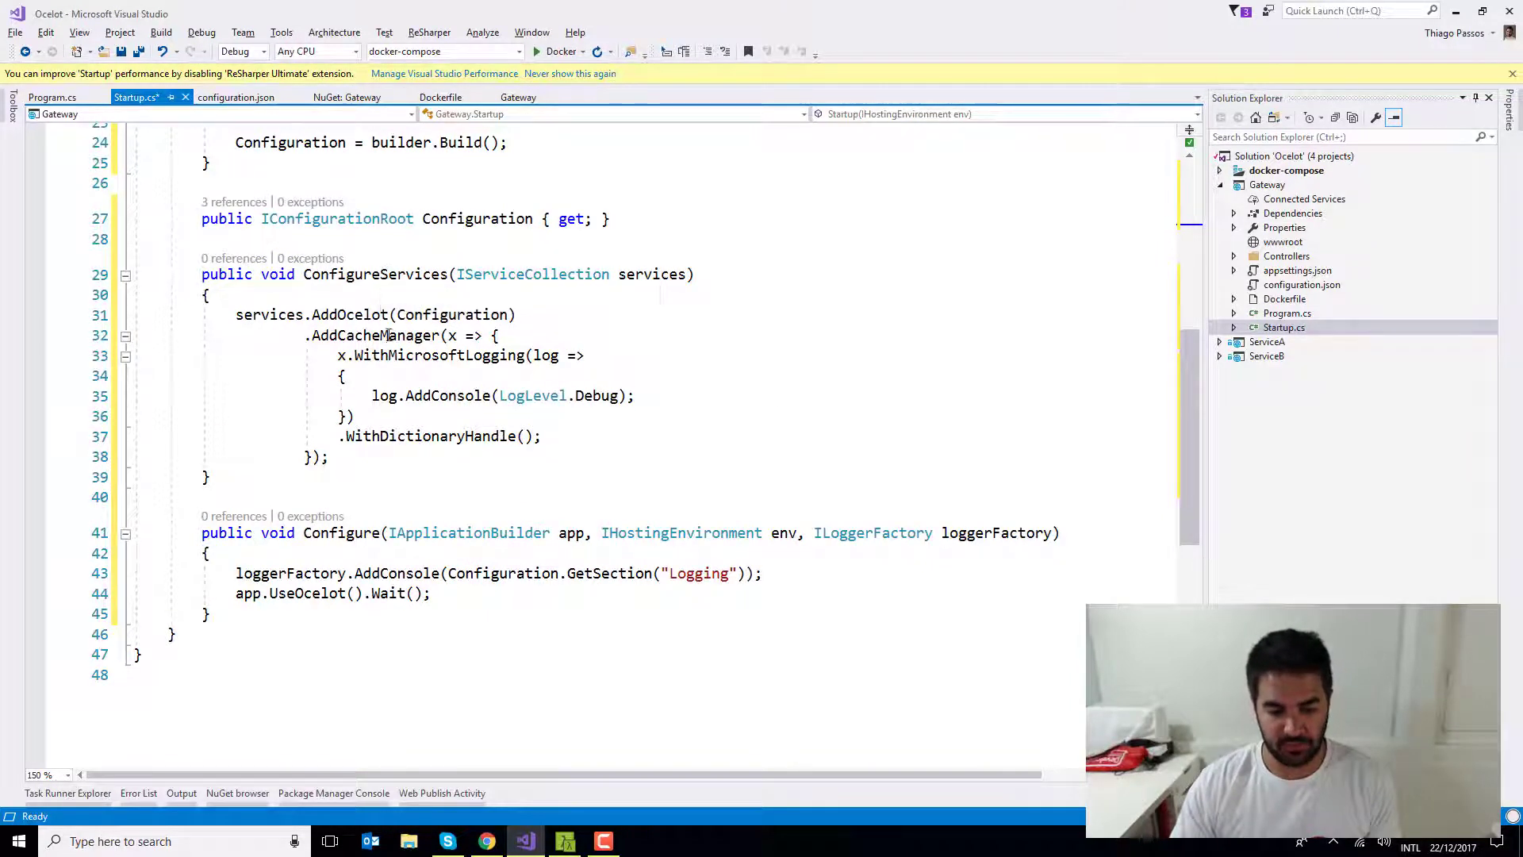
mouse_move(351, 314)
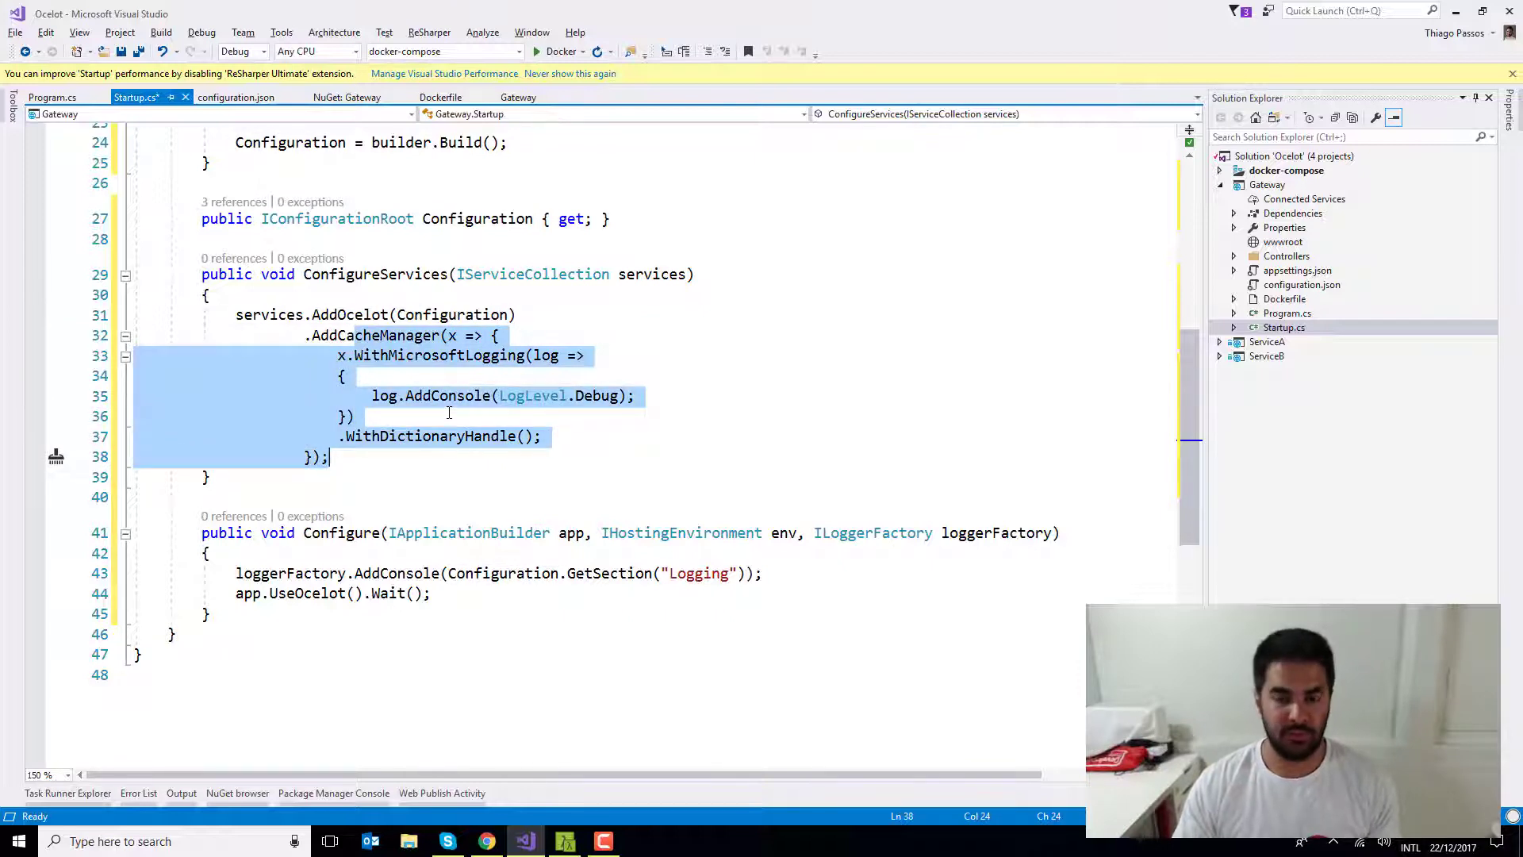
left_click(330, 457)
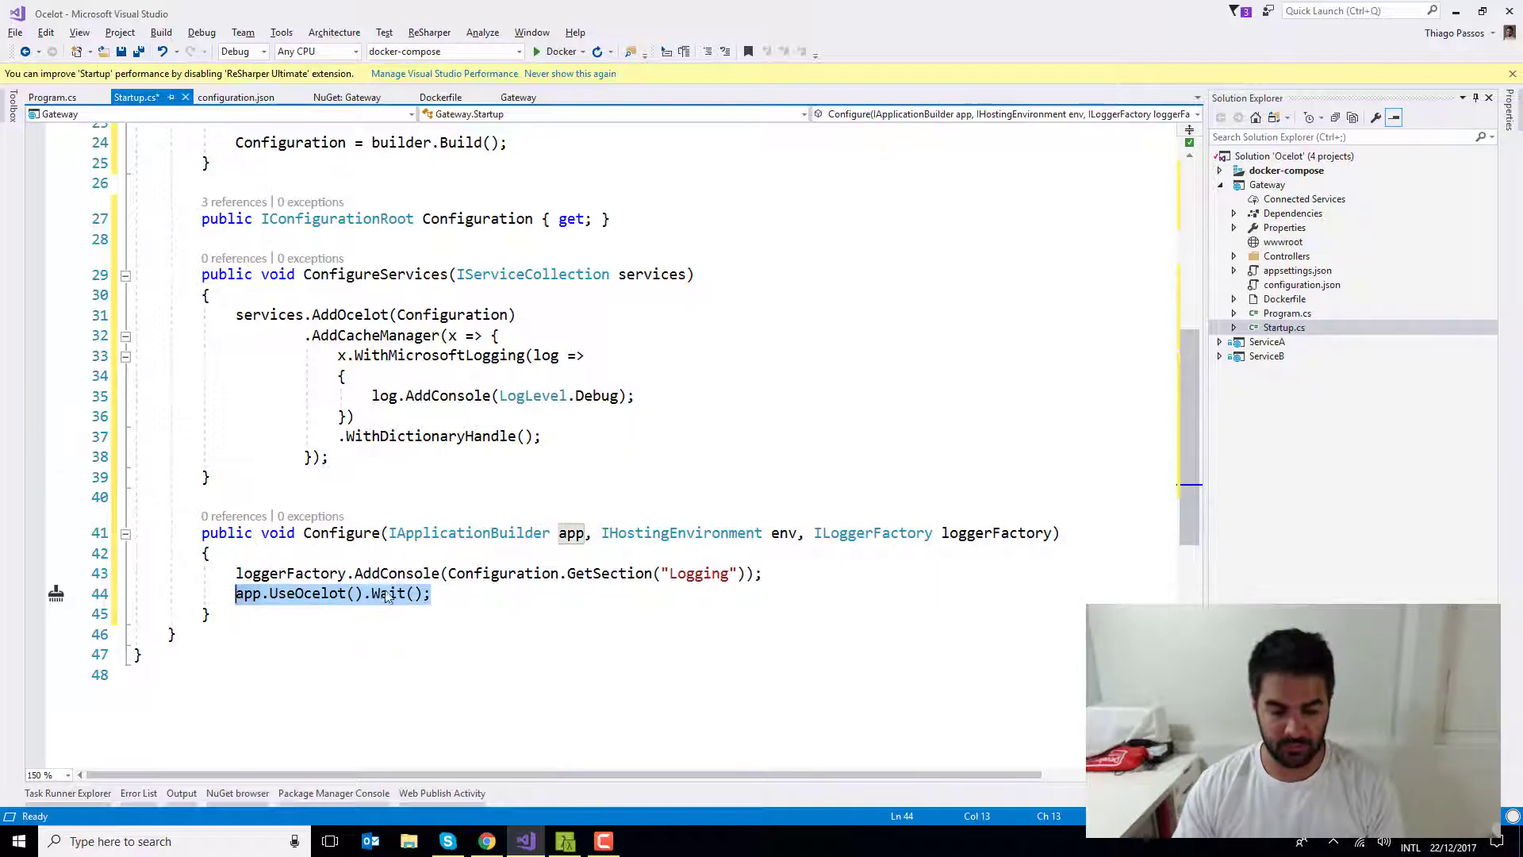
mouse_move(388, 594)
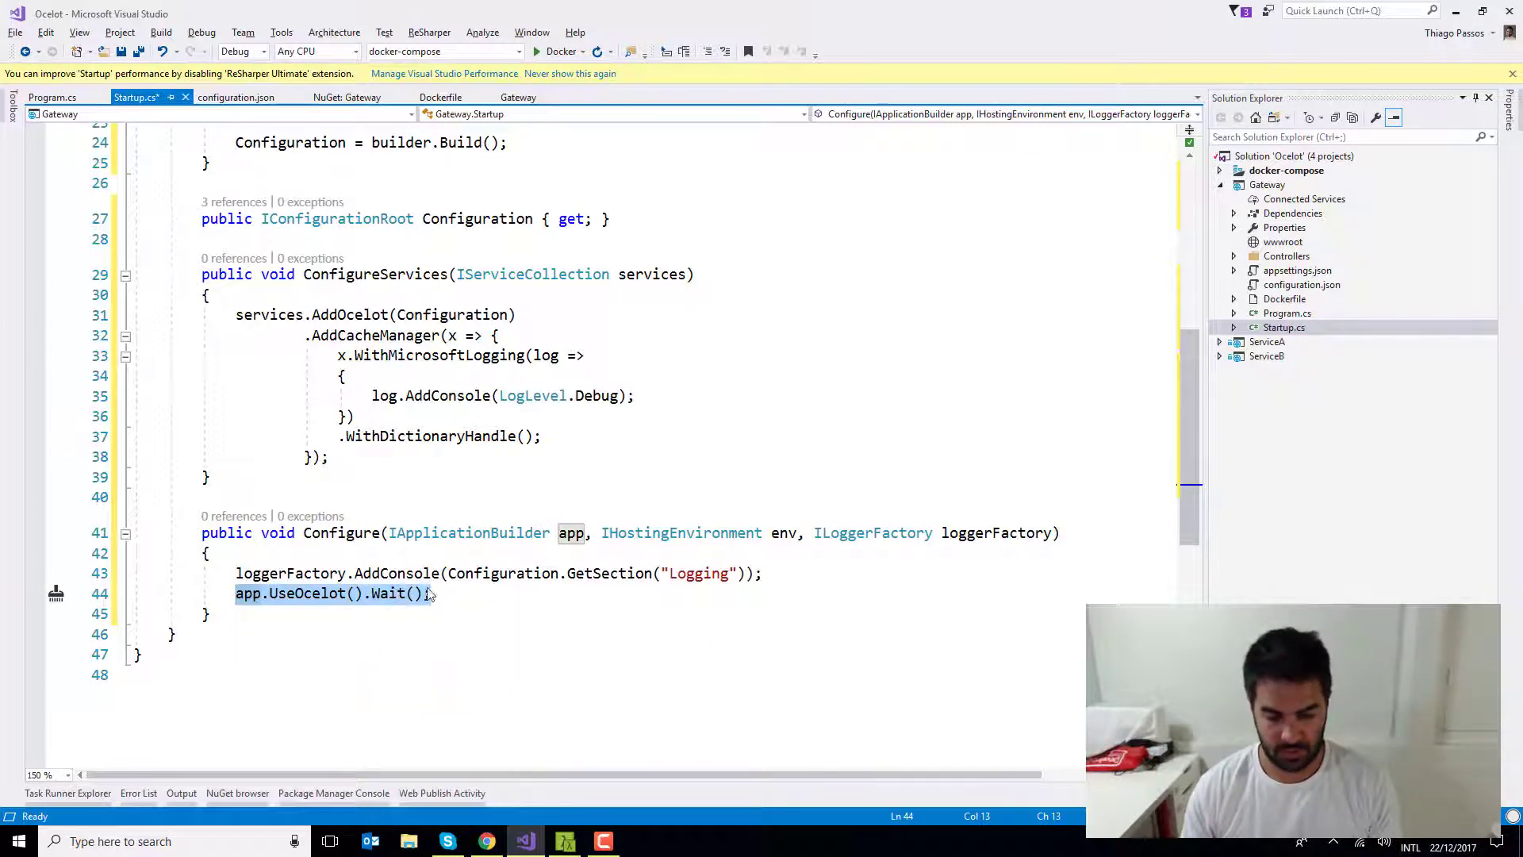
left_click(439, 593)
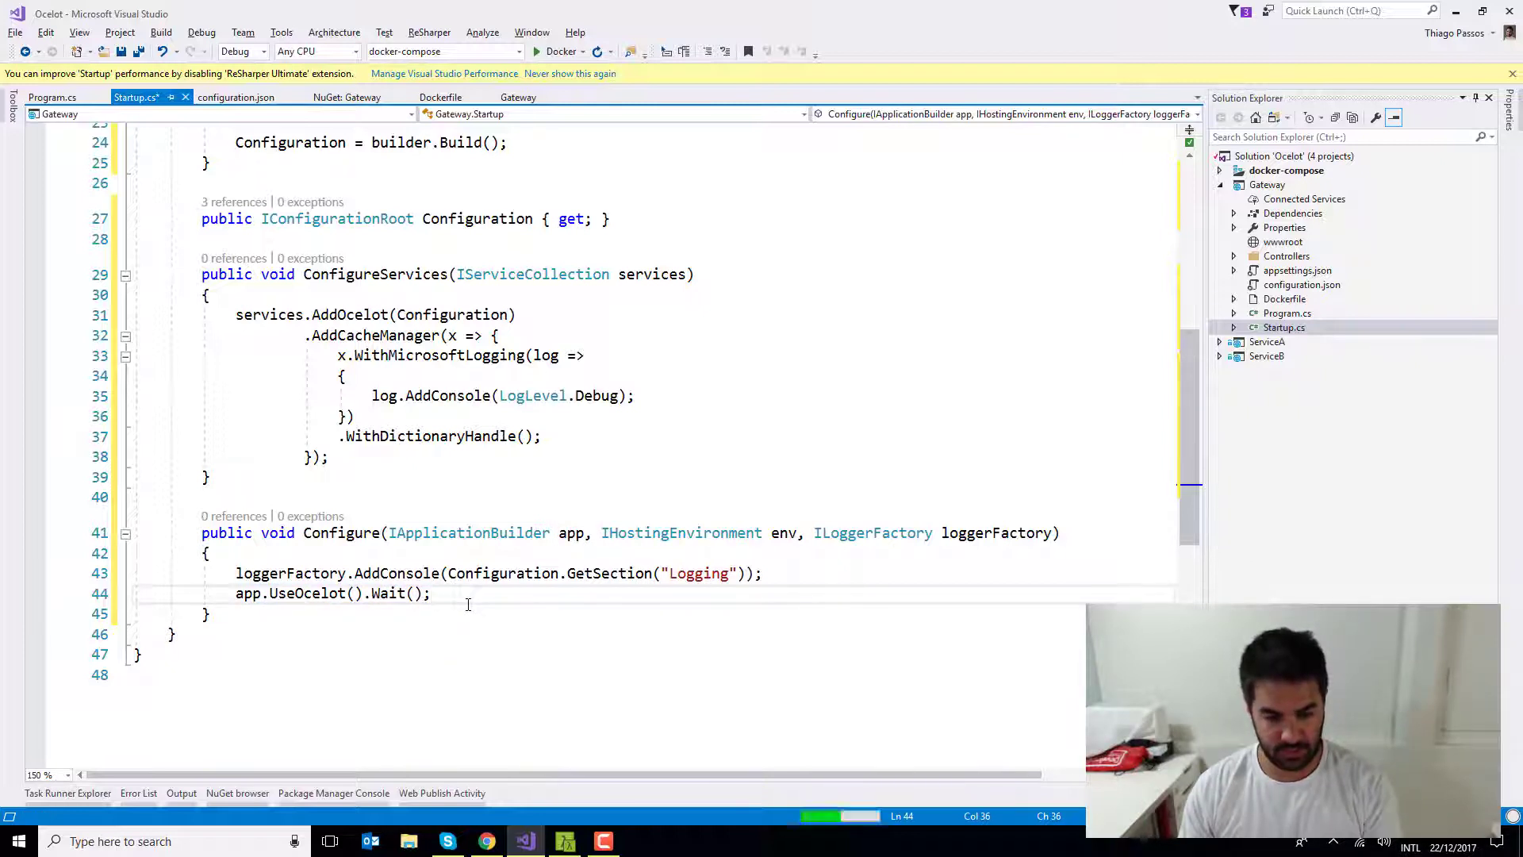
key("ctrl+s")
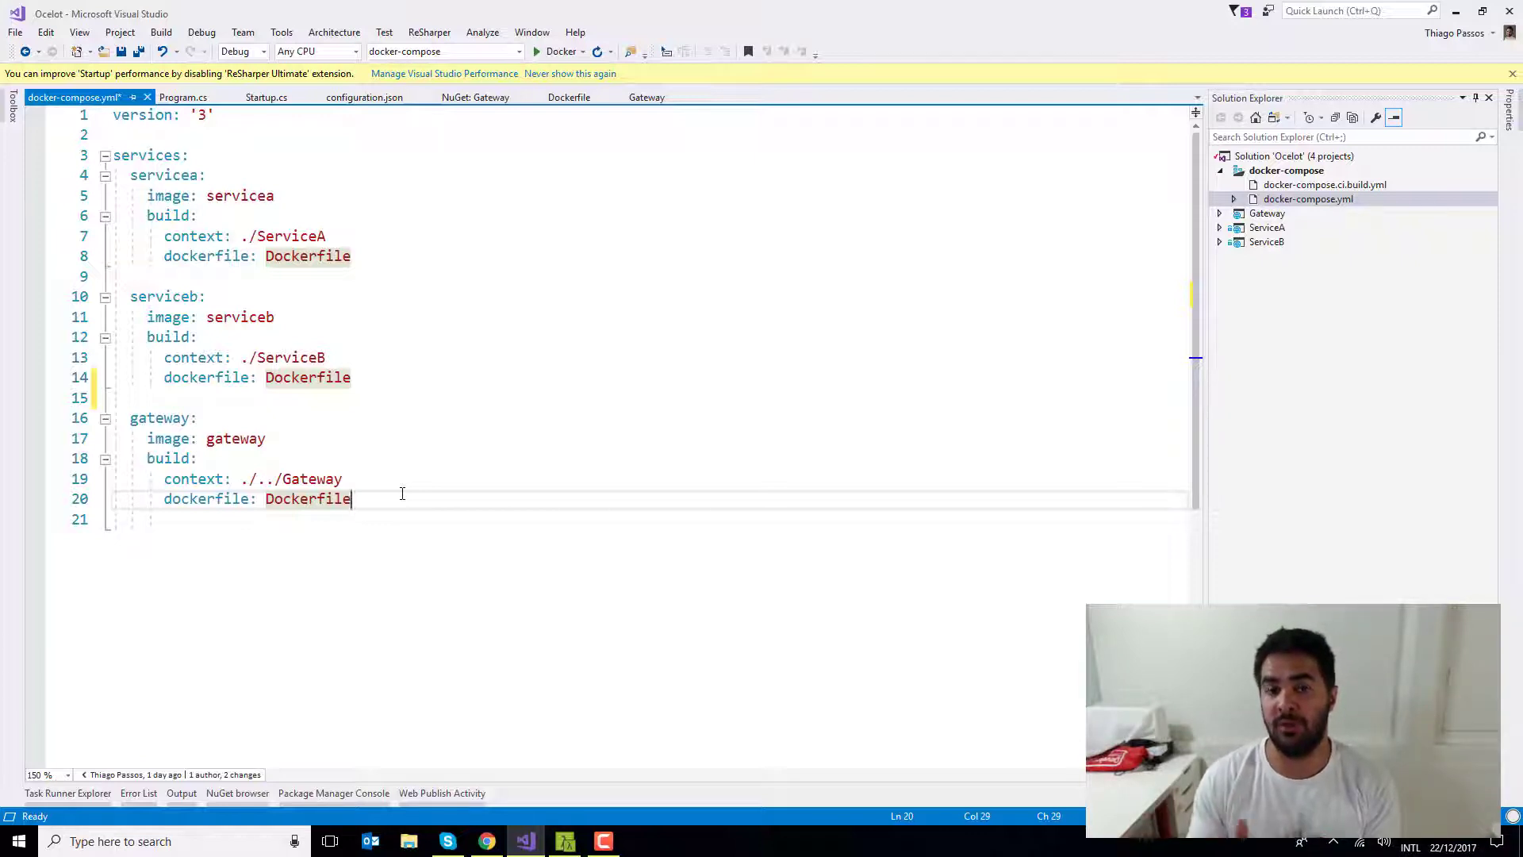
mouse_move(1008, 308)
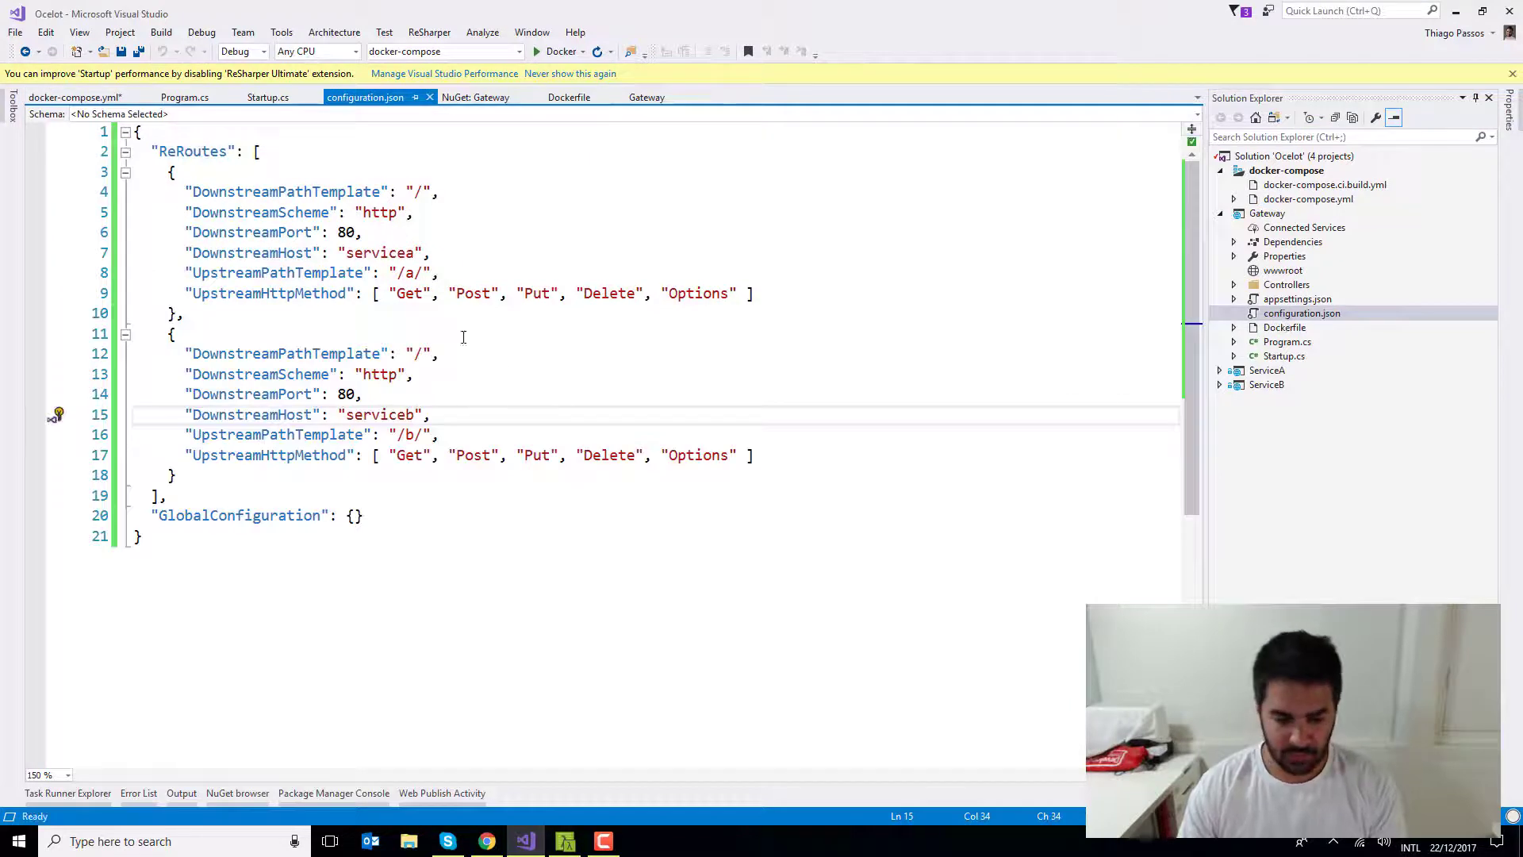
double_click(379, 252)
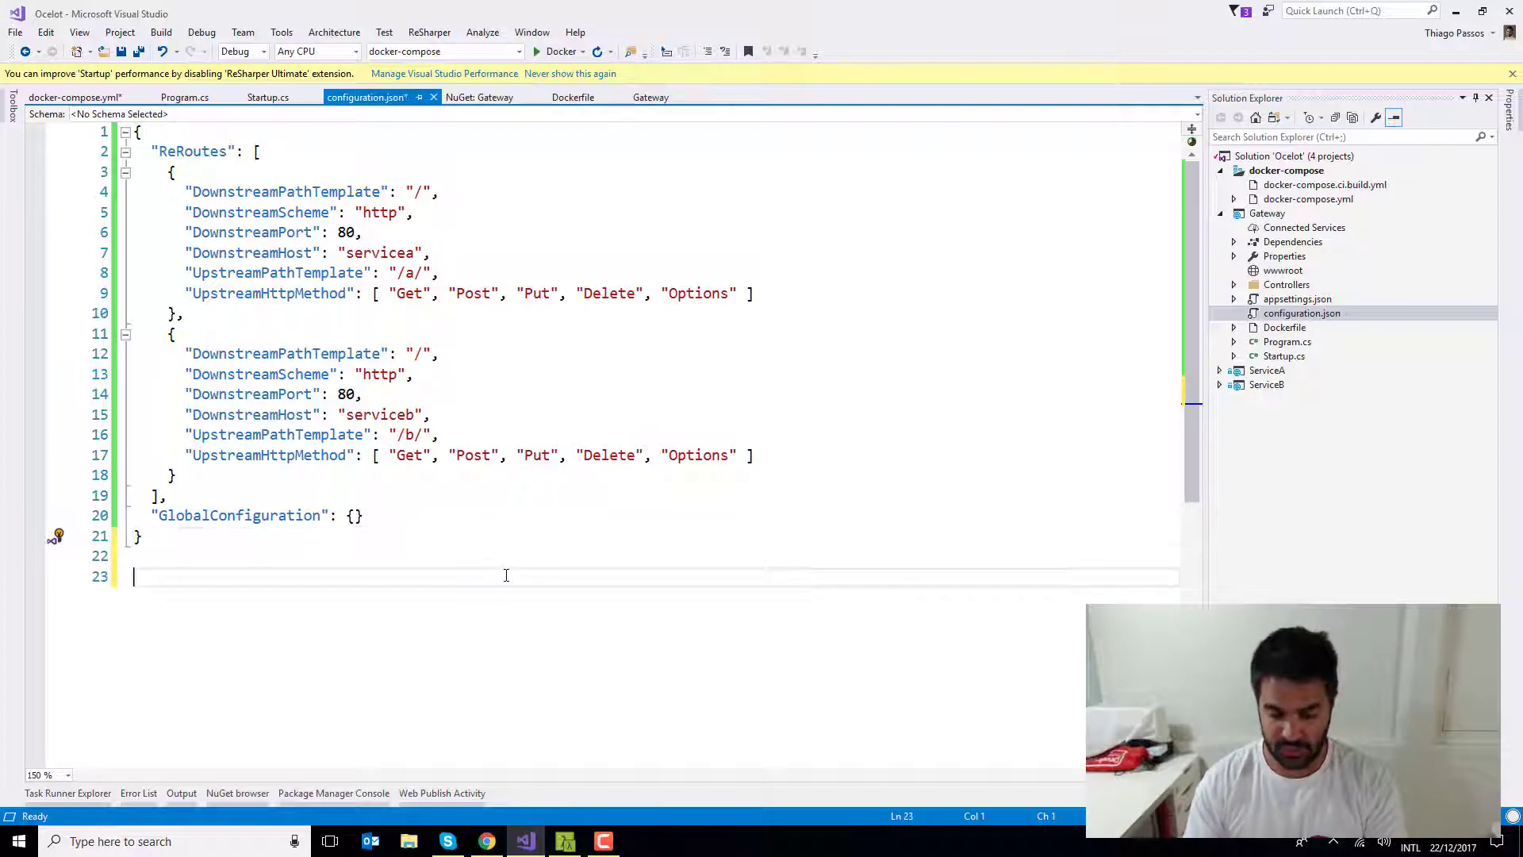
type("http://")
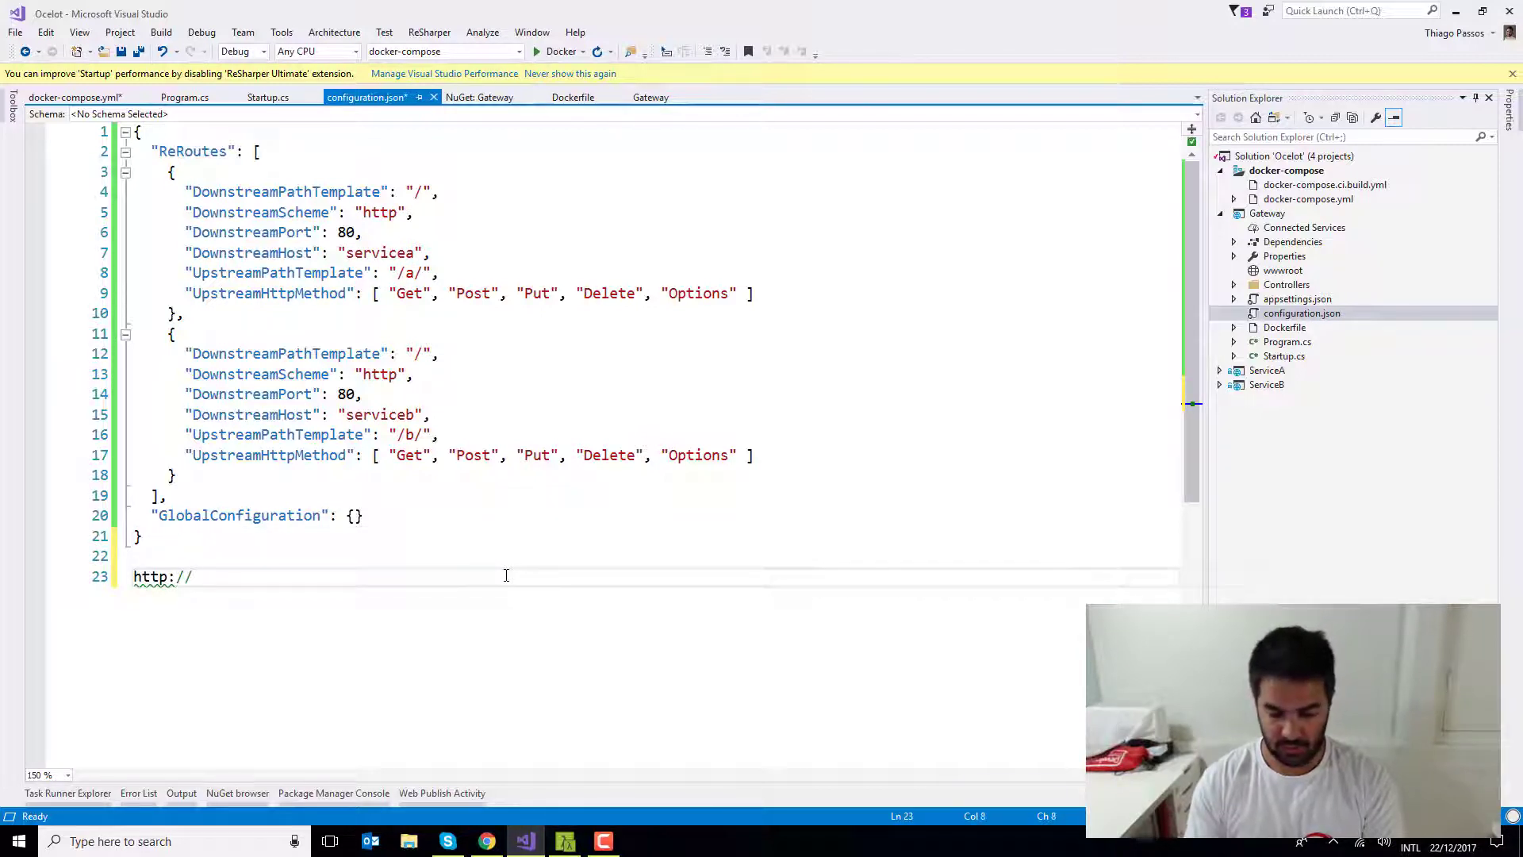
type("servicea")
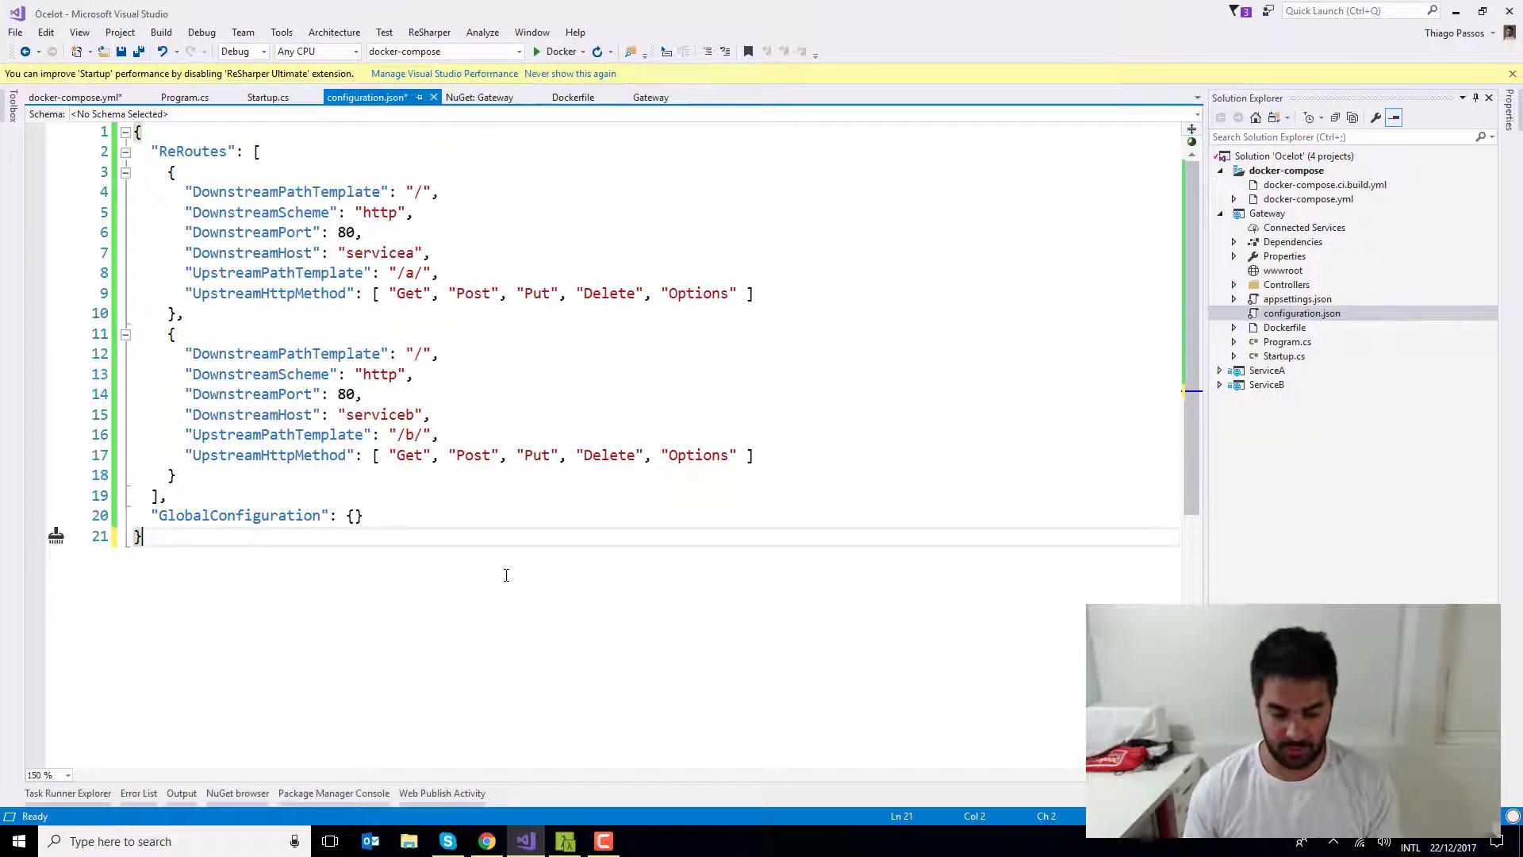
key("ctrl+s")
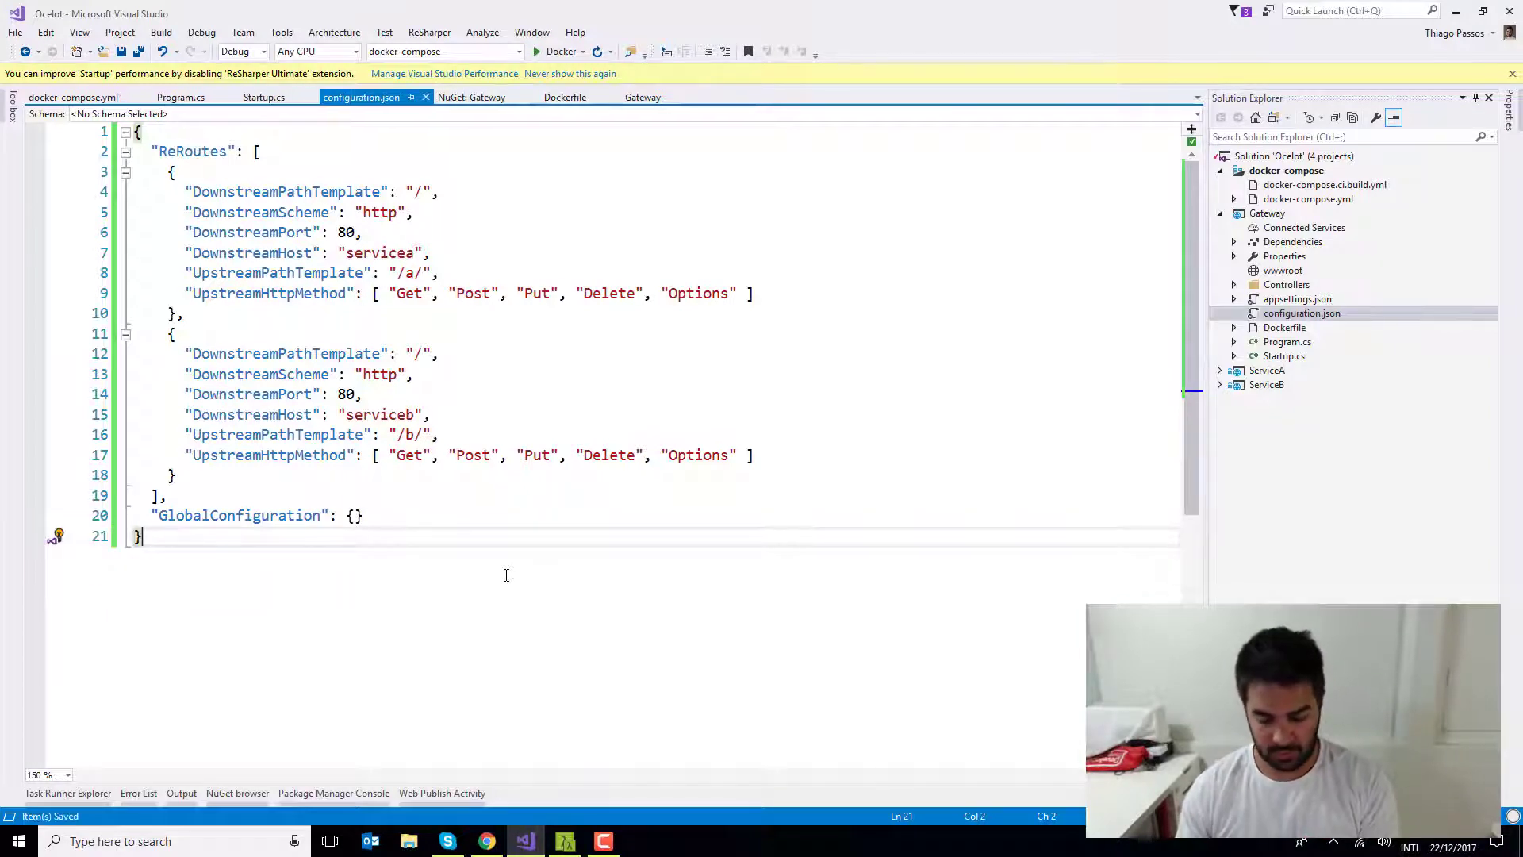
mouse_move(473, 594)
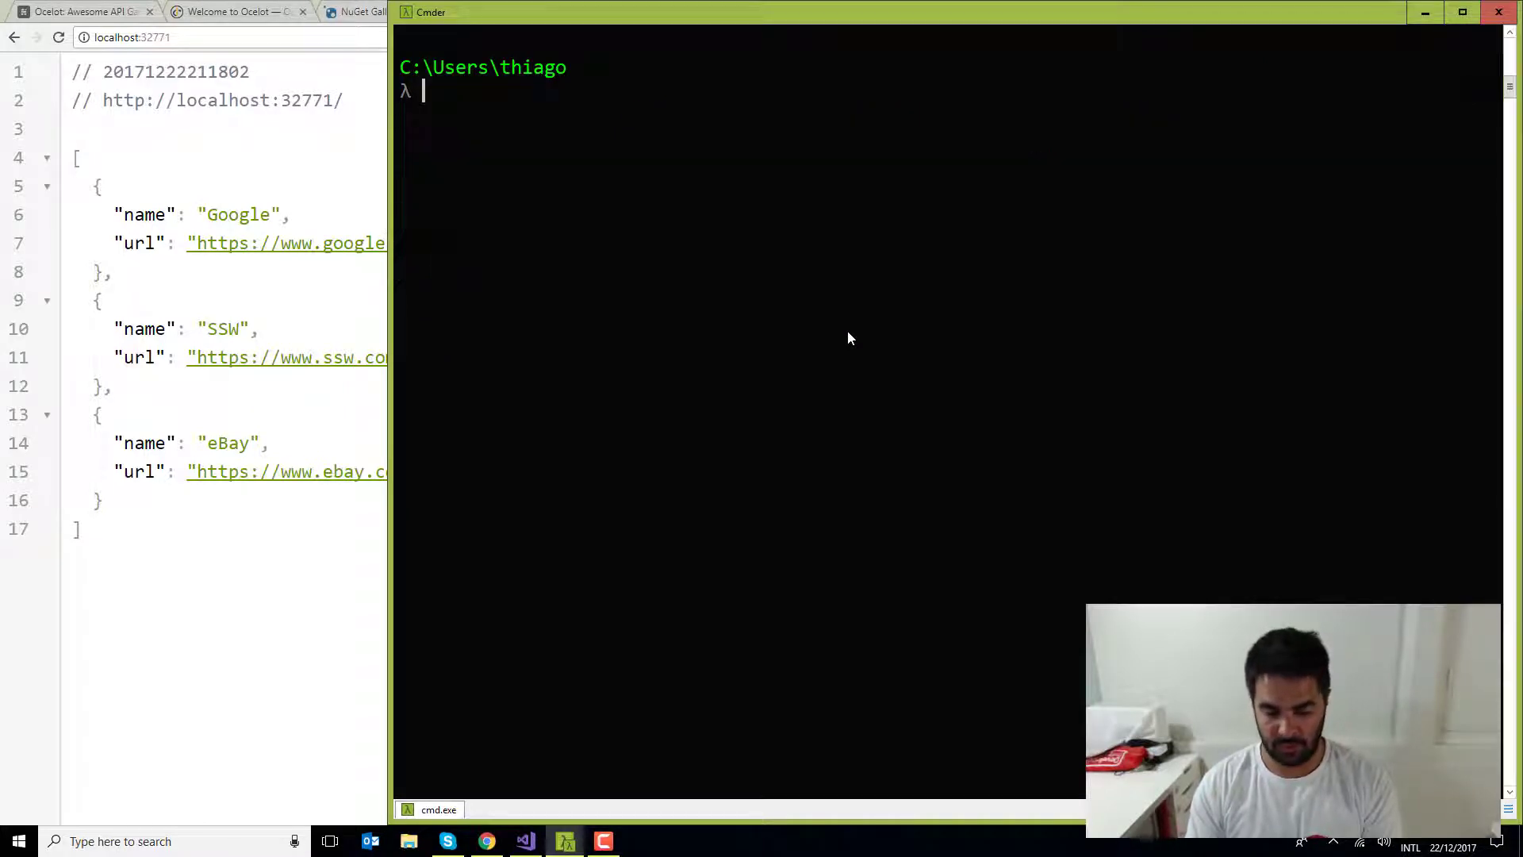
Run docker ps to list the gateway, servicea and serviceb containers and their ports
type("docker ps")
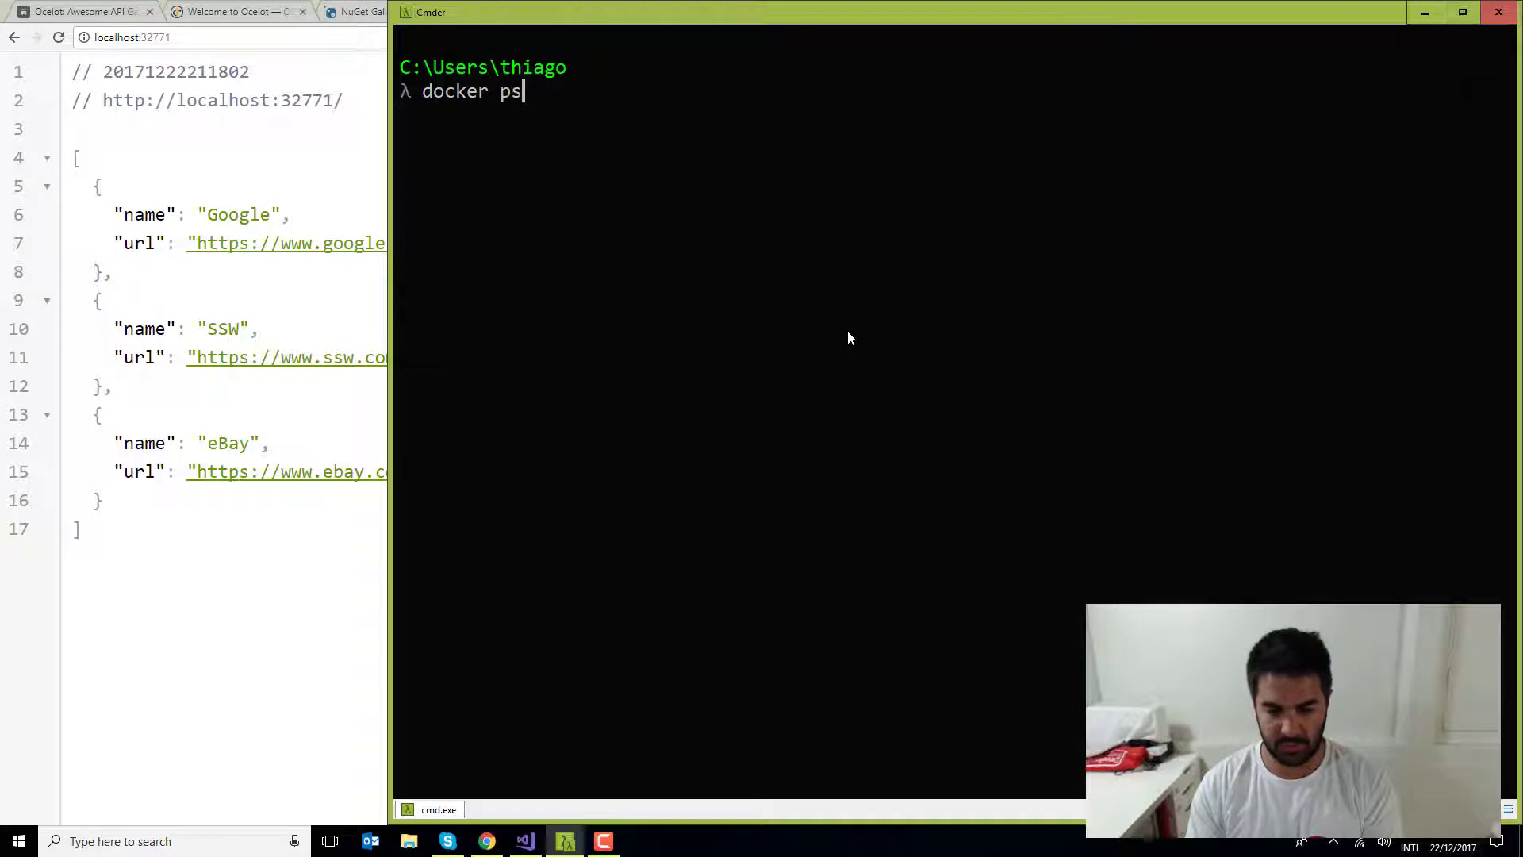
key("Return")
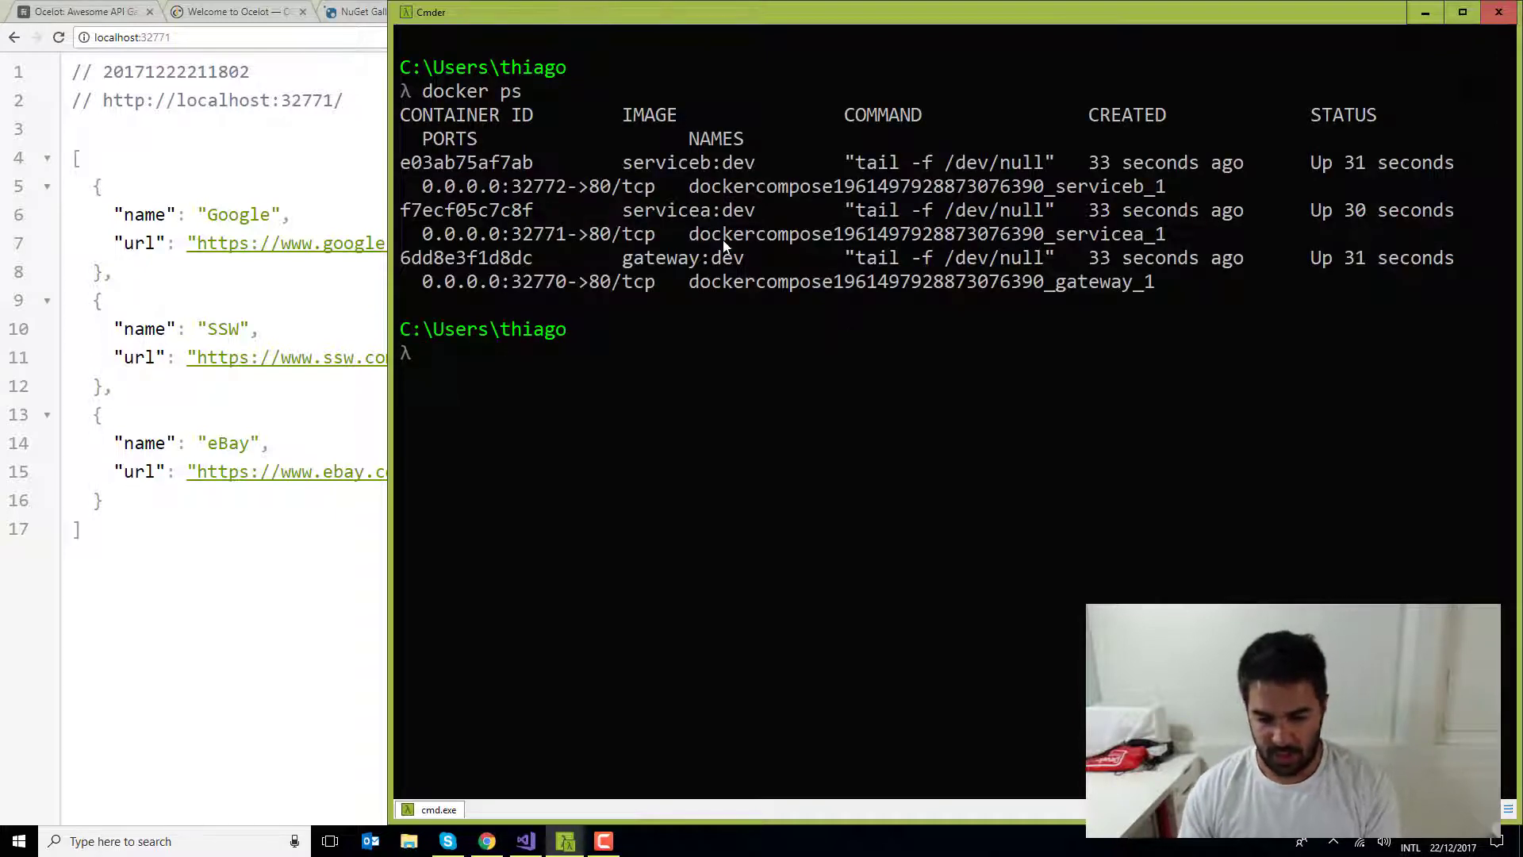
mouse_move(566, 186)
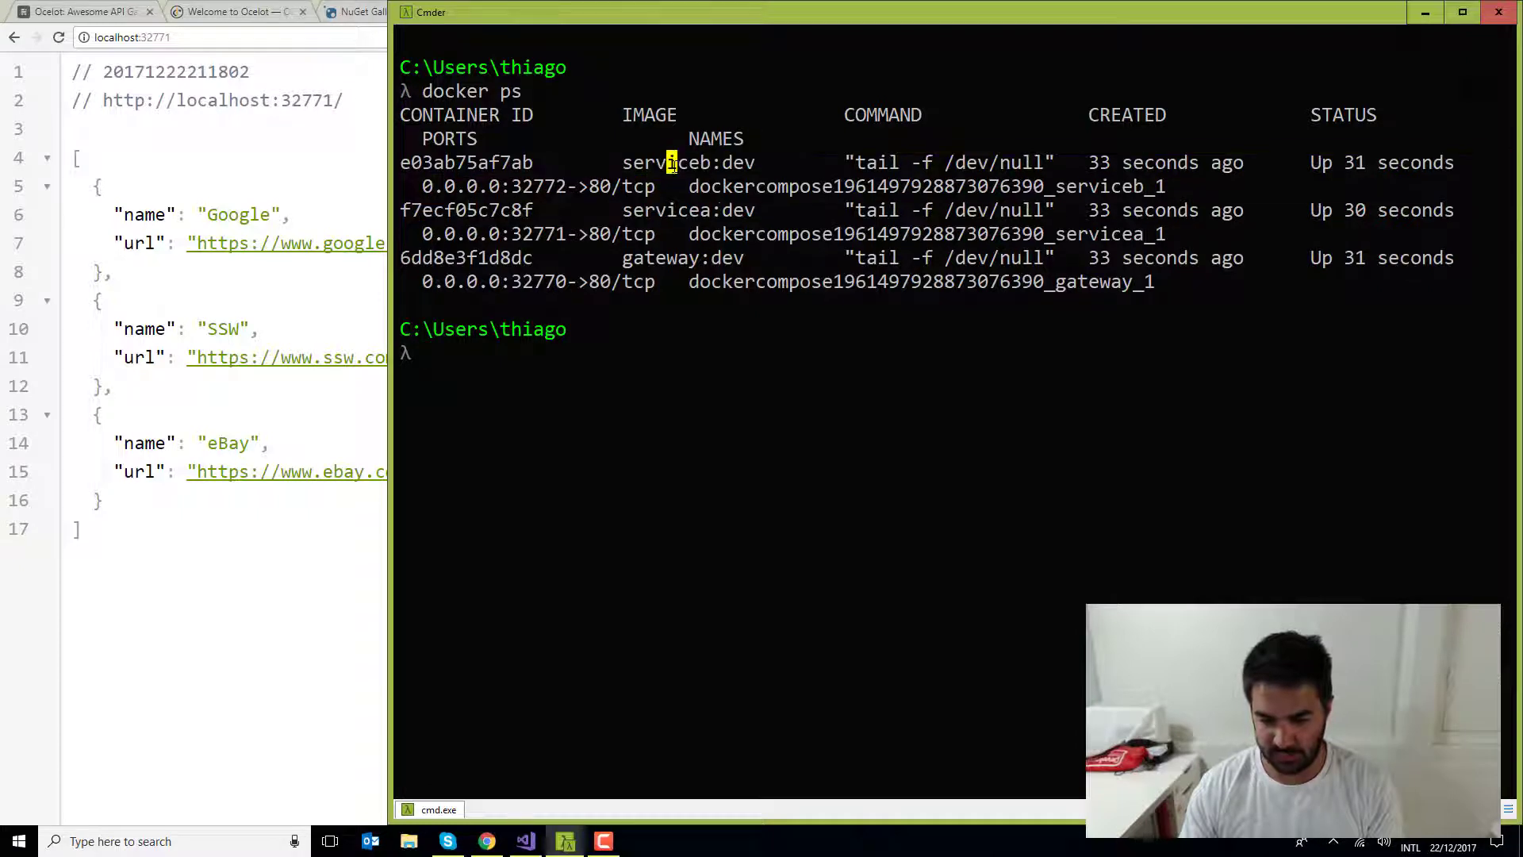
double_click(690, 210)
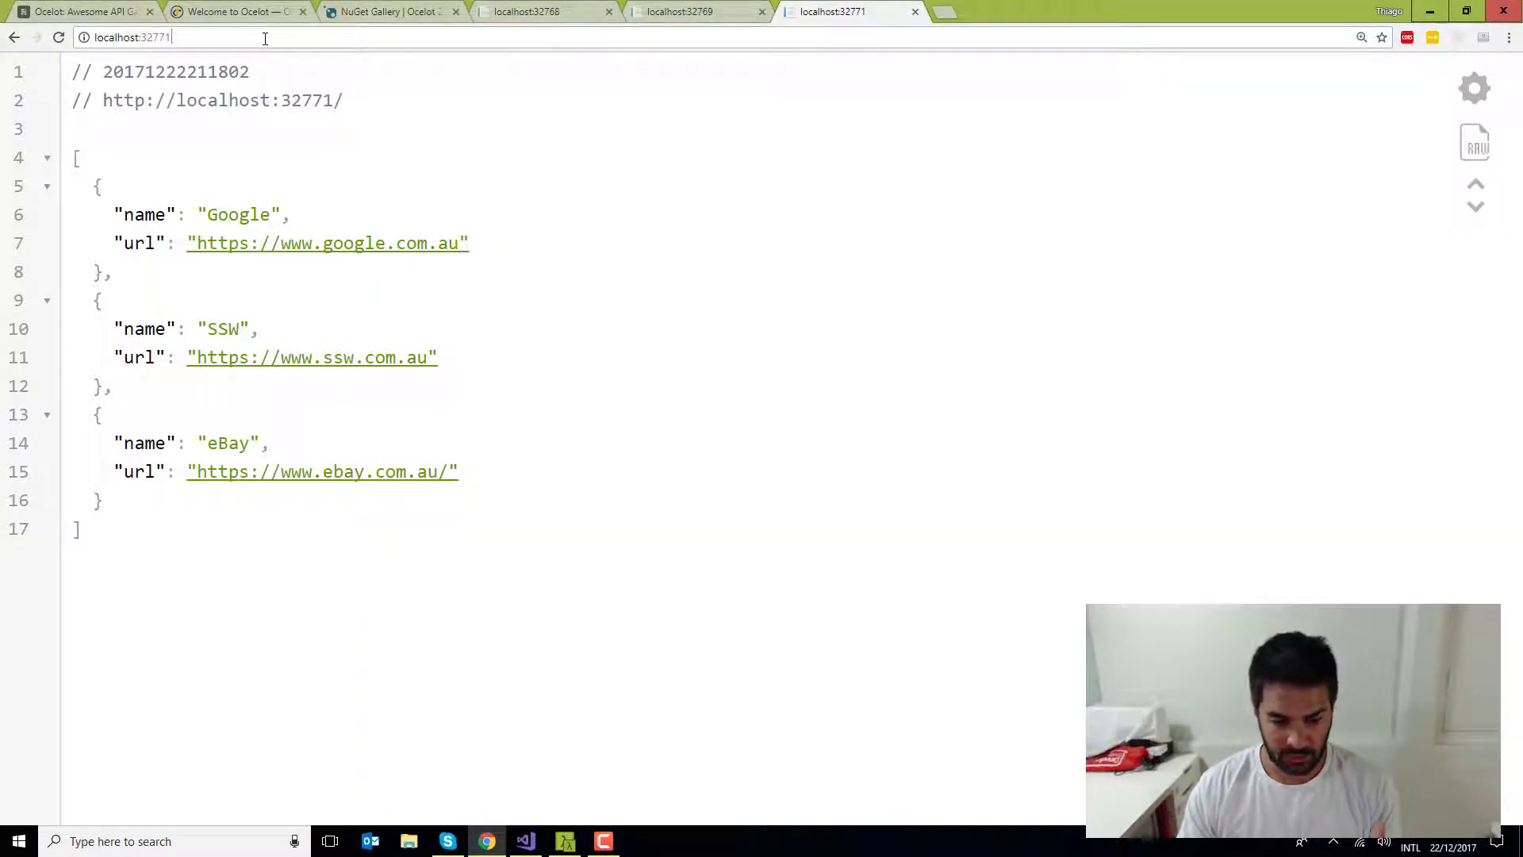
Load the gateway at localhost:32770 on /a and /b, showing service A's sites and service B's posts
left_click(564, 841)
type("0")
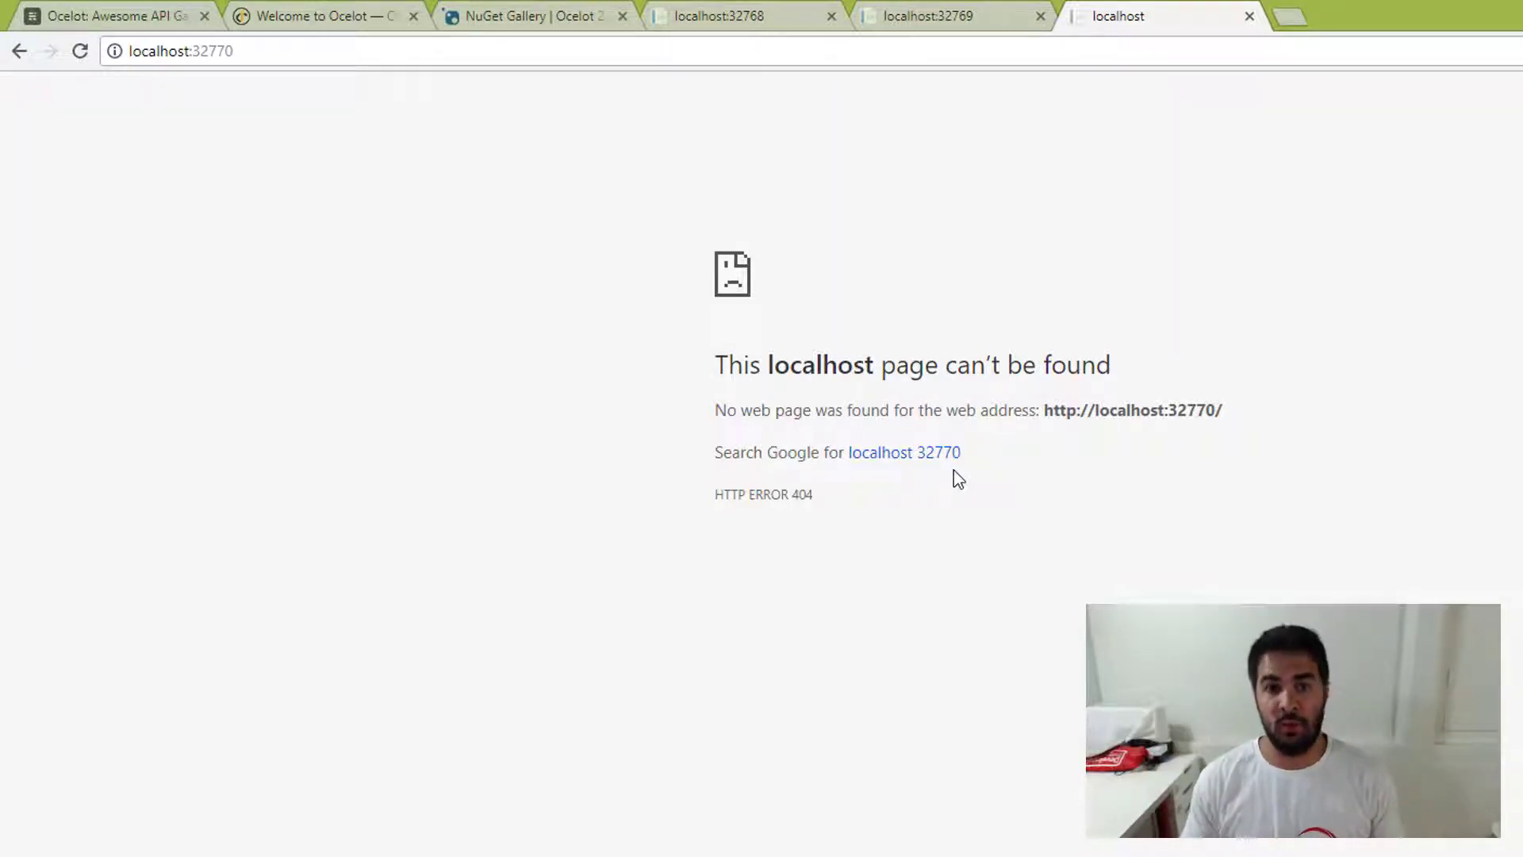
left_click(180, 51)
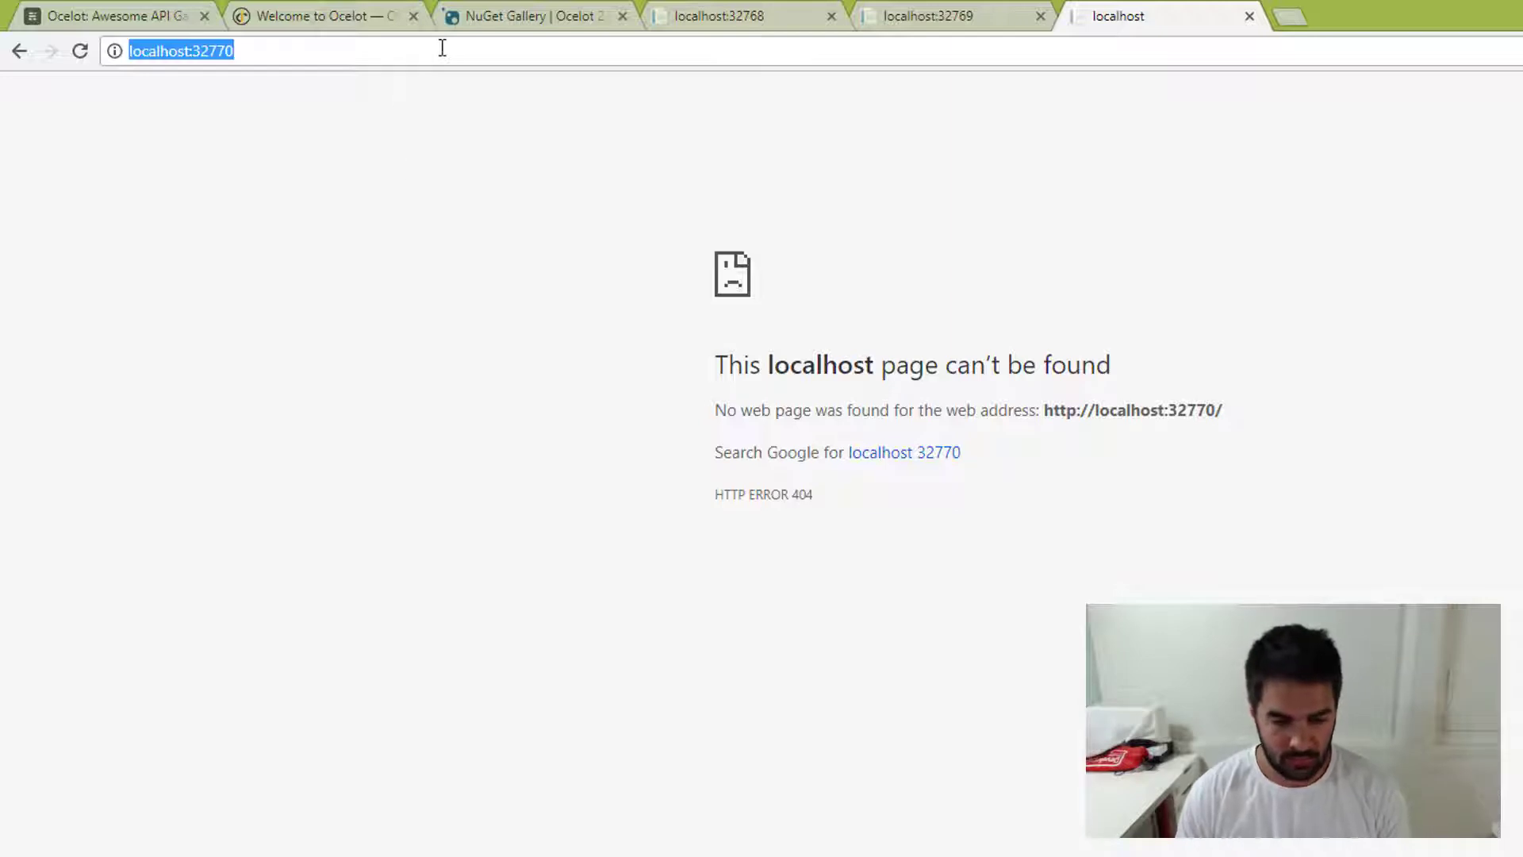
type("/a")
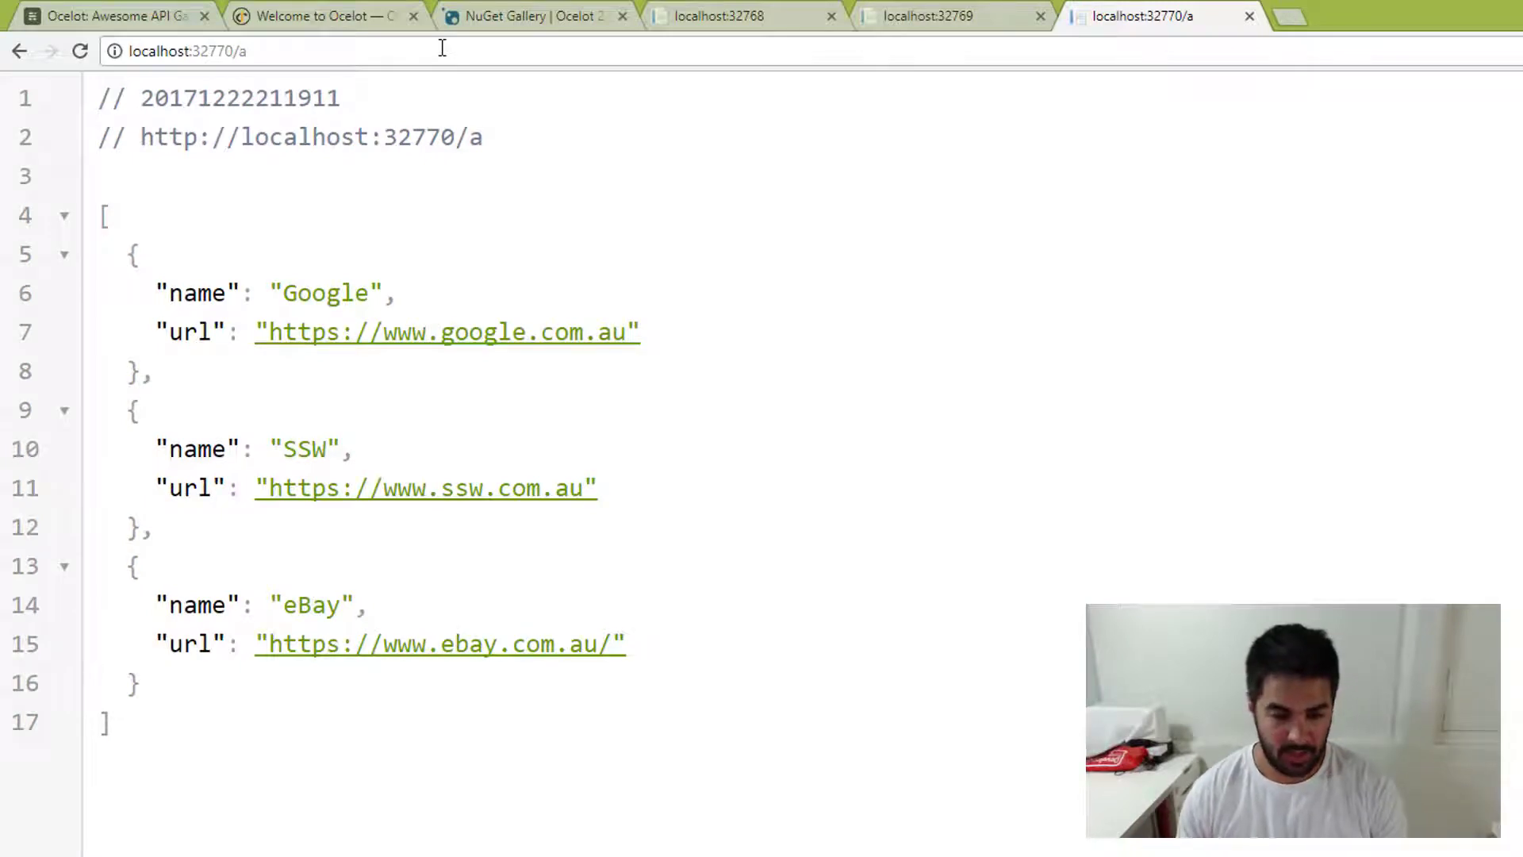
type("b")
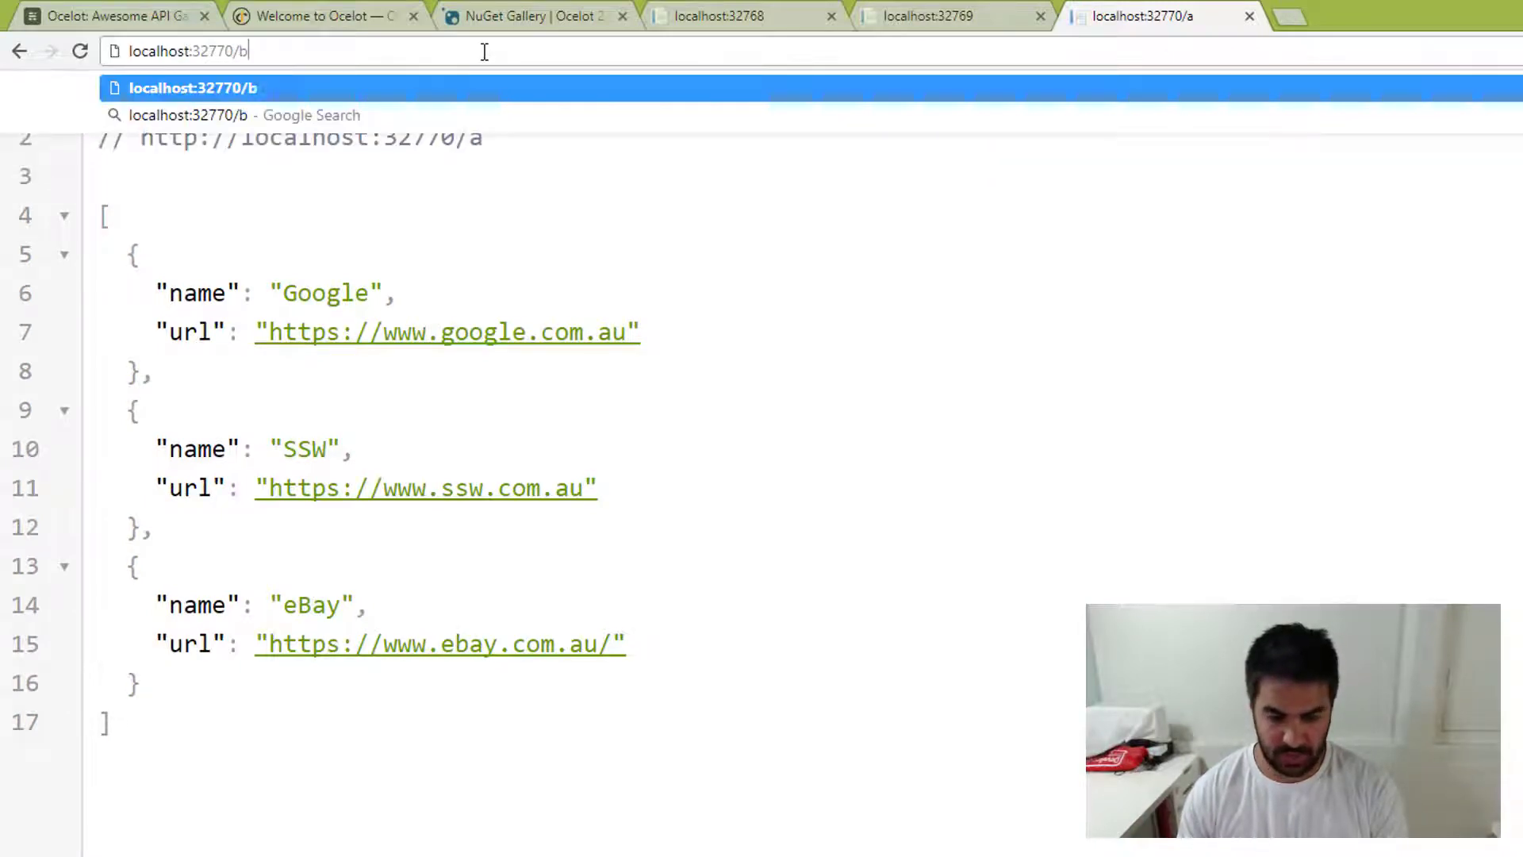
key("Return")
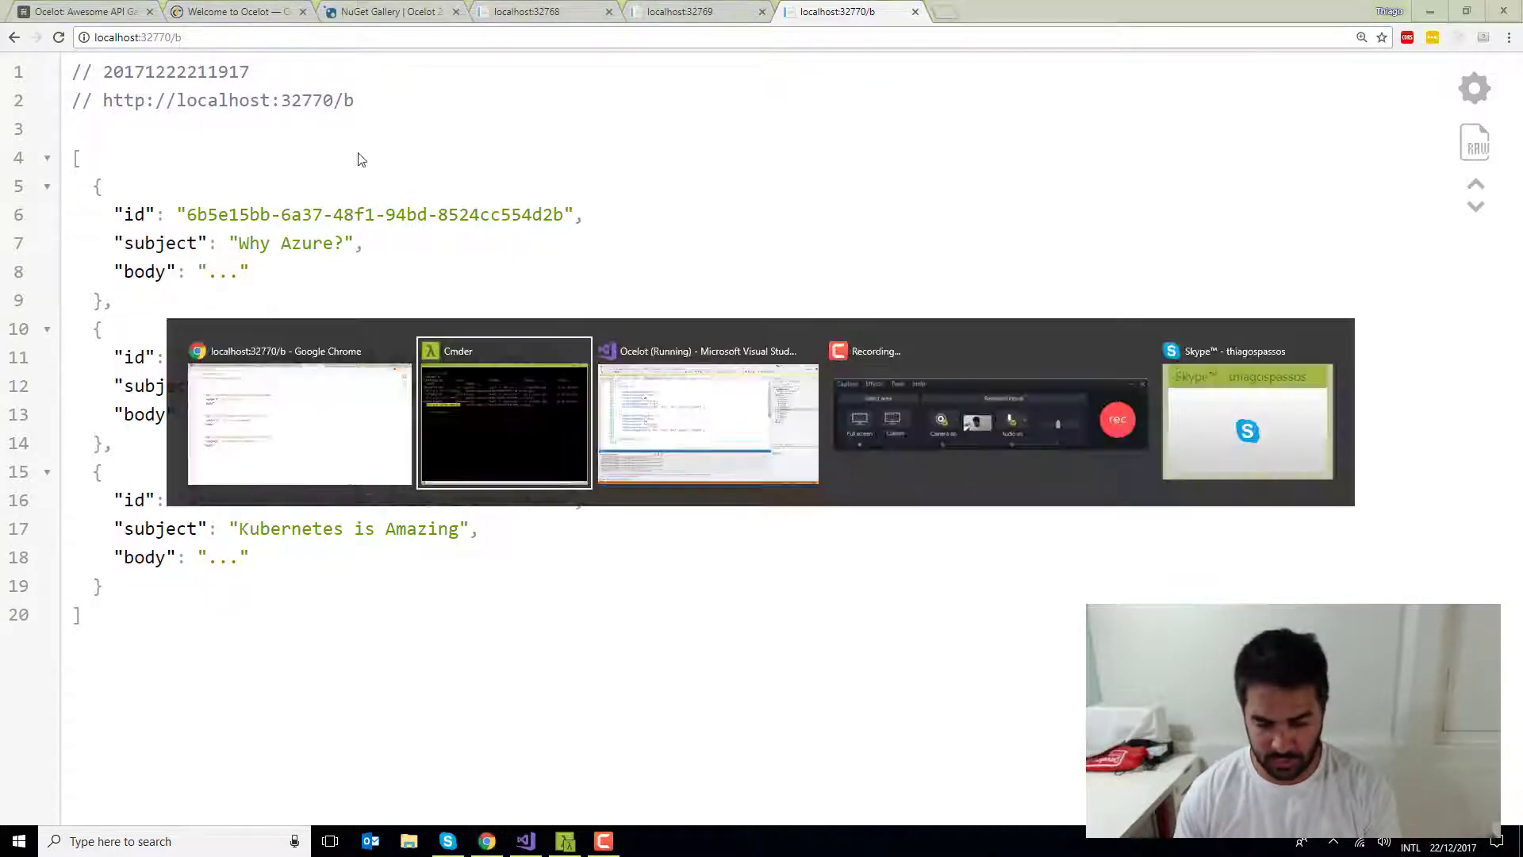
Set servicea's UpstreamPathTemplate to "/a/{everything}" and DownstreamPathTemplate to "/{everything}"
left_click(707, 423)
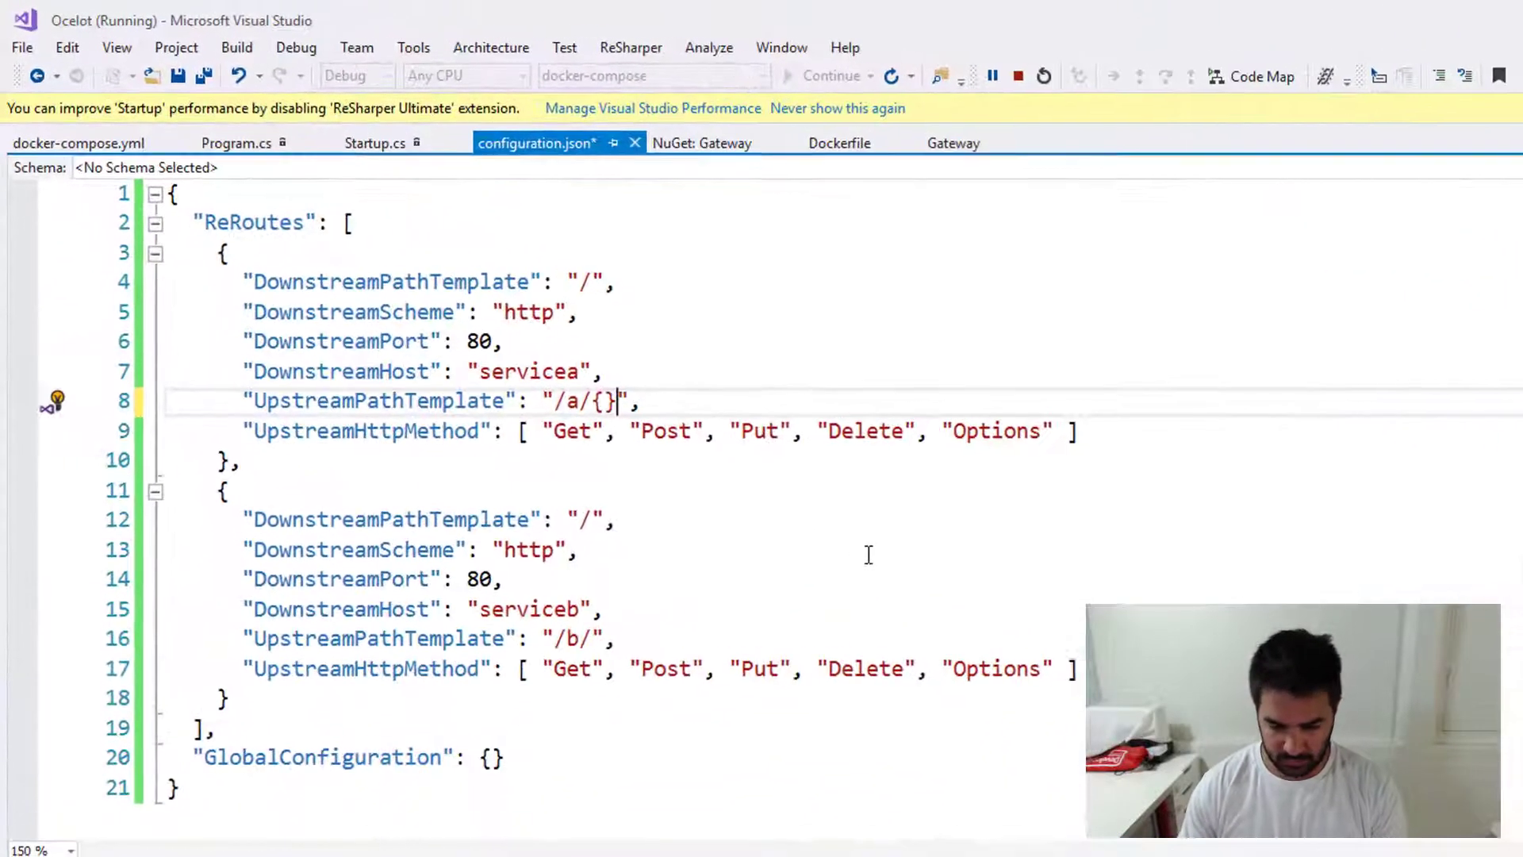
type("eve")
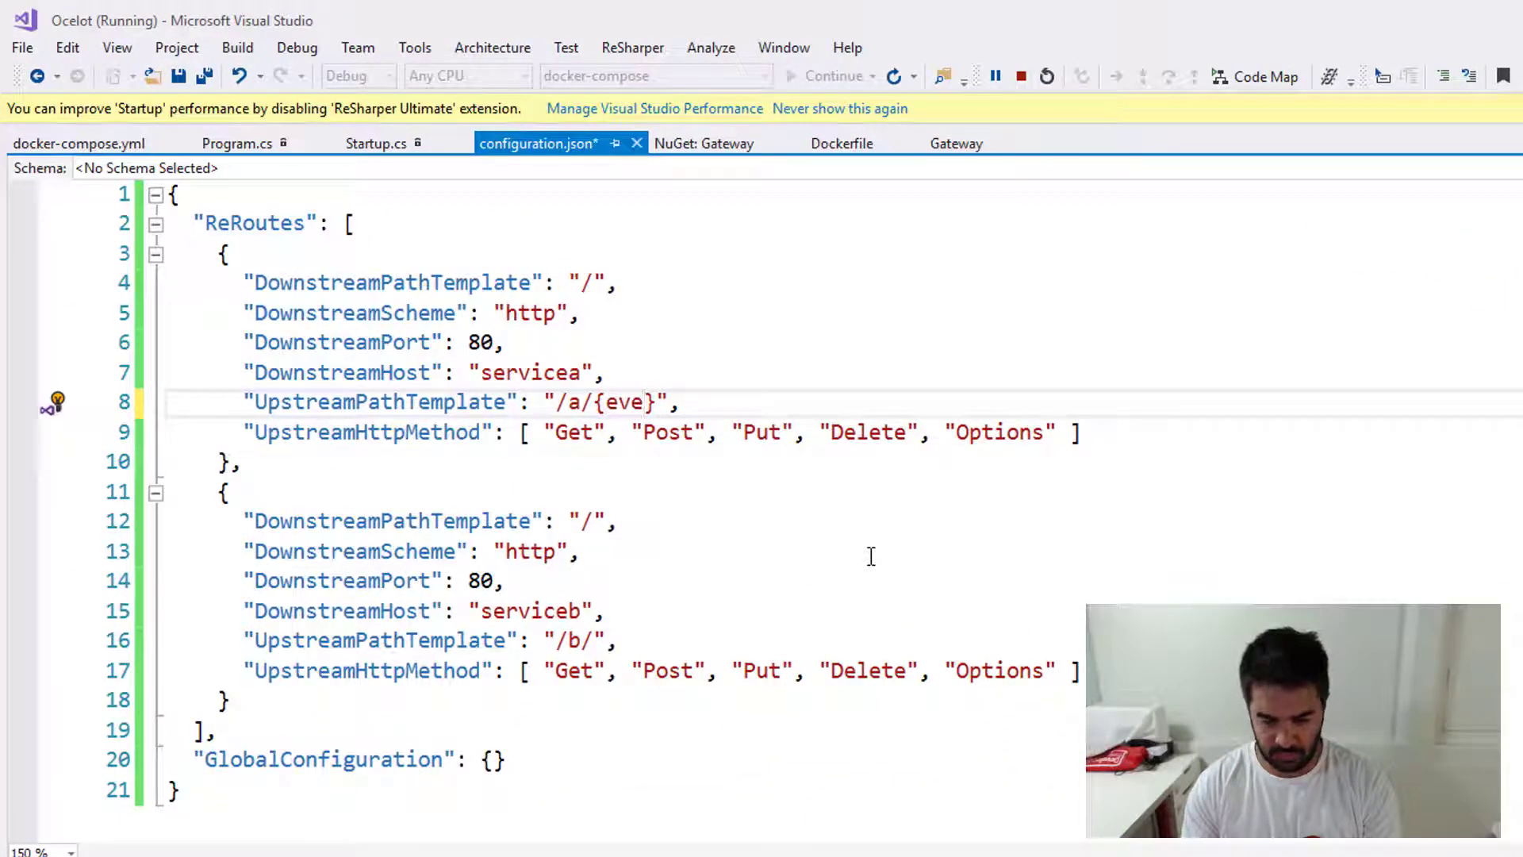
type("rything")
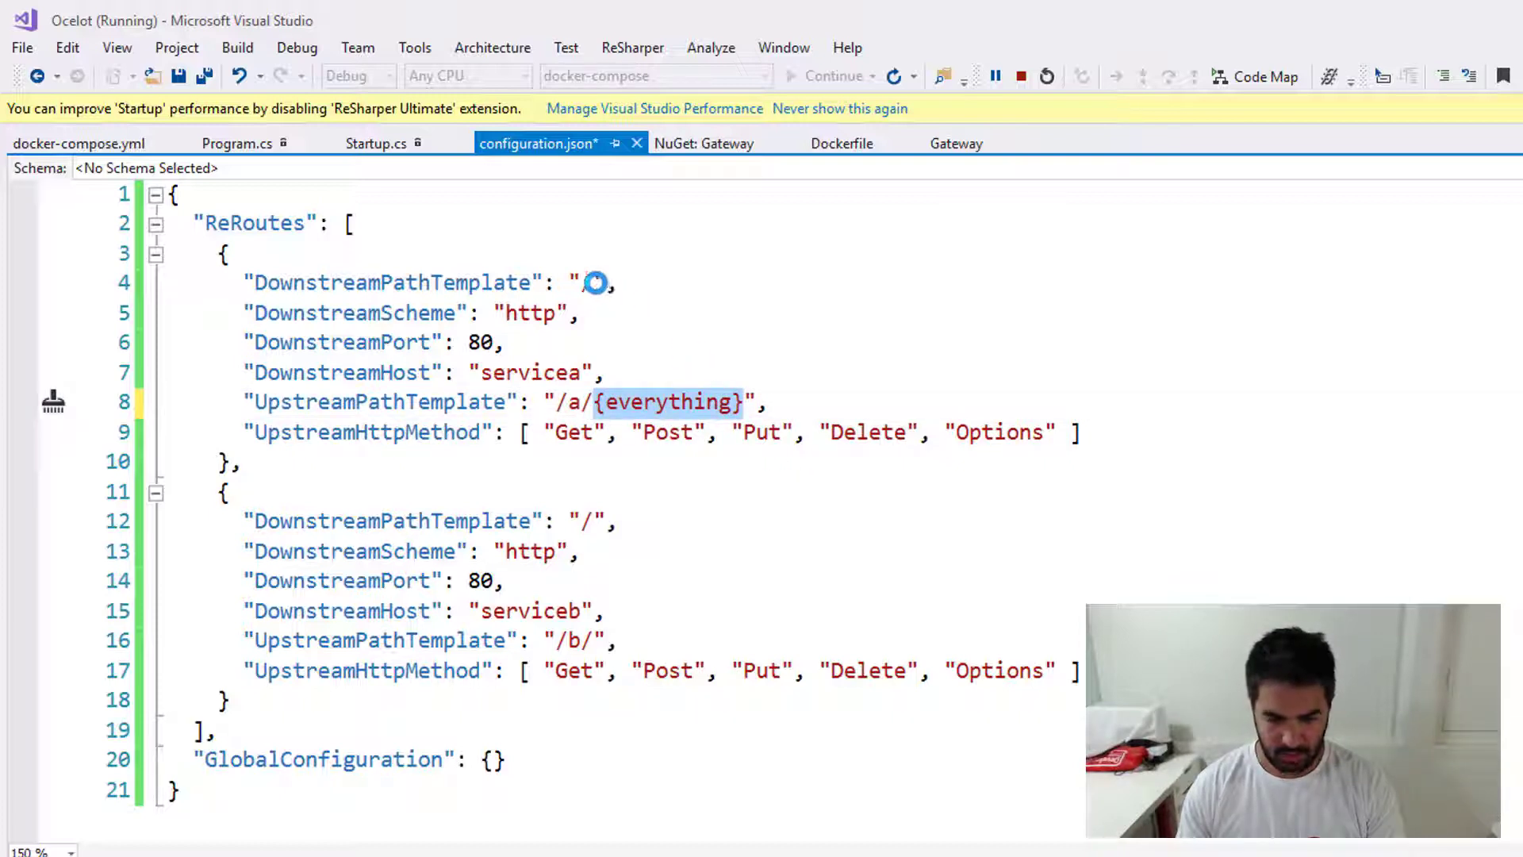
type("/{everything}")
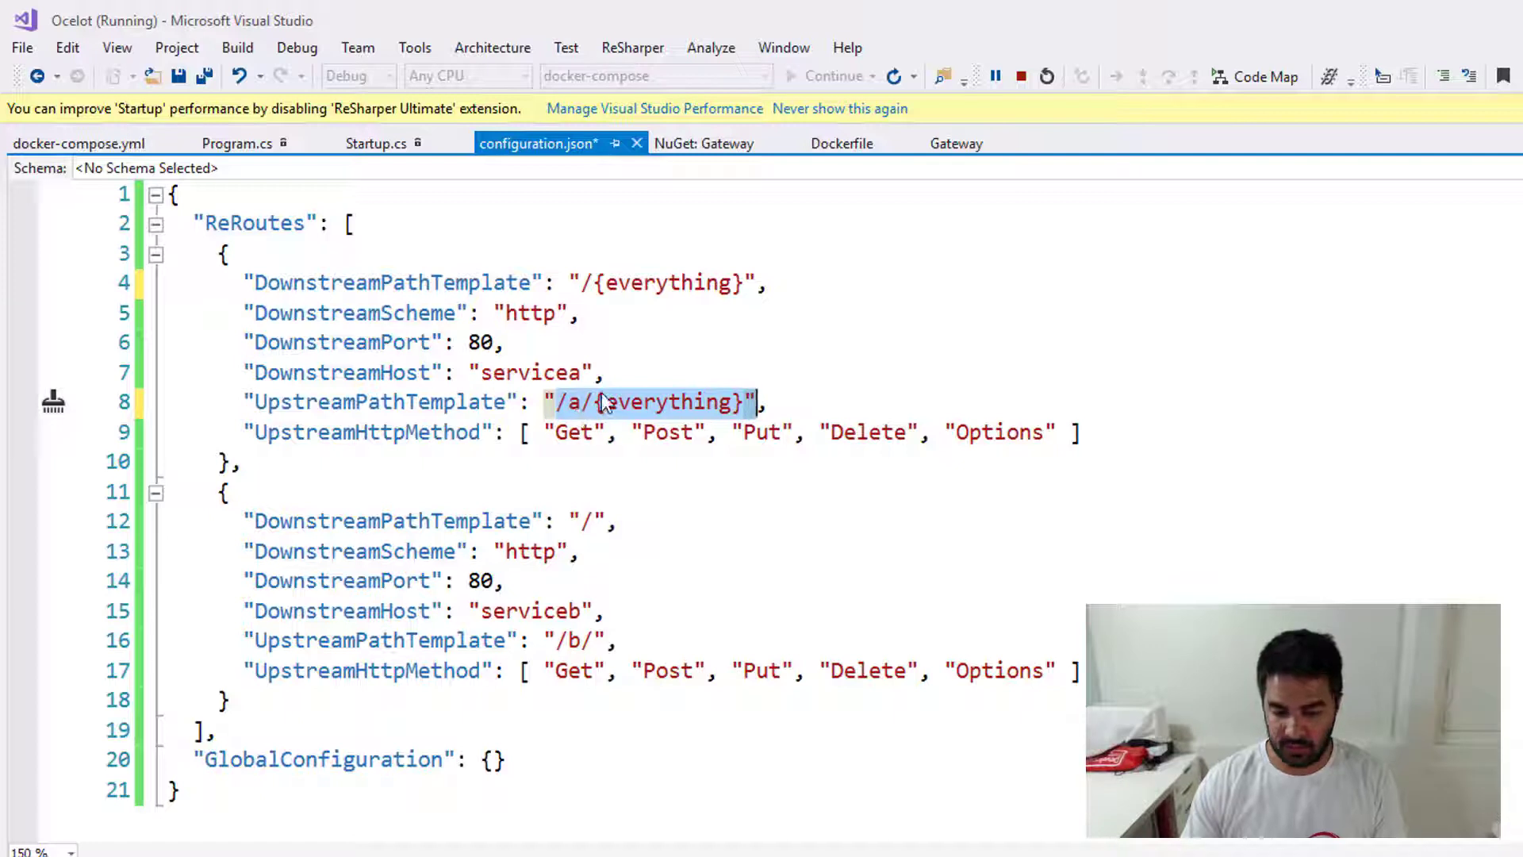
mouse_move(636, 408)
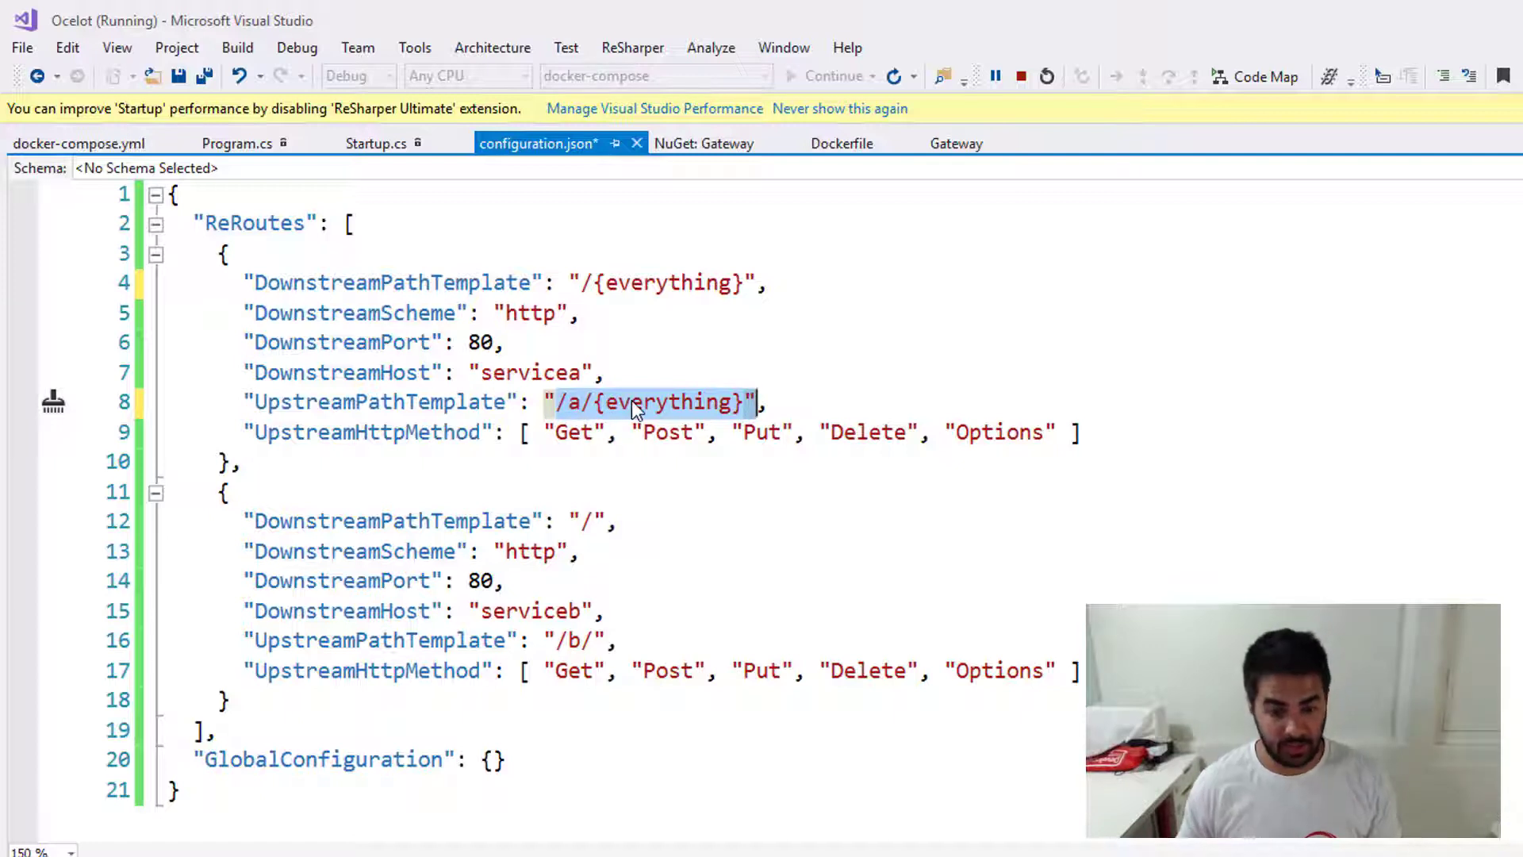